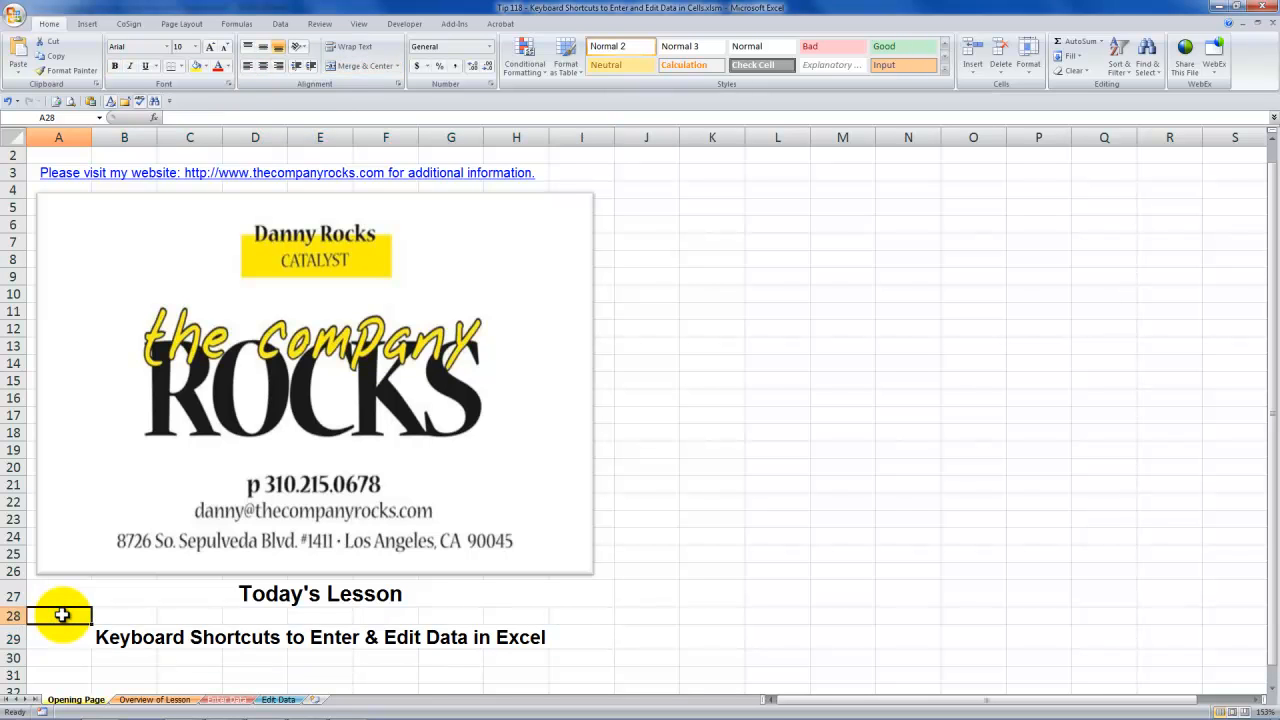
Select the lesson title cell on the opening sheet.
left_click(60, 636)
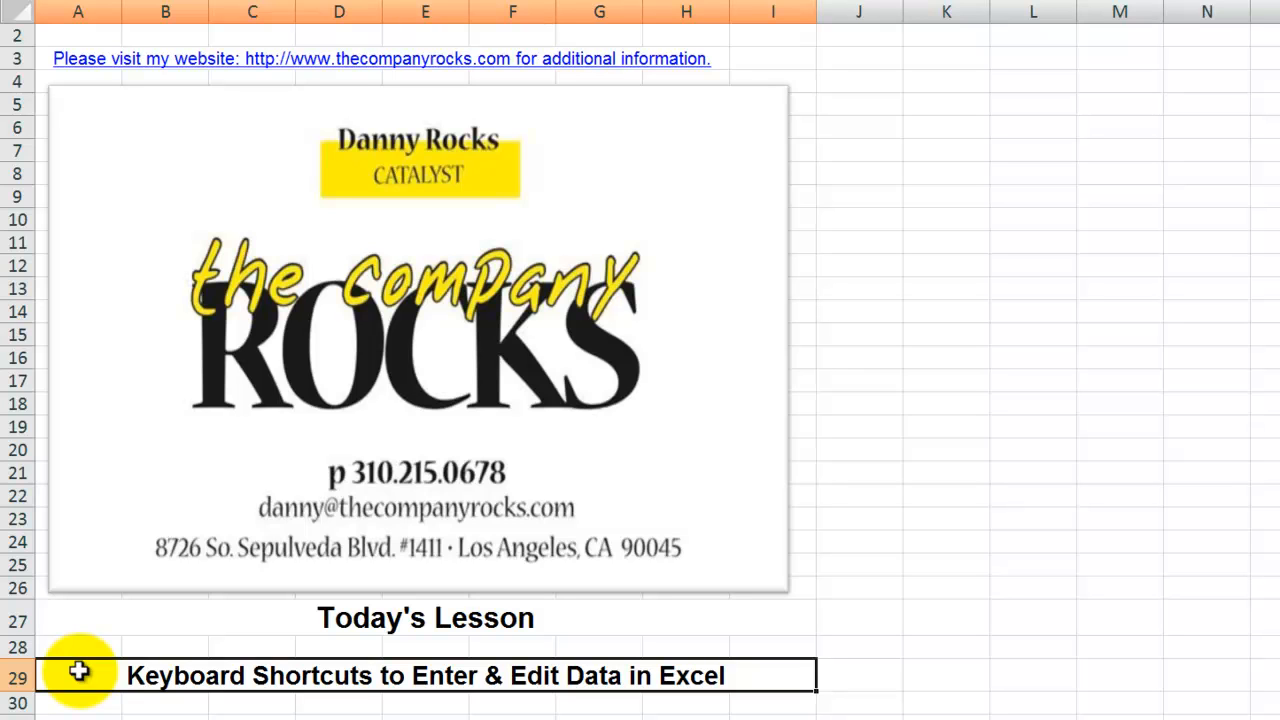
mouse_move(70, 692)
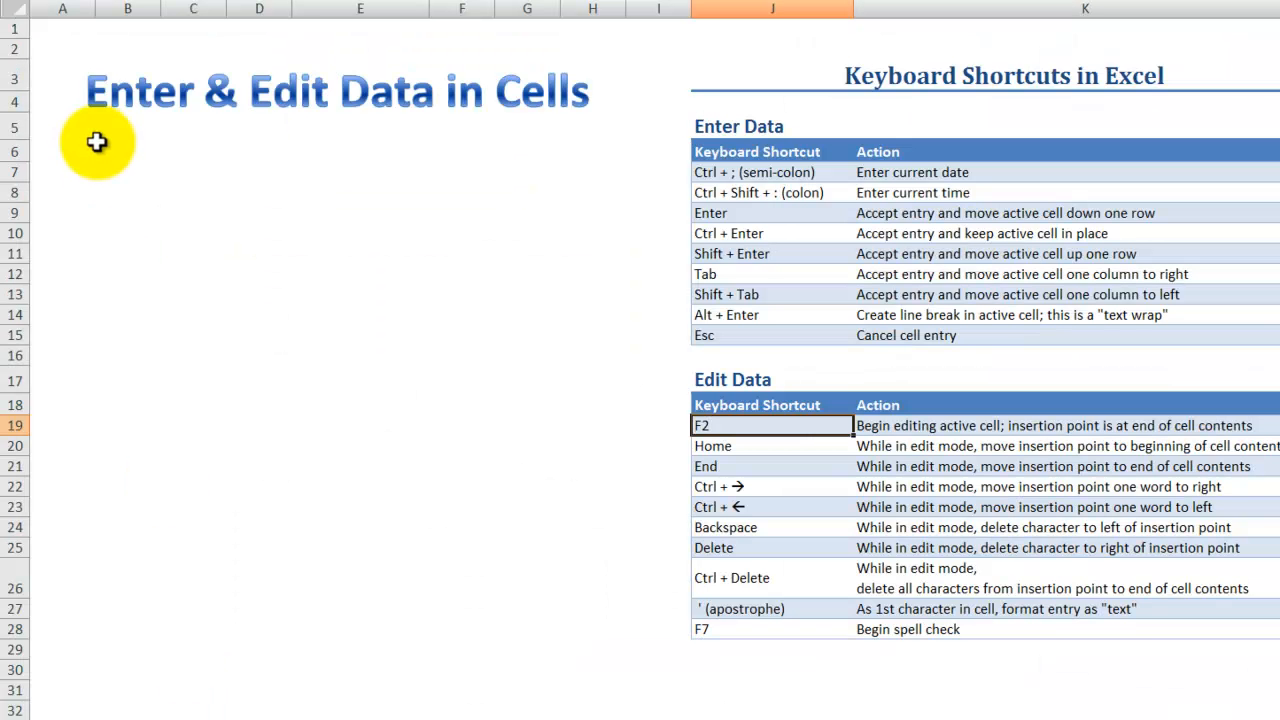
Review the Edit Data heading of the shortcut chart and switch to the data entry practice sheet.
left_click(128, 152)
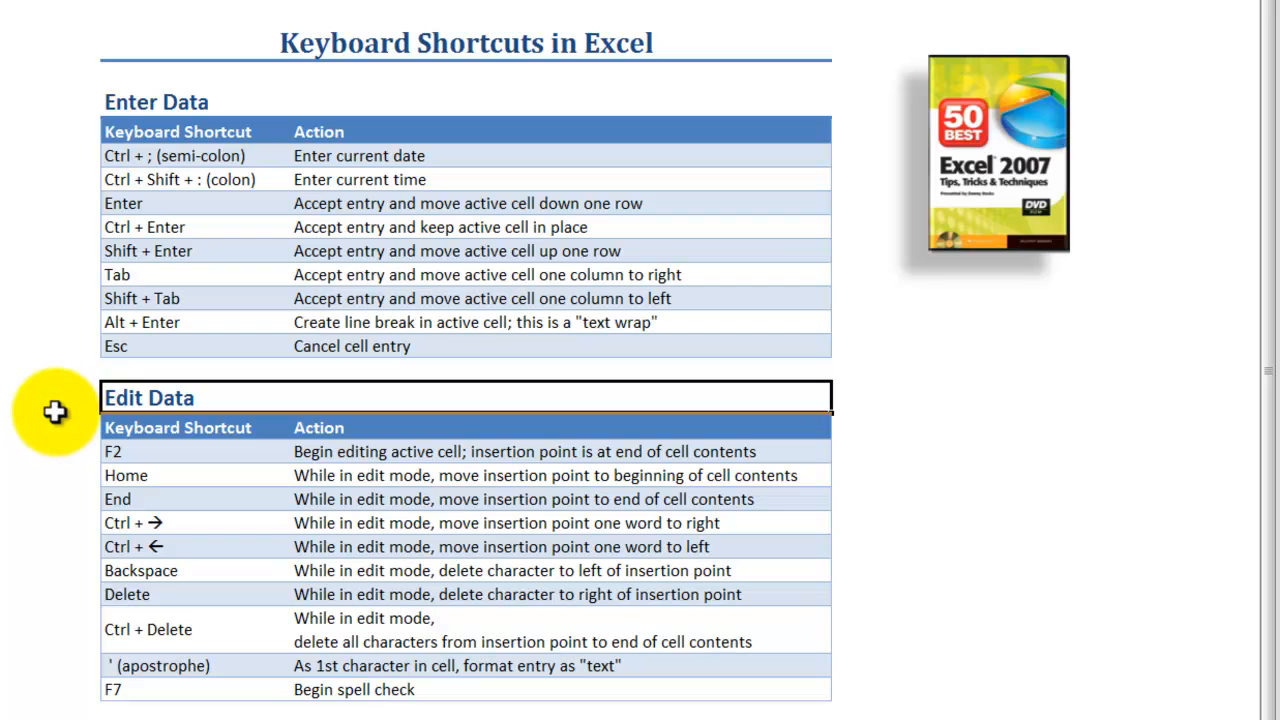
left_click(222, 708)
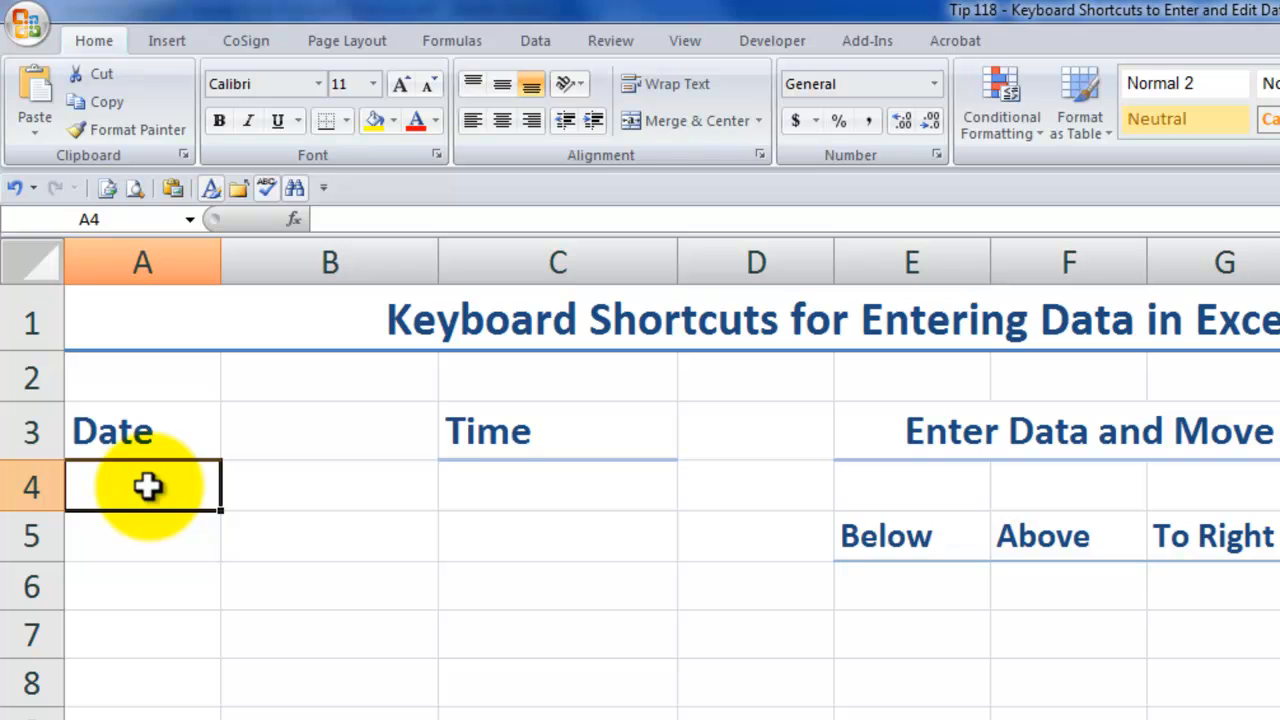
Enter the fixed date 9/6/2011 in A4 and move down.
type("9/6/2011")
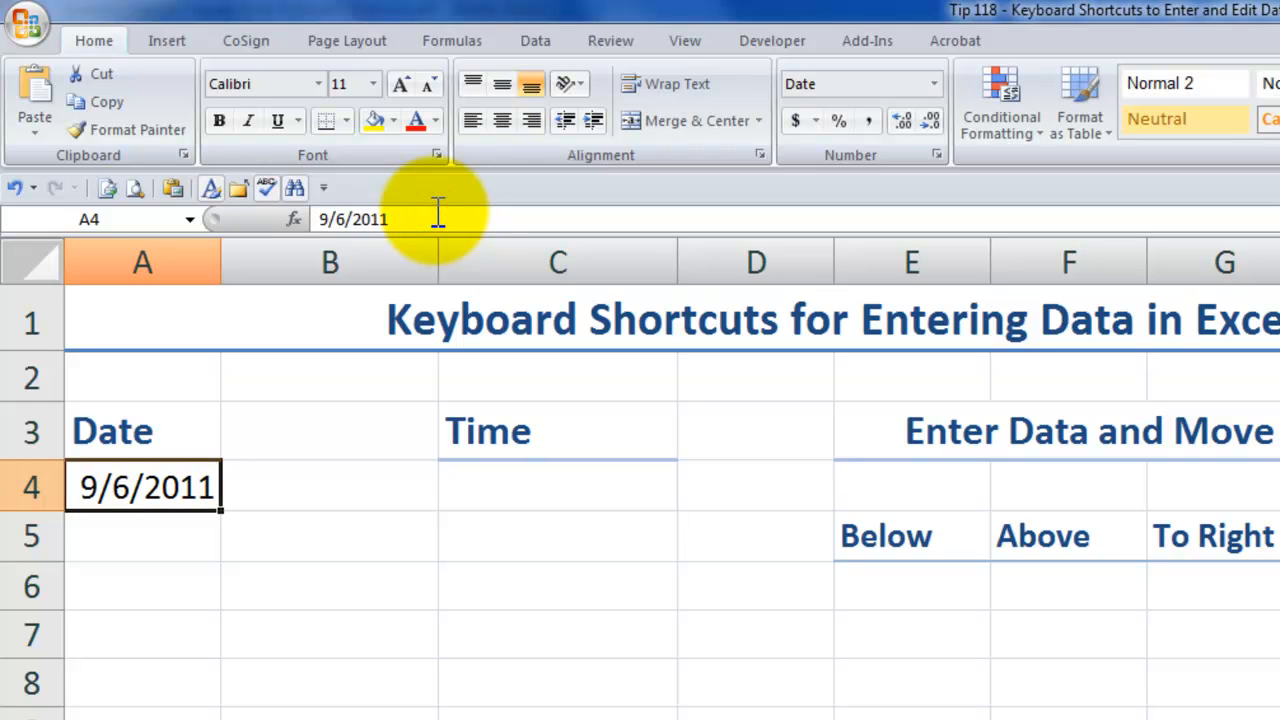
mouse_move(436, 218)
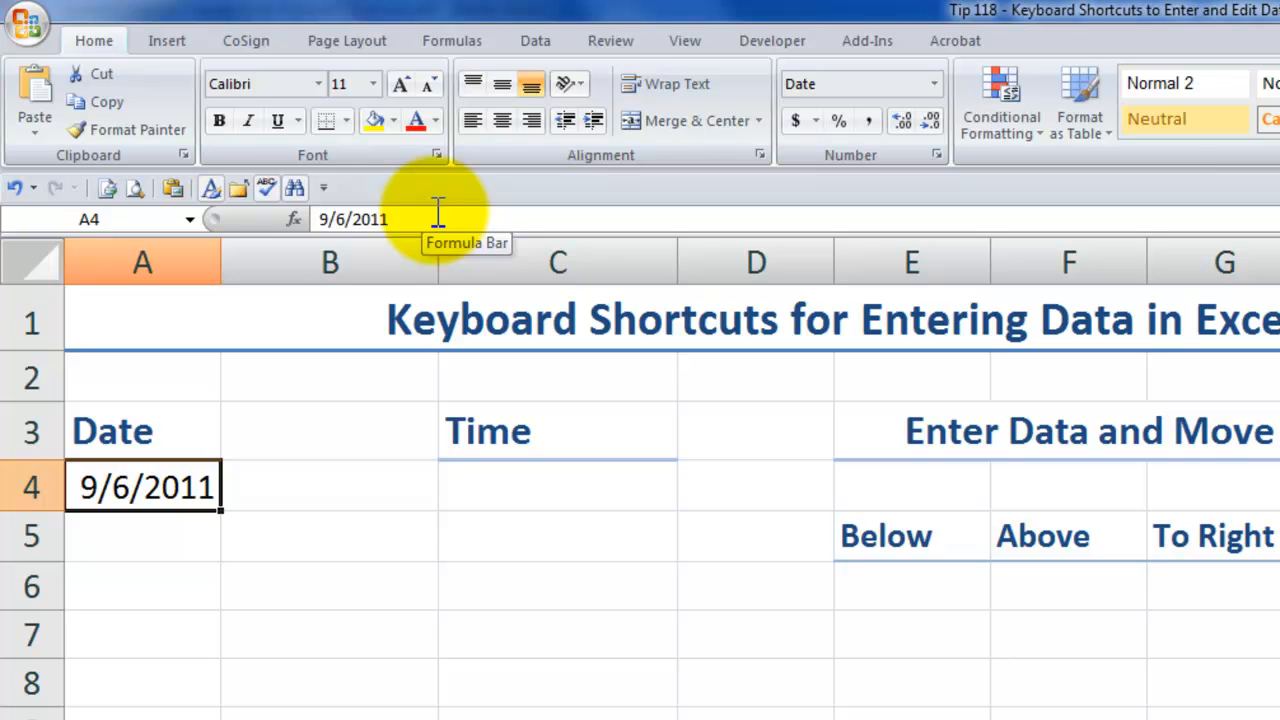
key("enter")
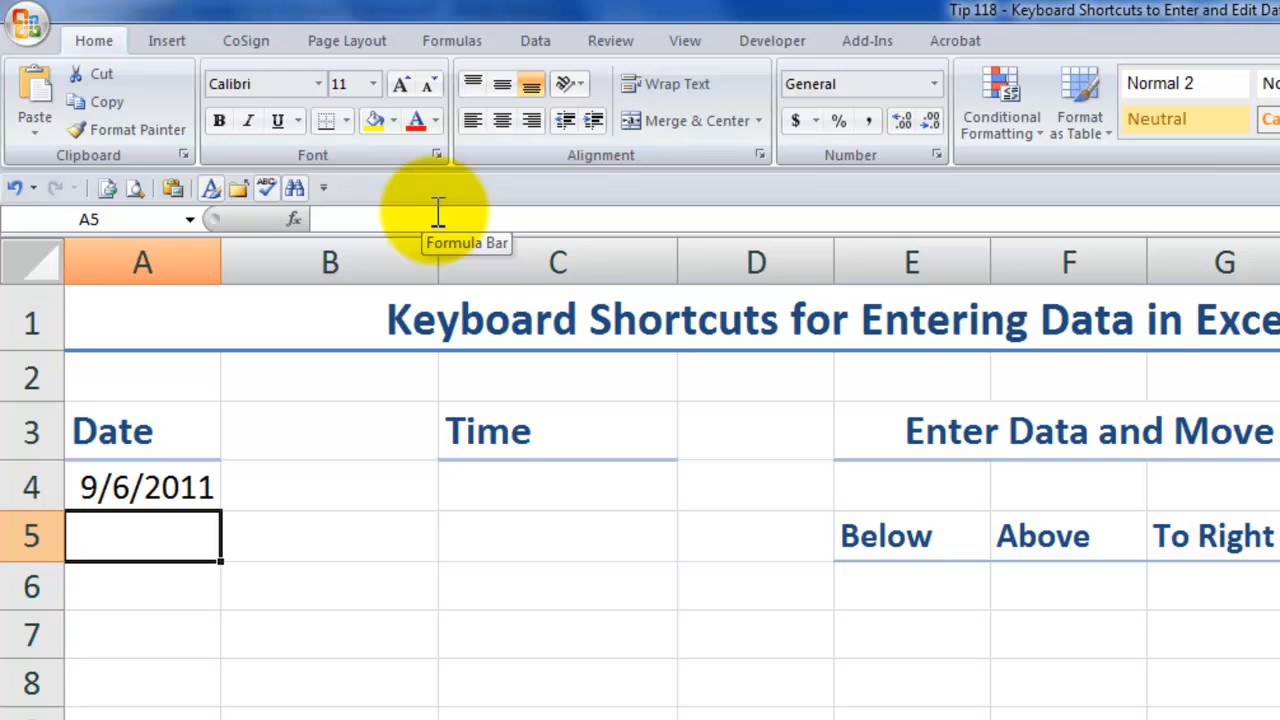
Enter a =TODAY() formula in A5 showing the current date, then reselect A4.
type("=")
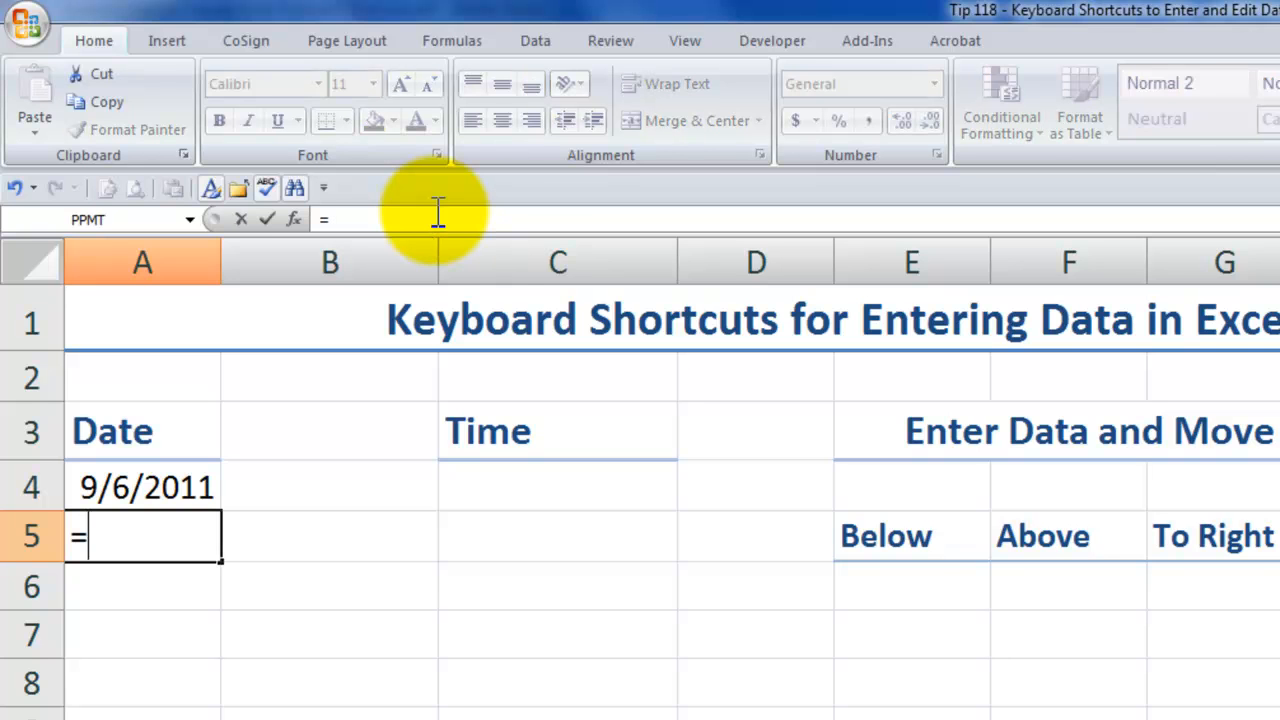
type("today")
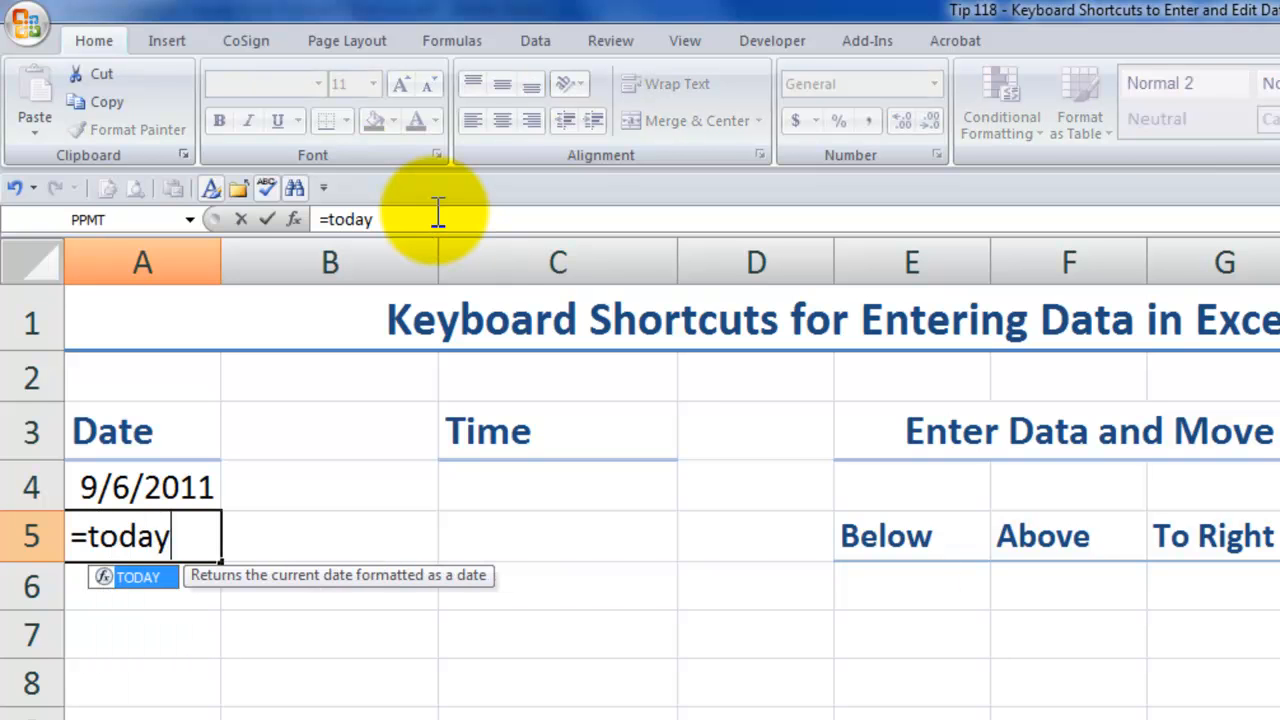
type("()")
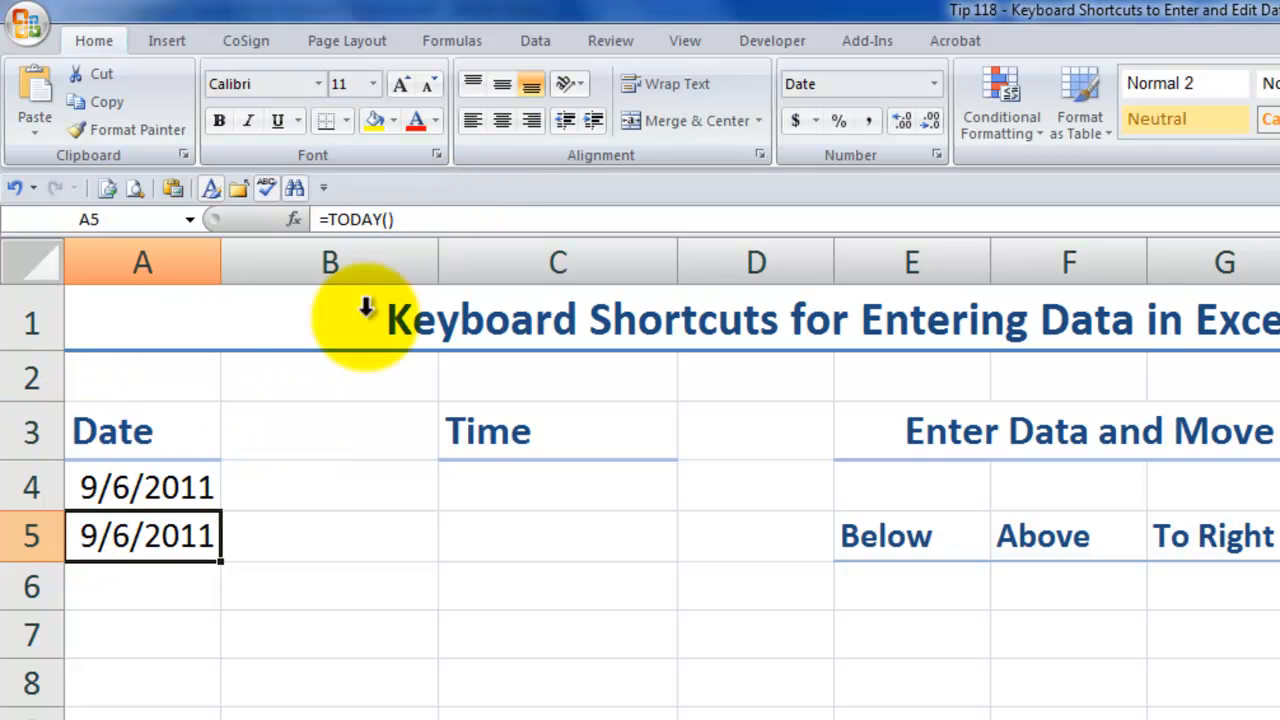
double_click(142, 536)
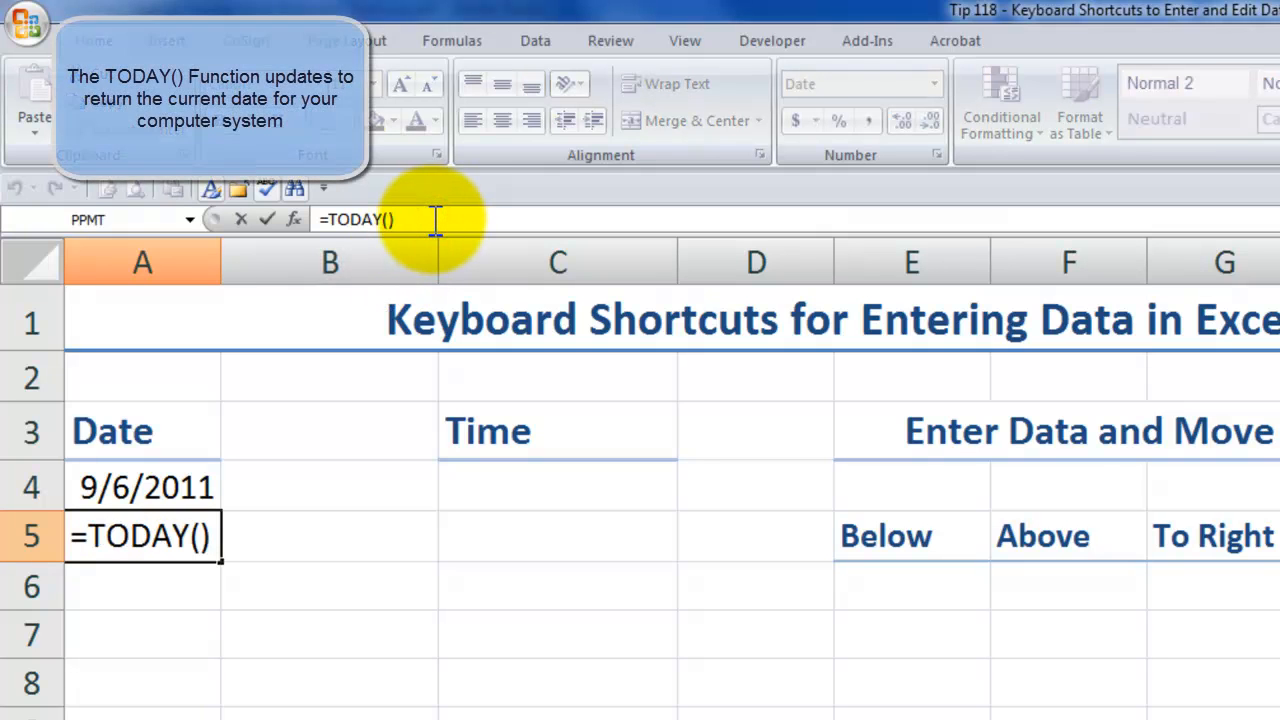
key("Enter")
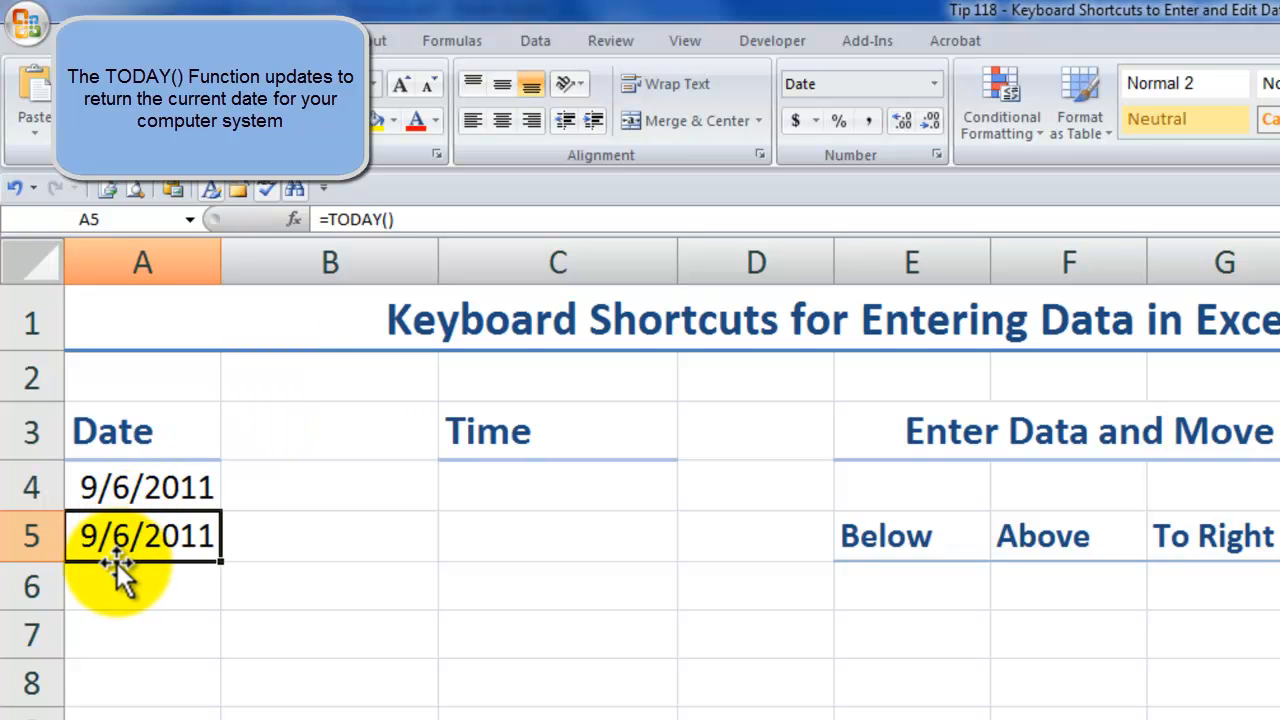
left_click(148, 488)
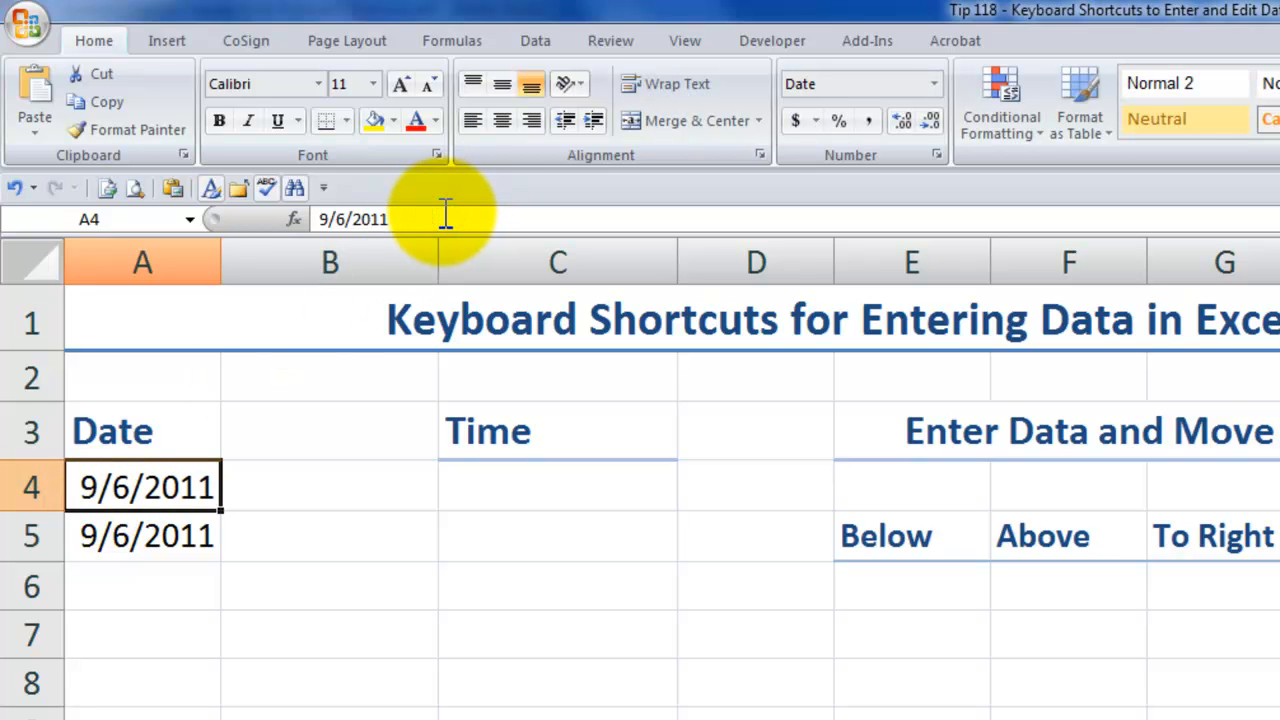
mouse_move(444, 218)
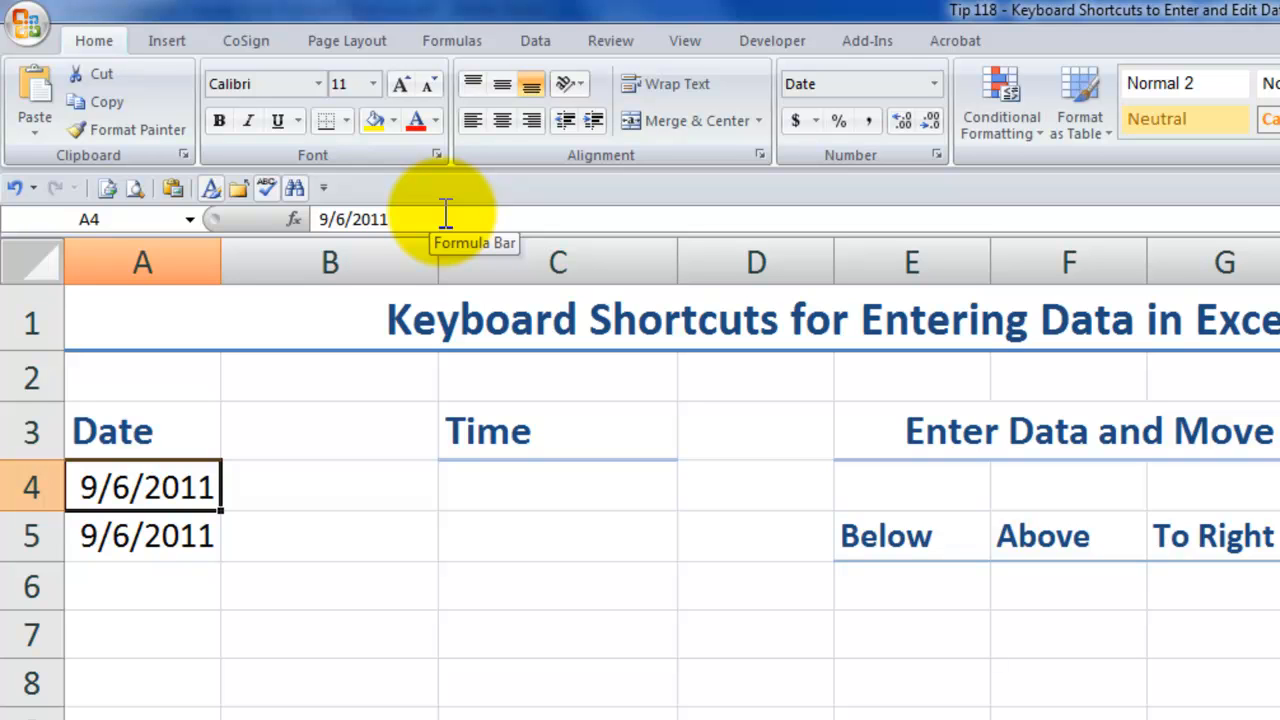
Enter the fixed time 10:19 AM in C4 under the Time heading.
left_click(556, 486)
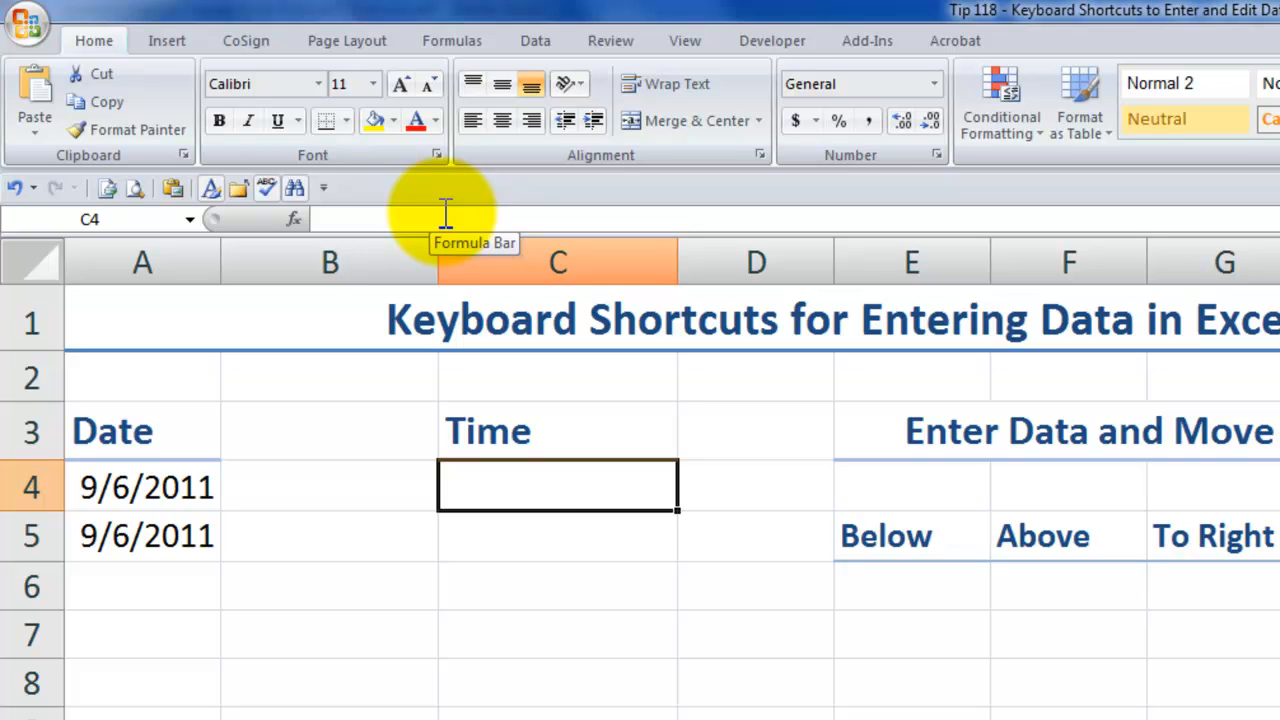
type("10:19 AM")
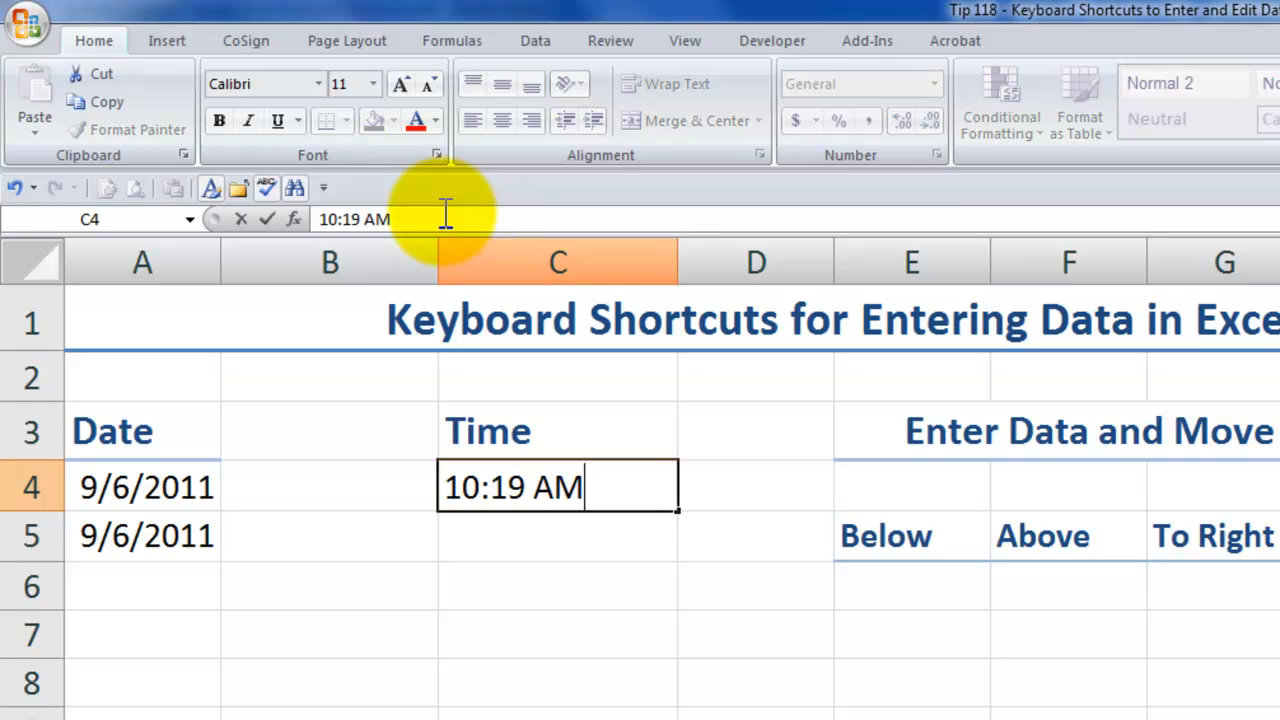
key("enter")
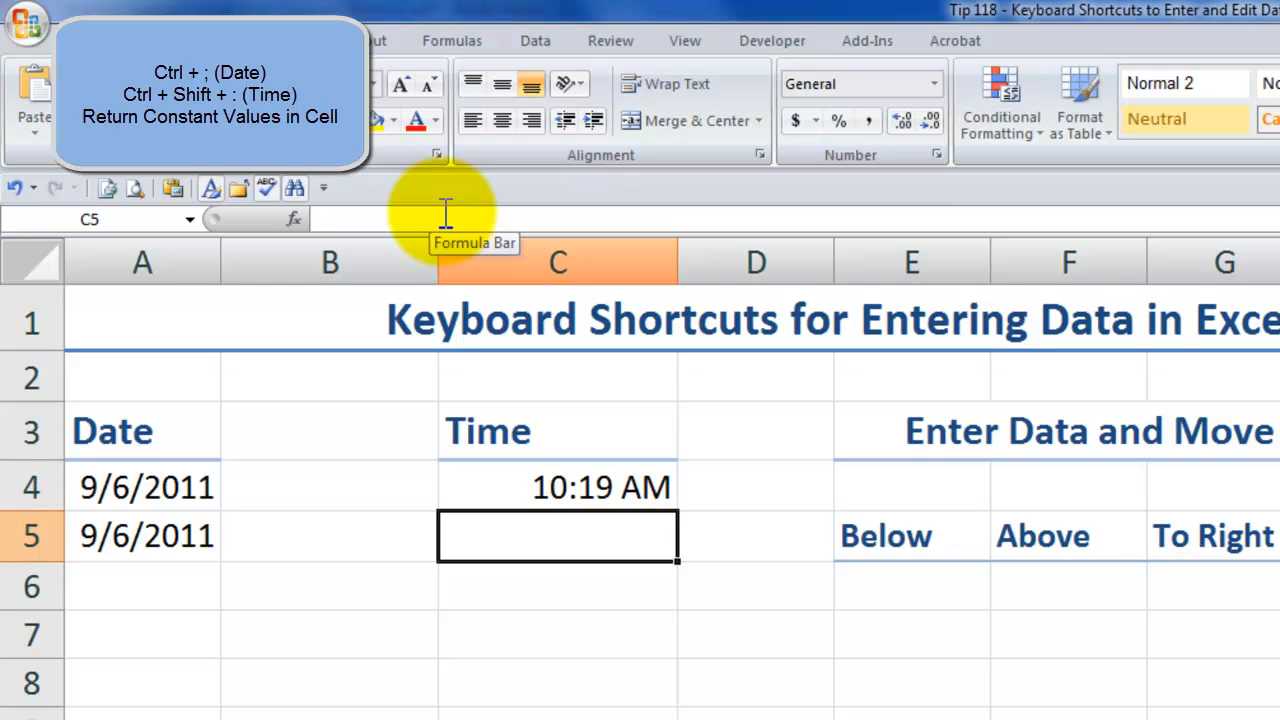
Enter a =NOW() formula in C5 showing 9/6/2011 10:19.
type("=no")
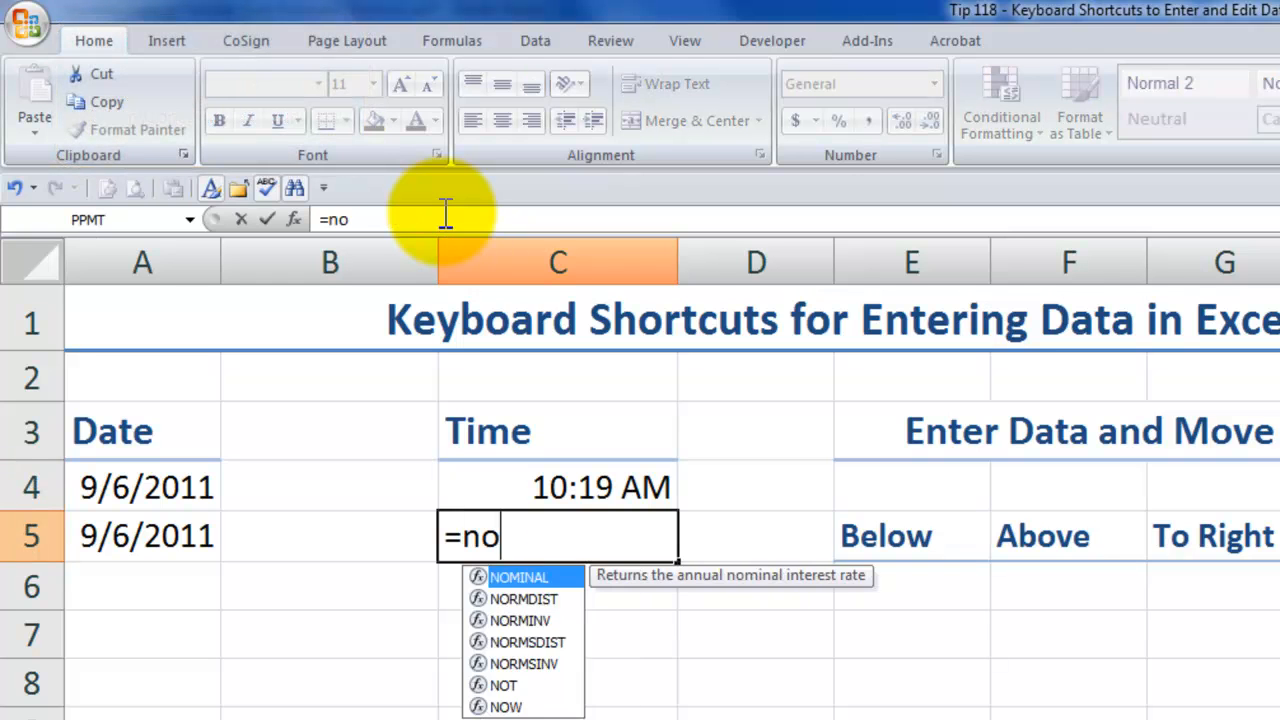
type("w()")
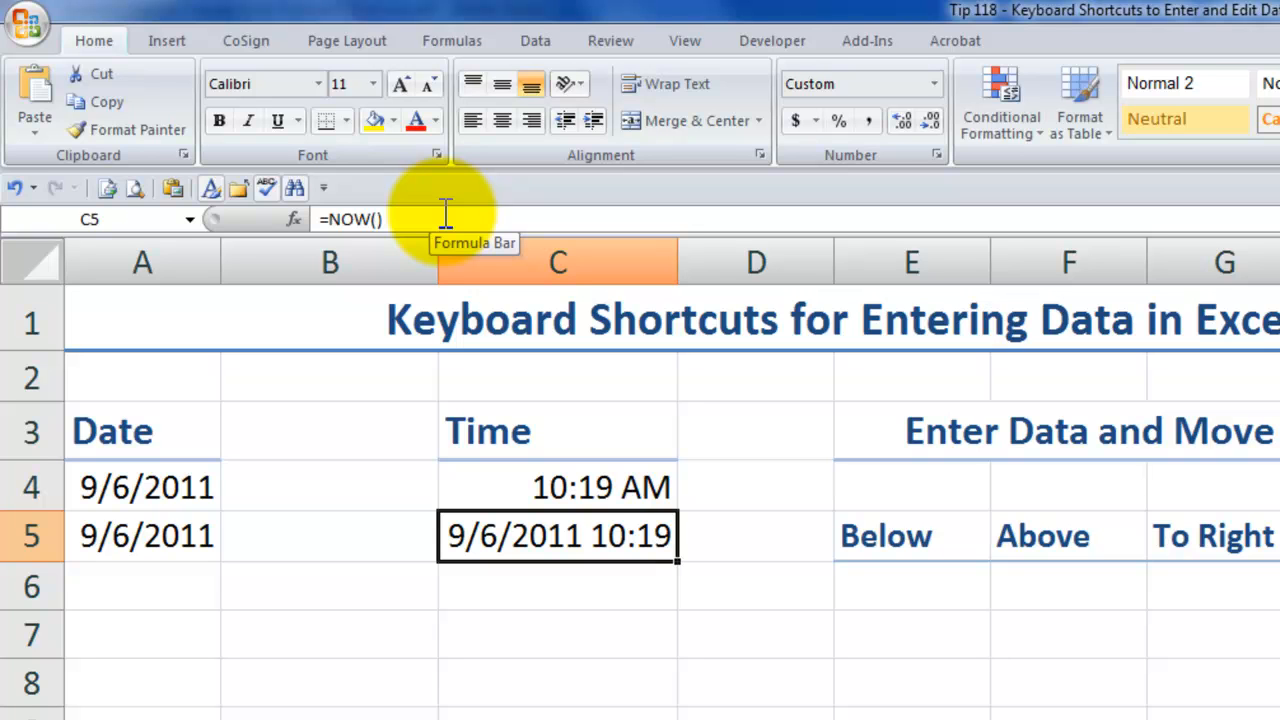
key("enter")
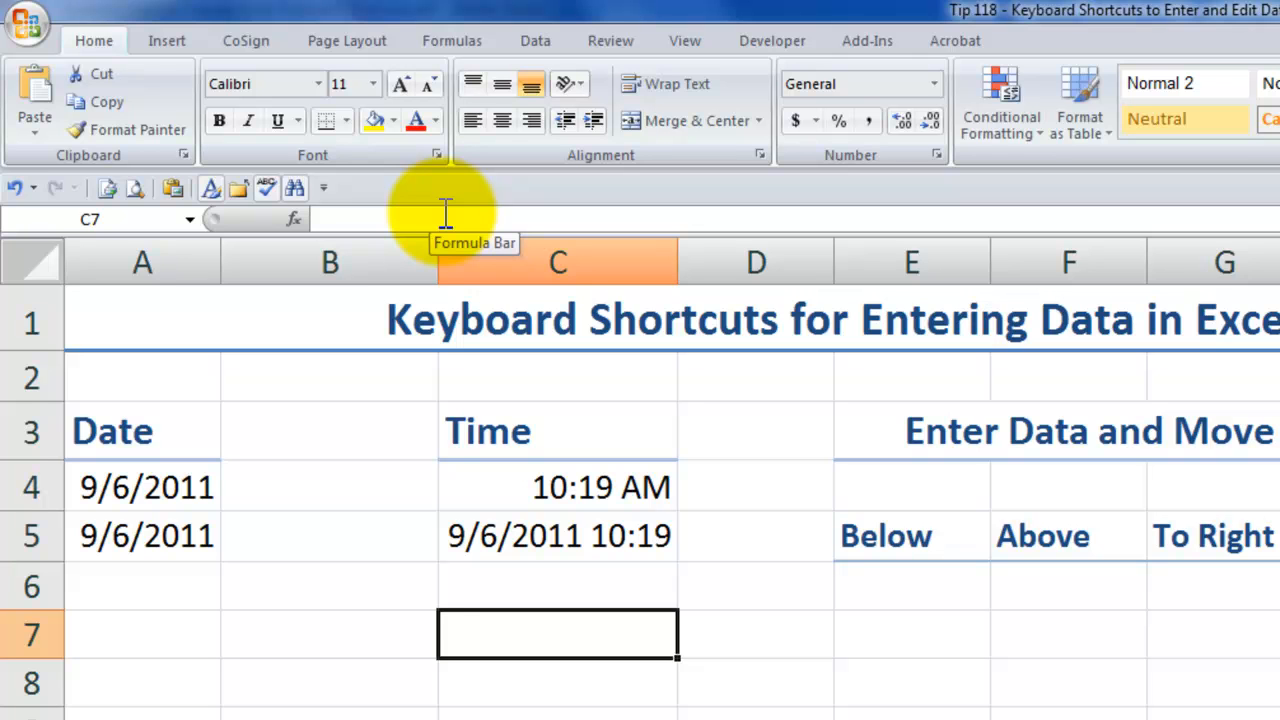
Enter the label Time in C7 and make it italic and underlined.
type("Time")
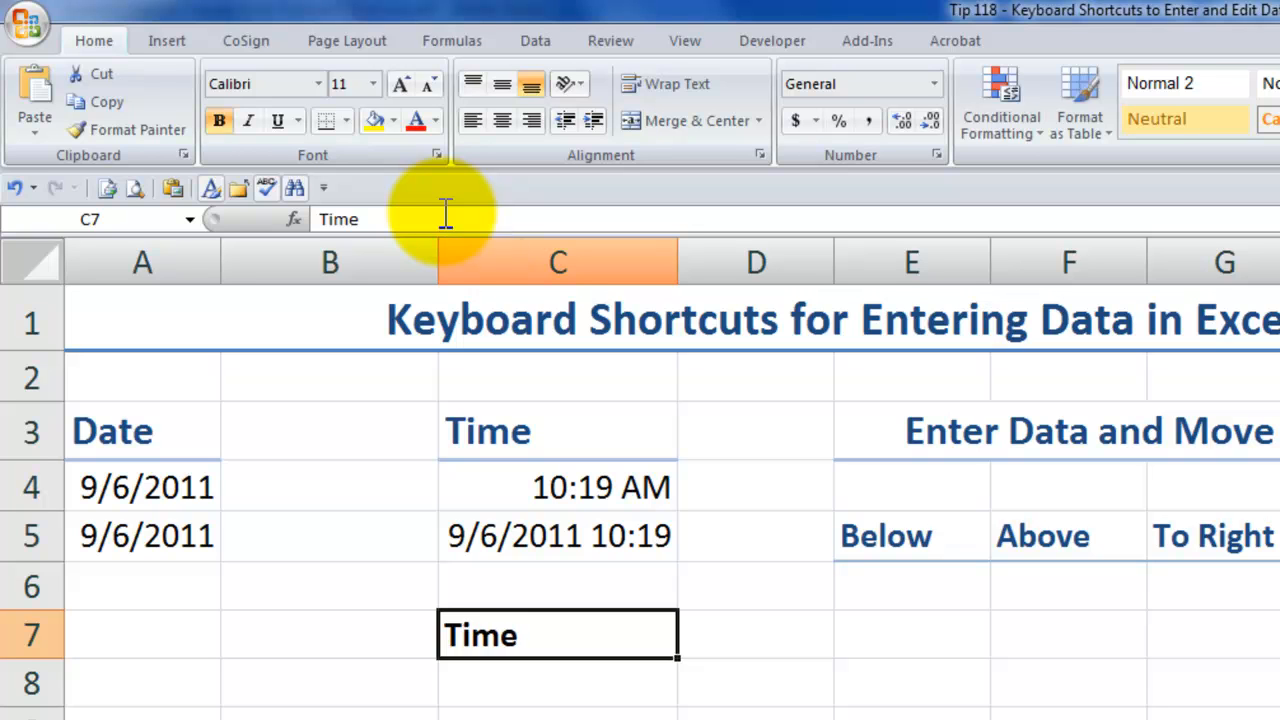
mouse_move(444, 216)
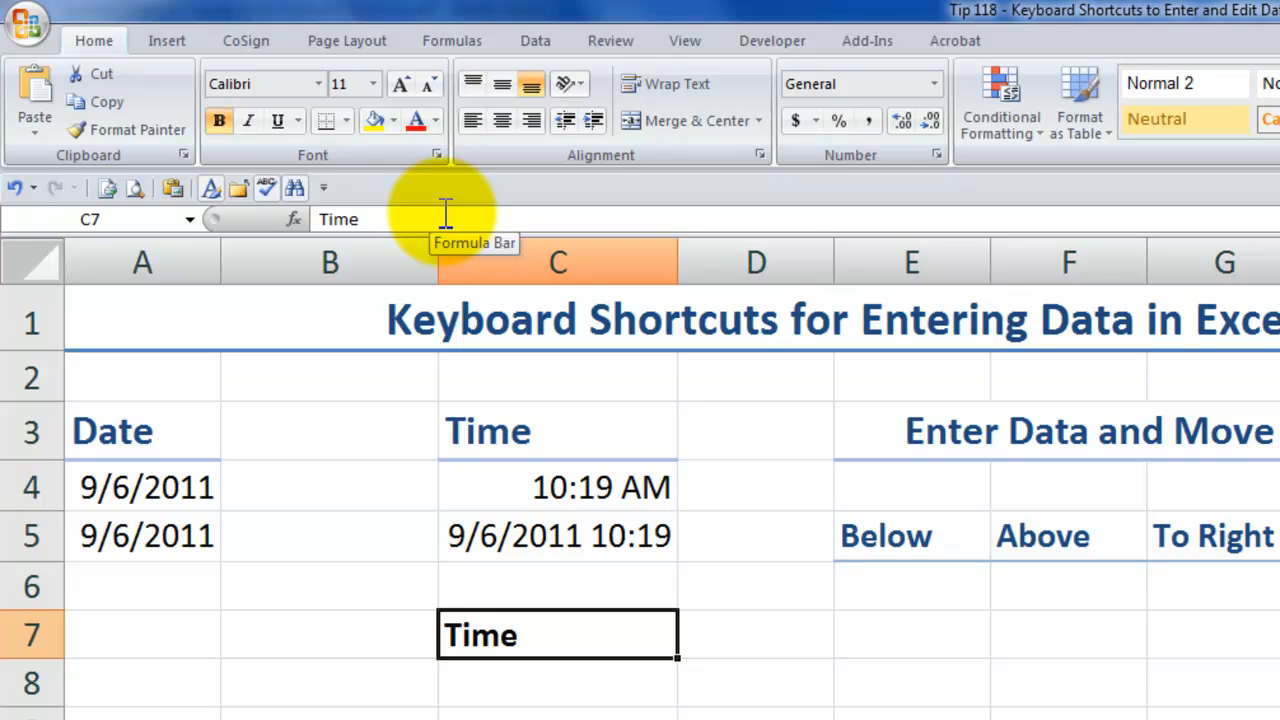
left_click(248, 120)
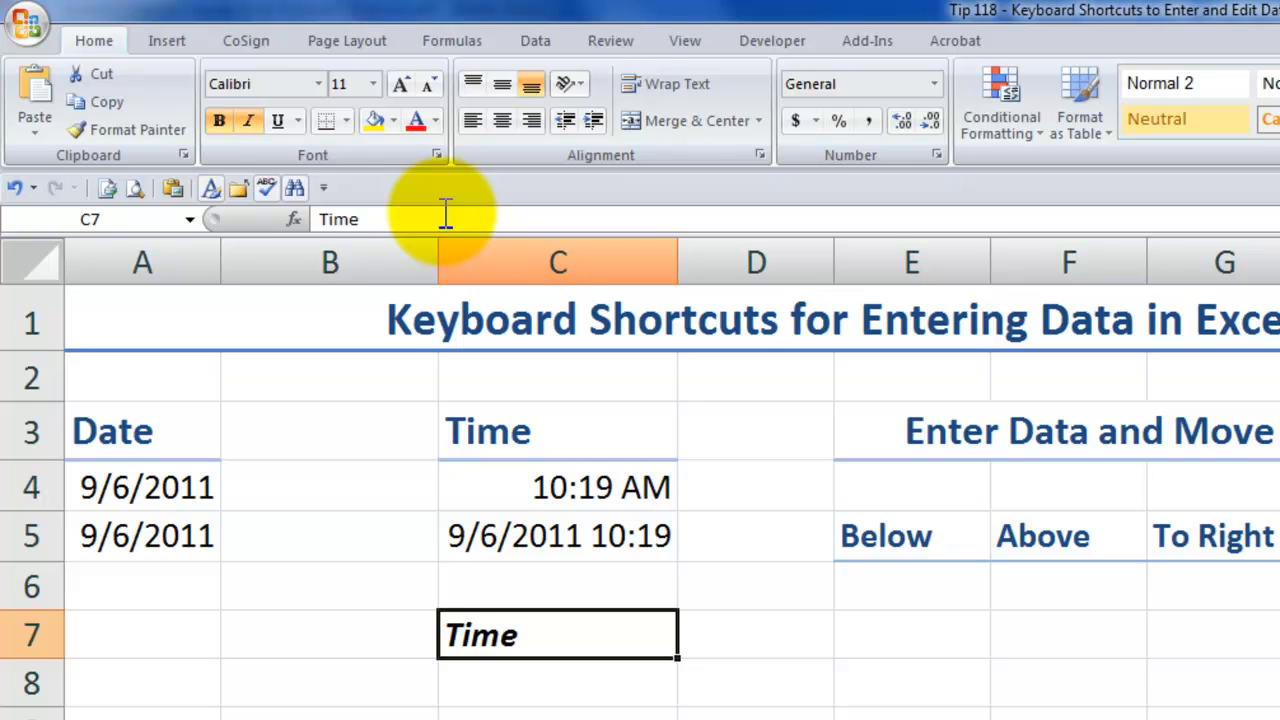
mouse_move(444, 216)
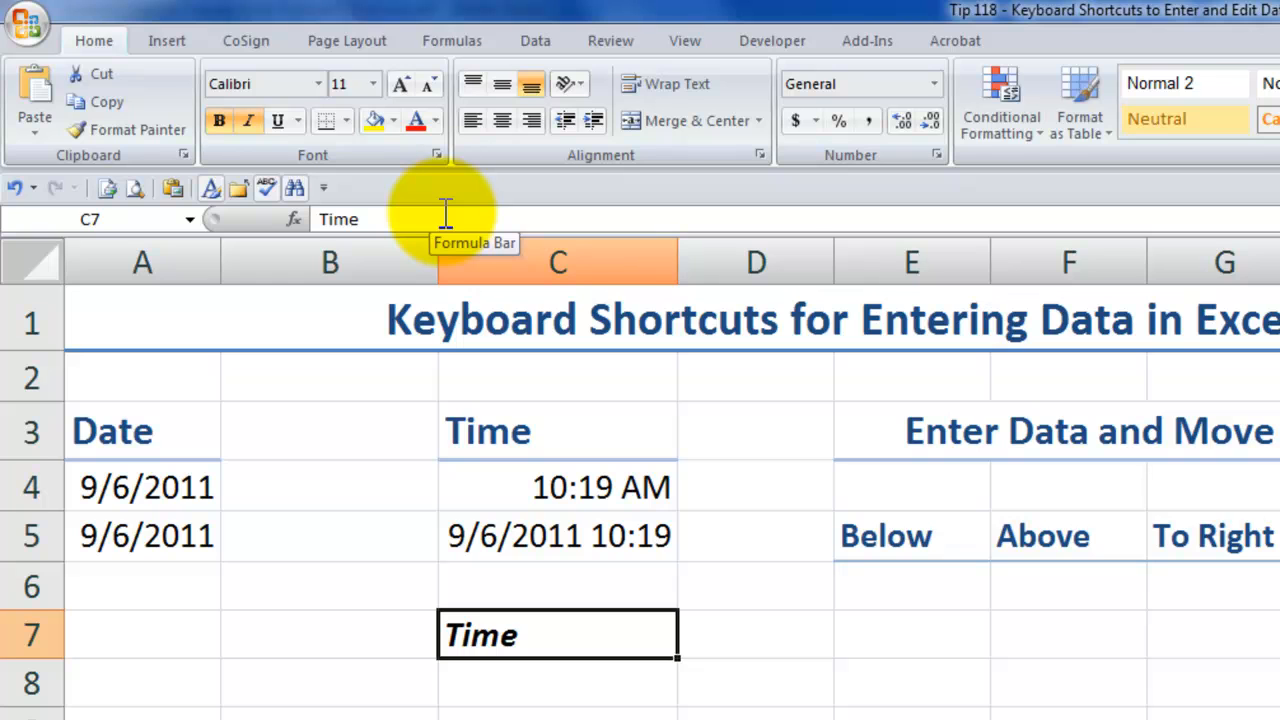
left_click(276, 120)
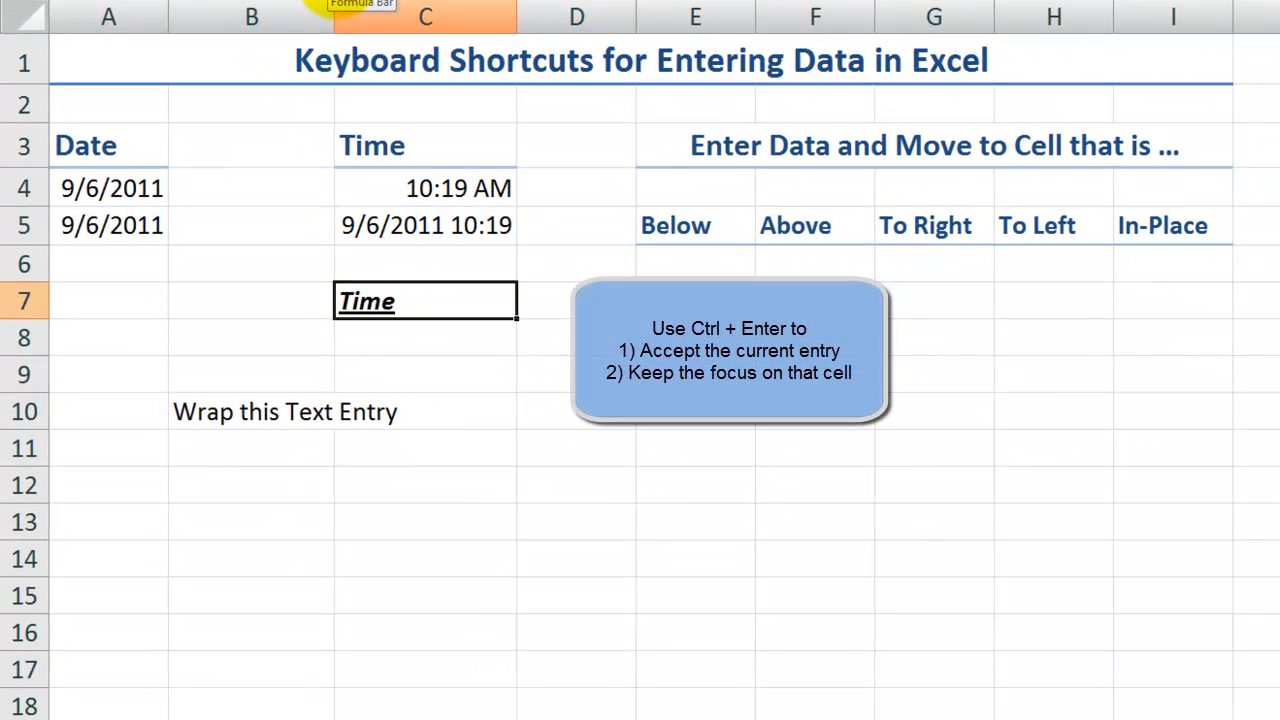
mouse_move(1172, 264)
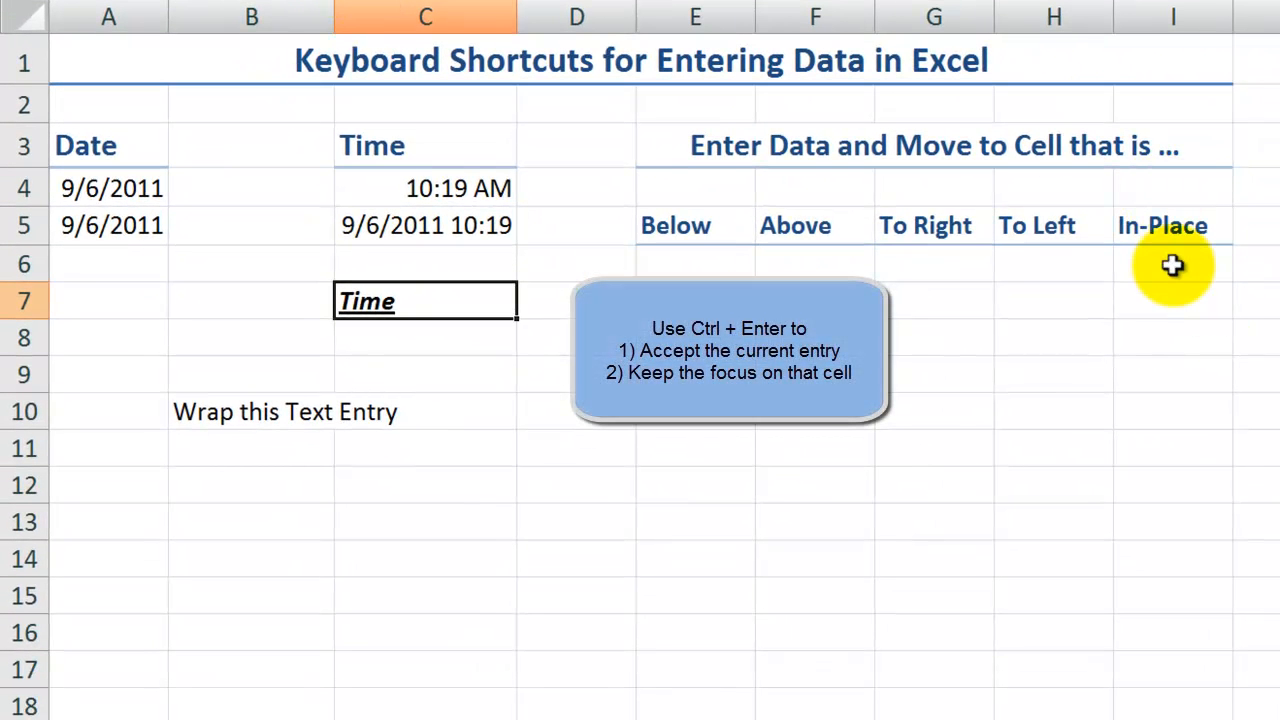
Enter Enter under Below moving down, then Above in F8 moving upward with Shift+Enter.
left_click(1172, 264)
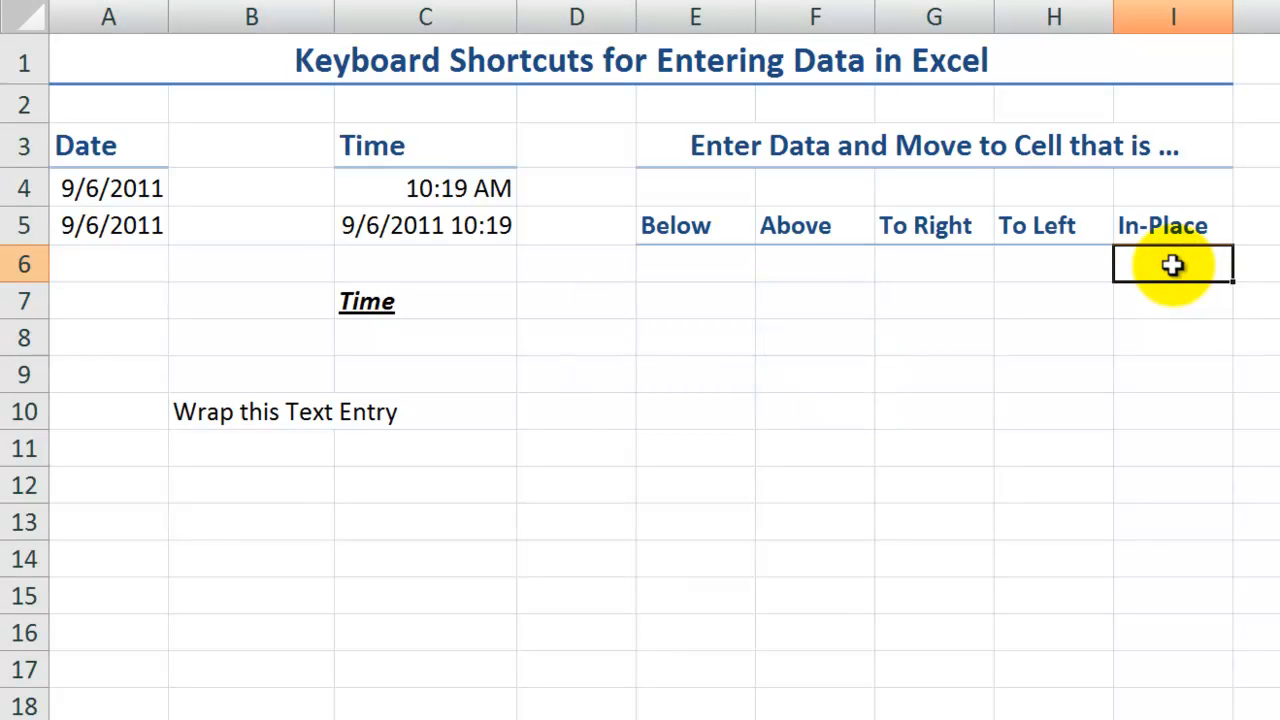
mouse_move(684, 266)
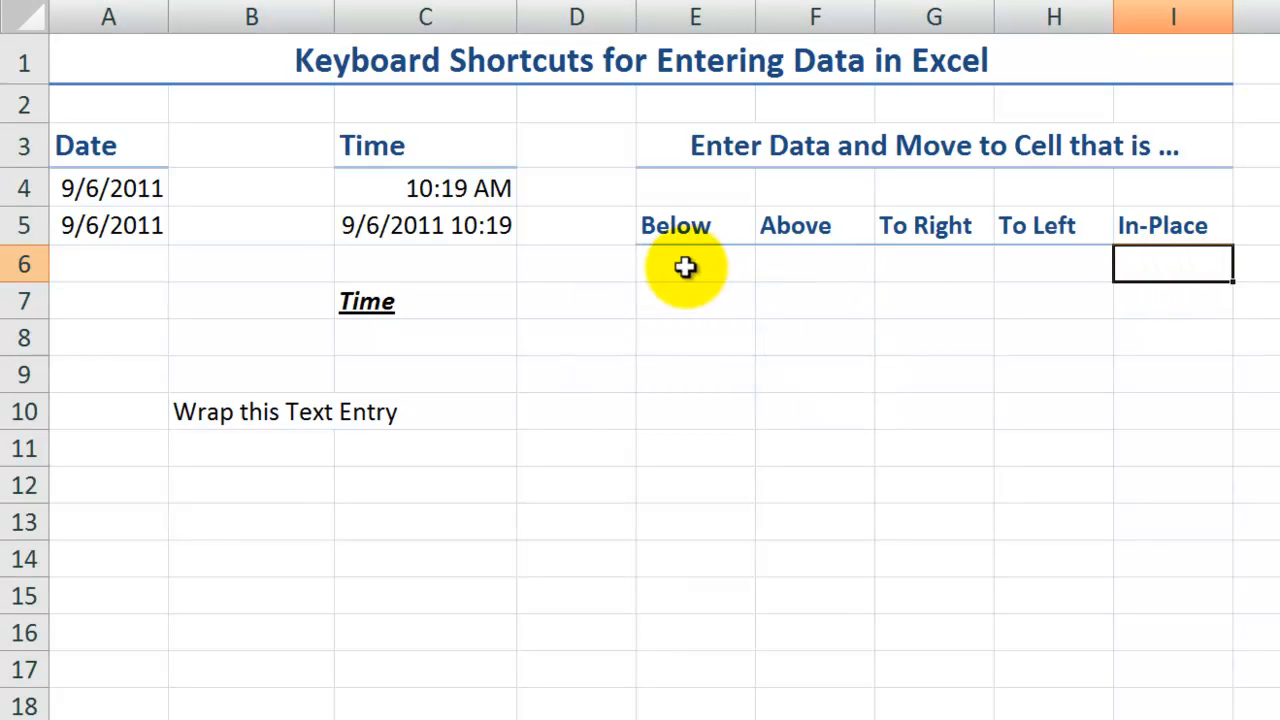
left_click(696, 264)
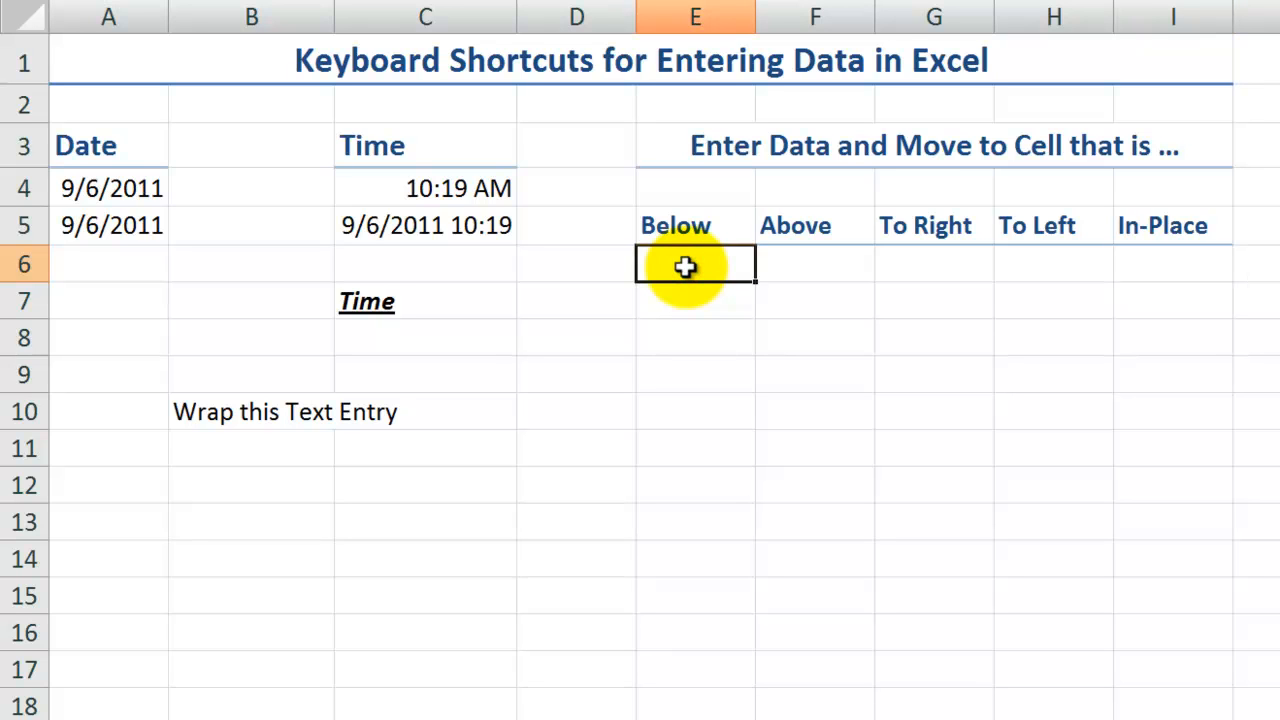
type("Enter")
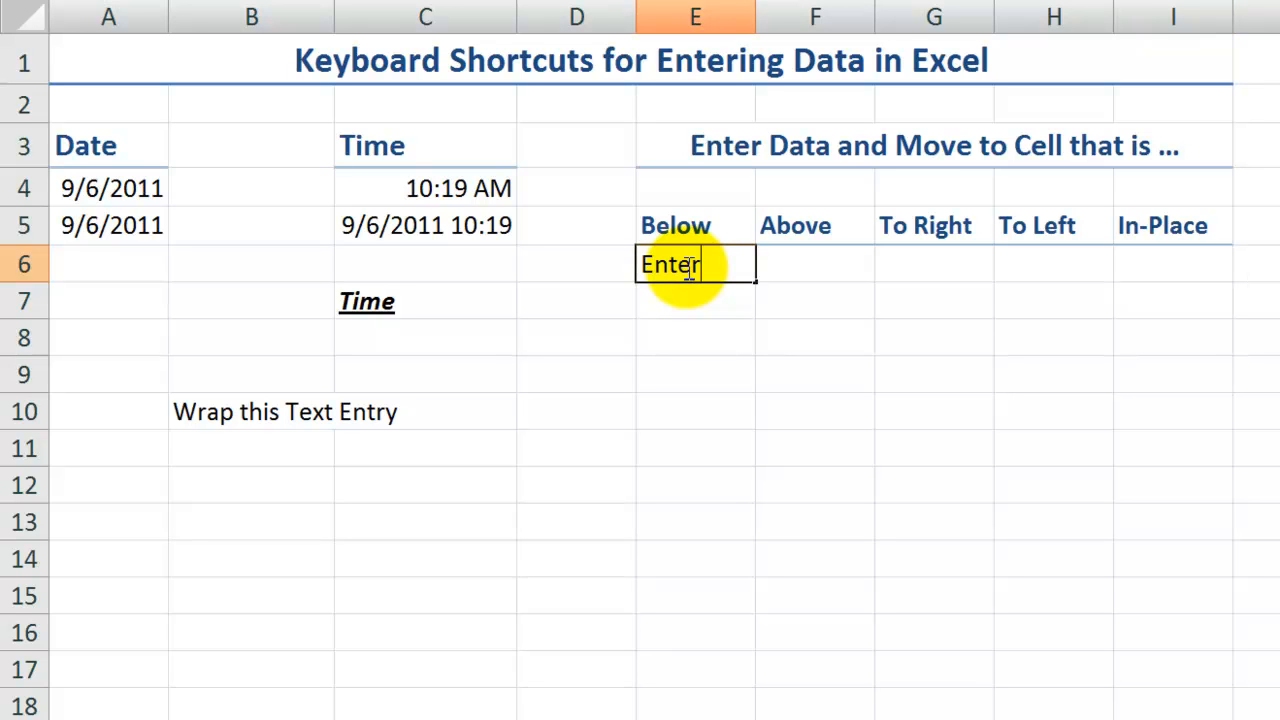
key("enter")
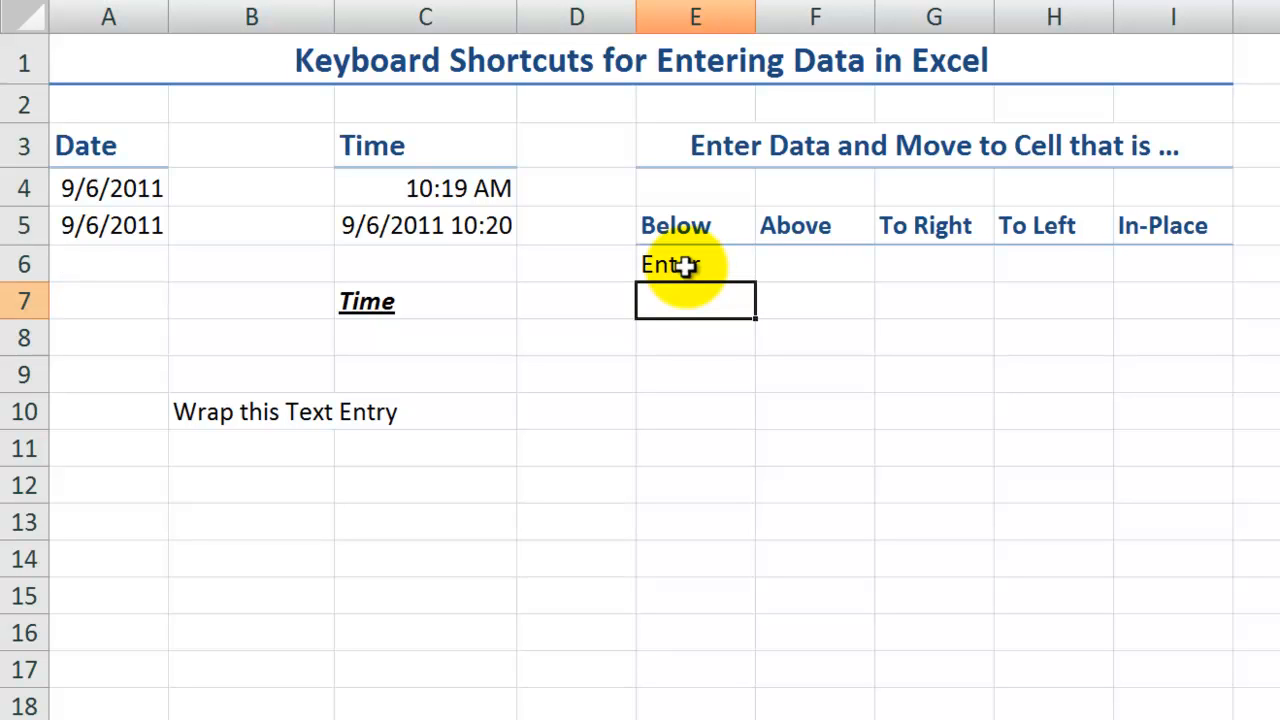
key("Tab")
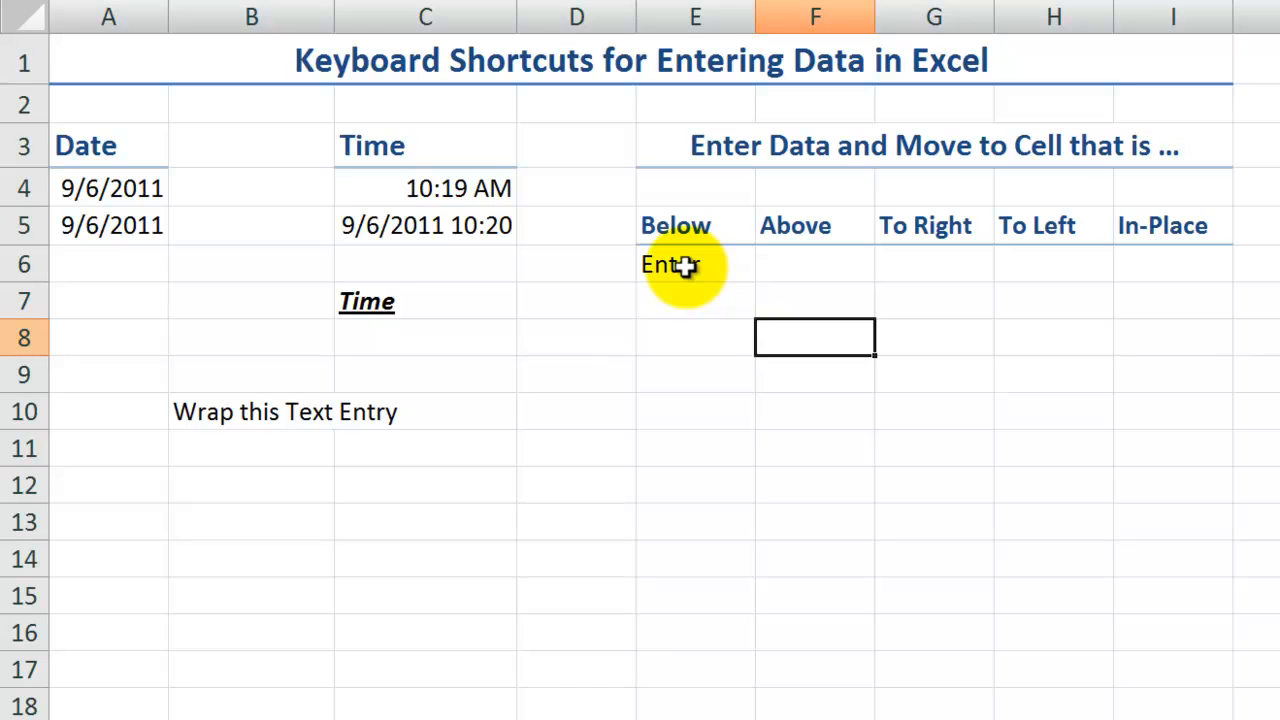
type("Above")
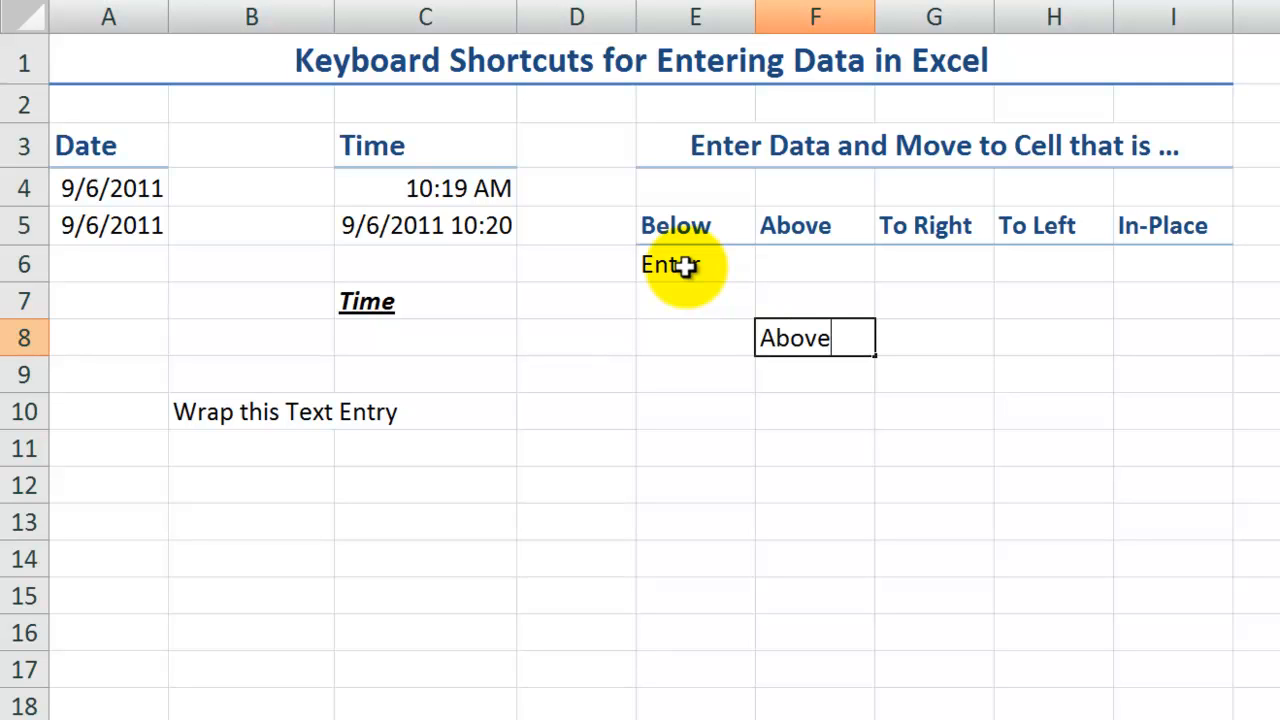
key("Enter")
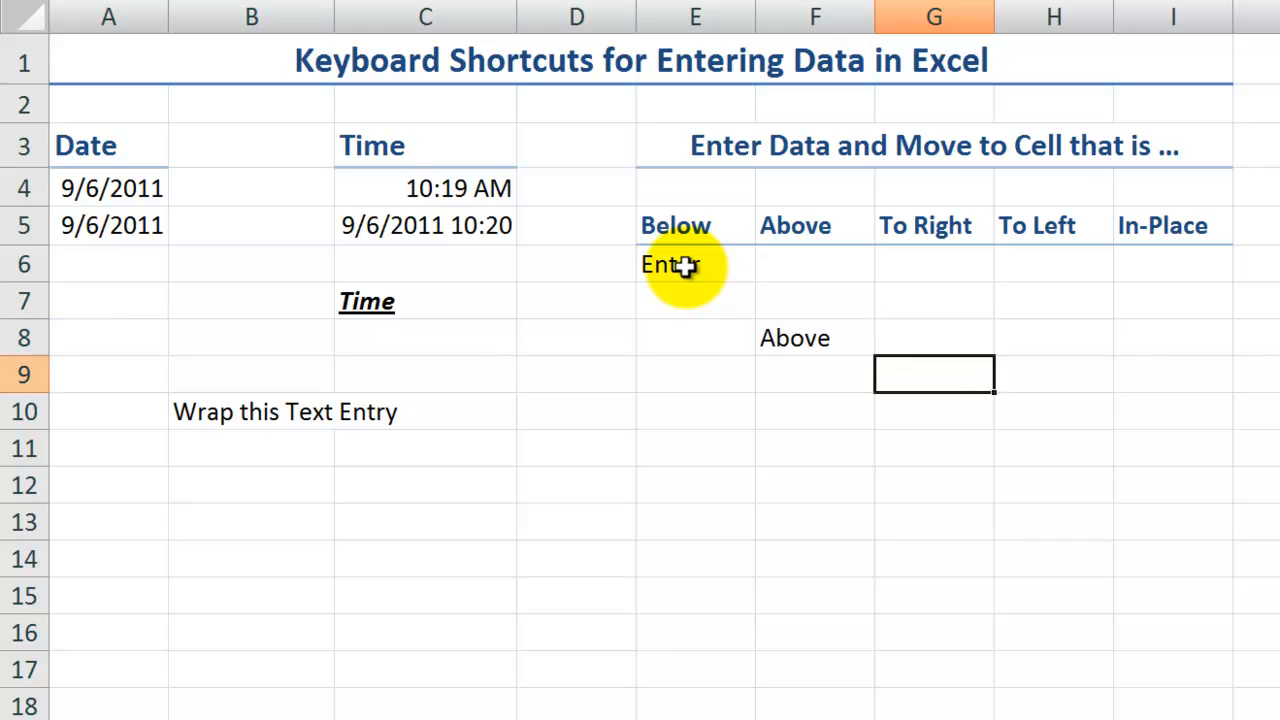
Enter Right in F9, Left in H9 and Here in the cell below In-Place.
type("Ri")
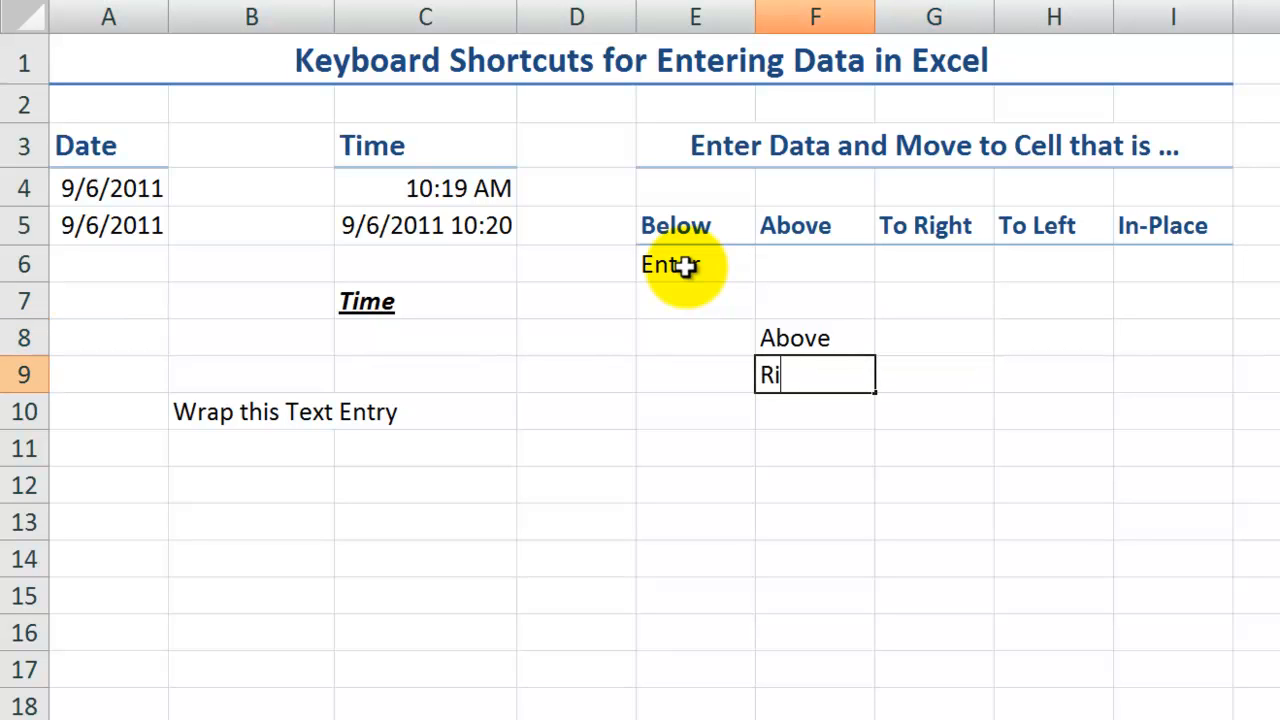
type("ght")
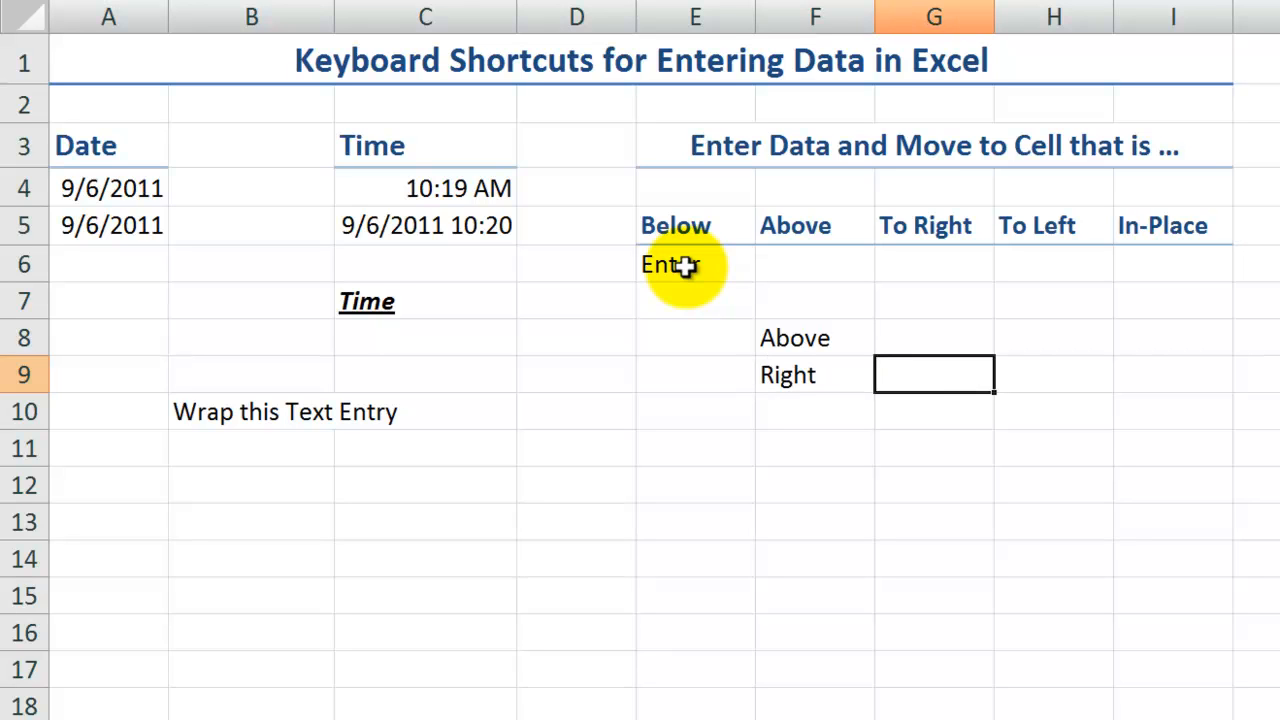
key("tab")
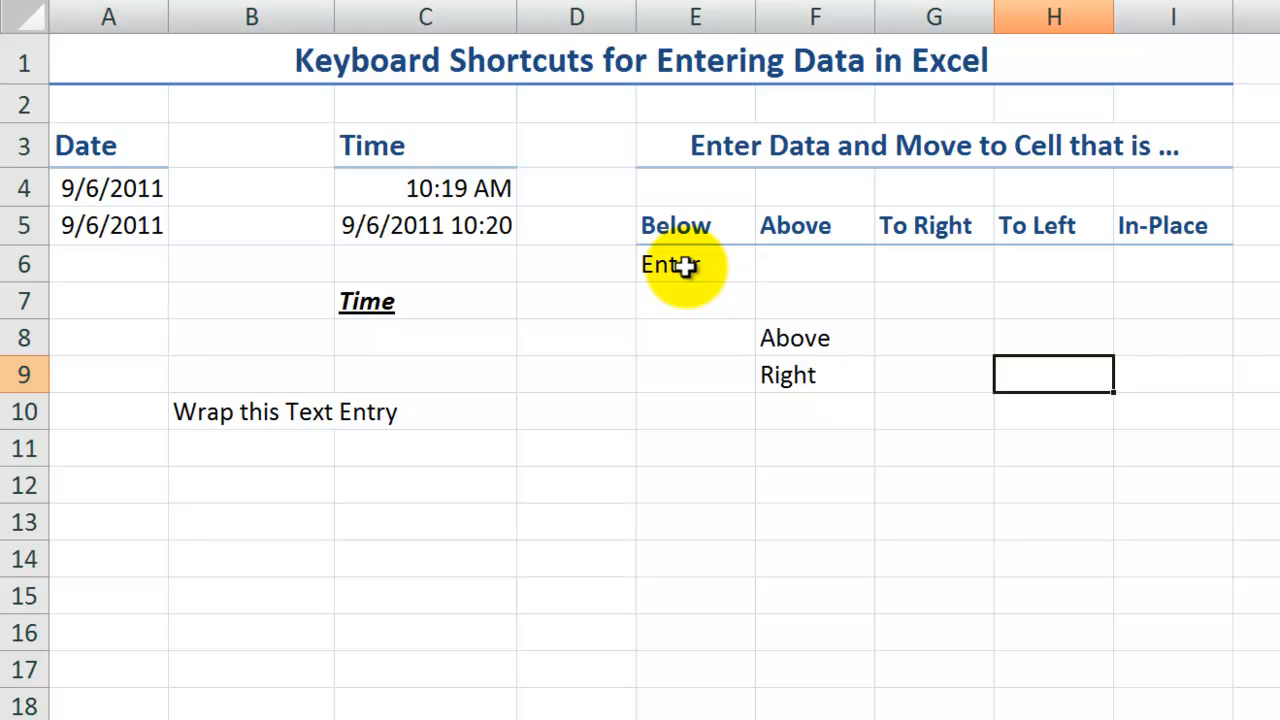
type("Left")
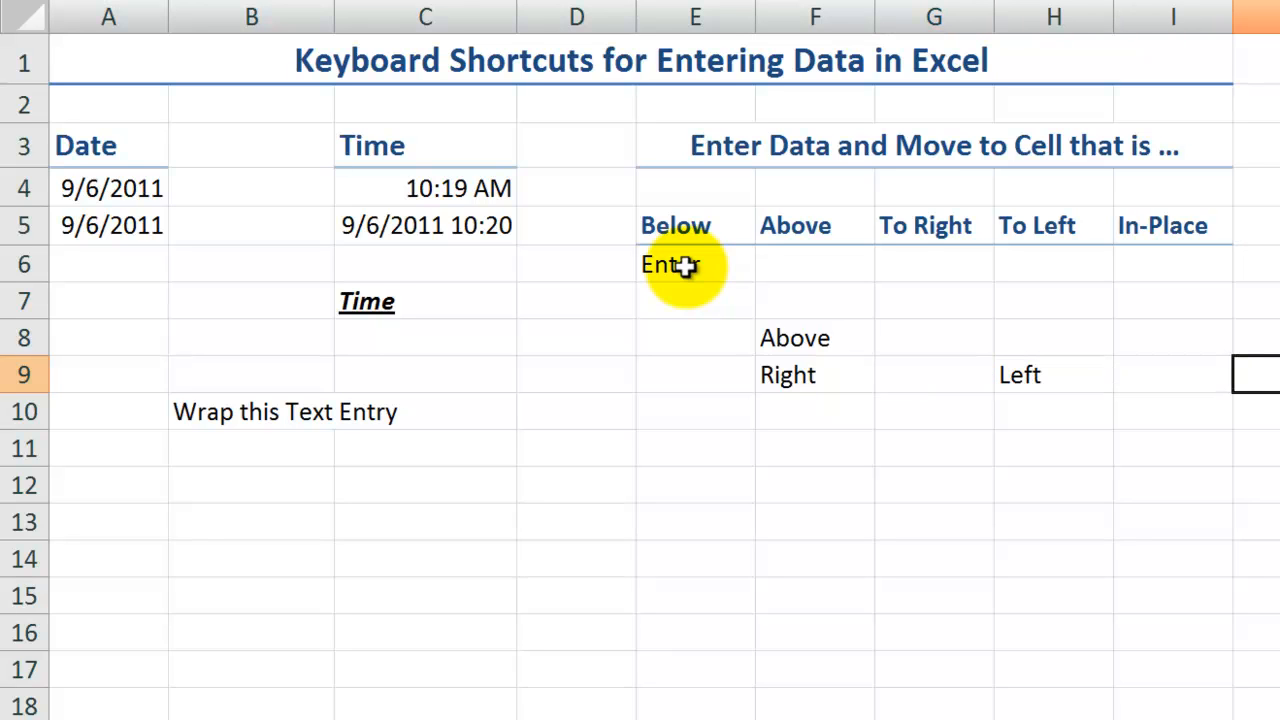
left_click(1172, 300)
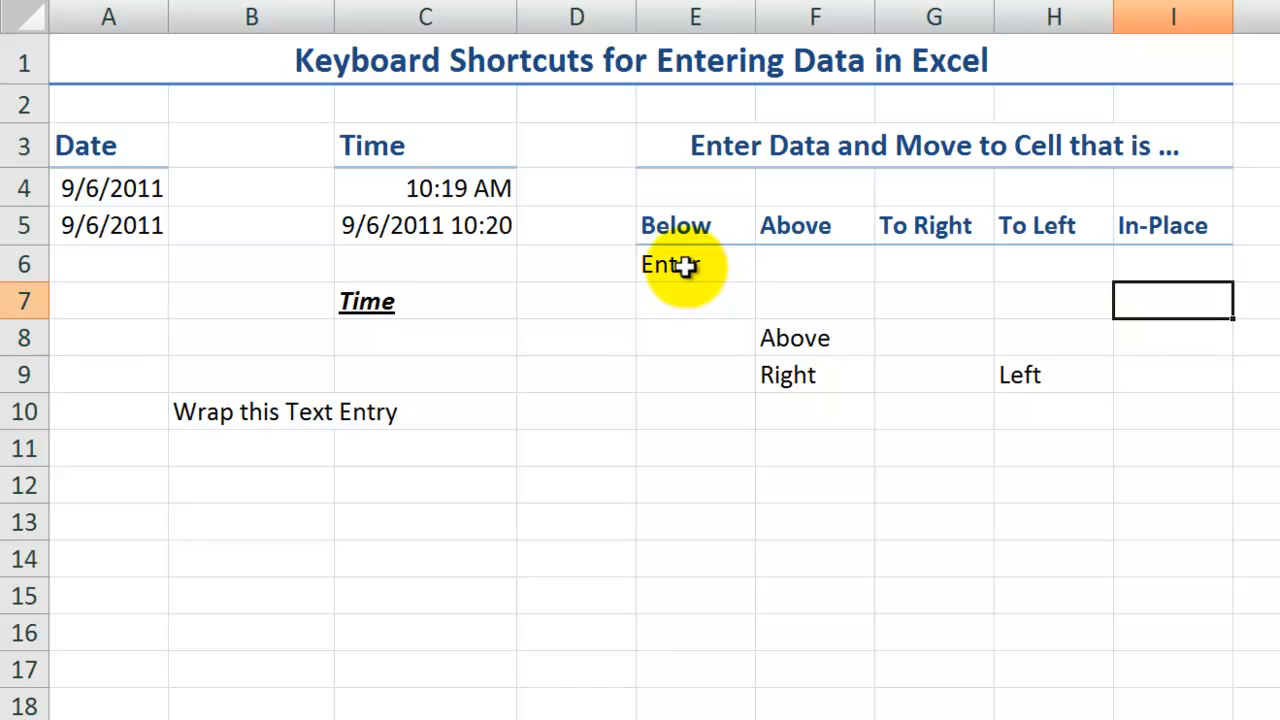
type("Here")
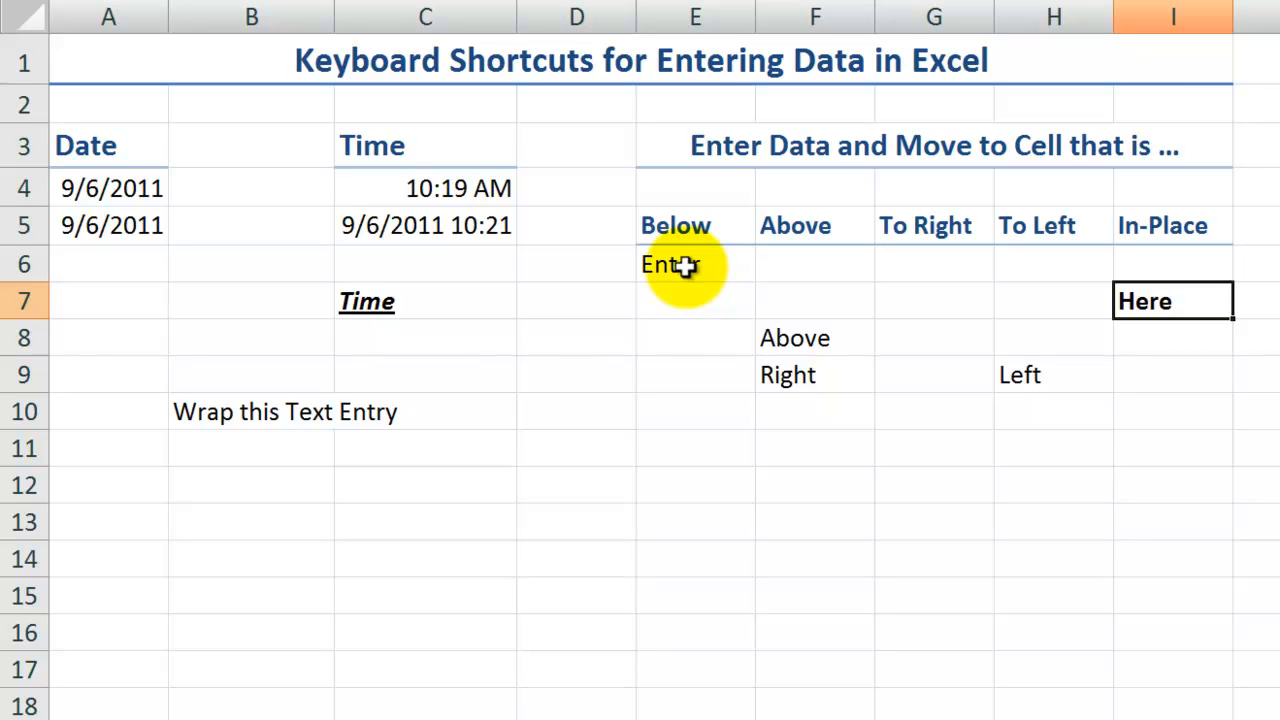
left_click(1172, 300)
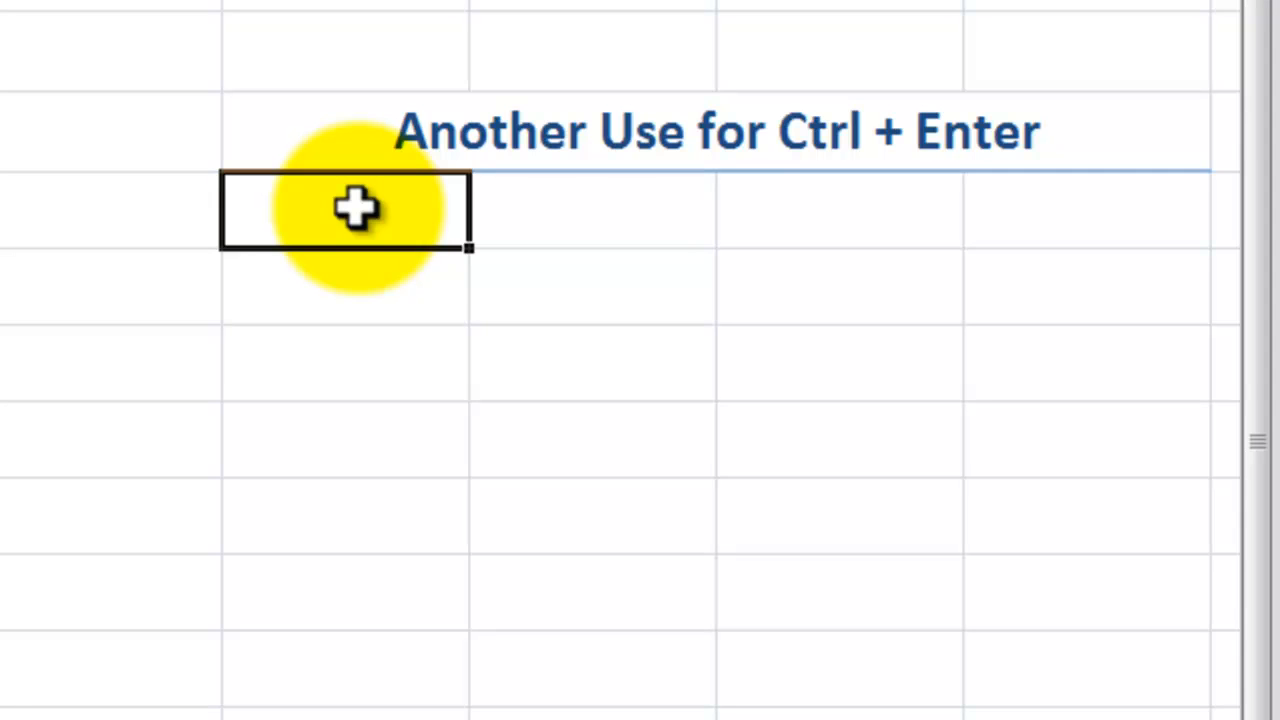
Fill the selected block with Range at once, then clear it and fill it with 9/6/2011.
left_click_drag(344, 210, 1200, 556)
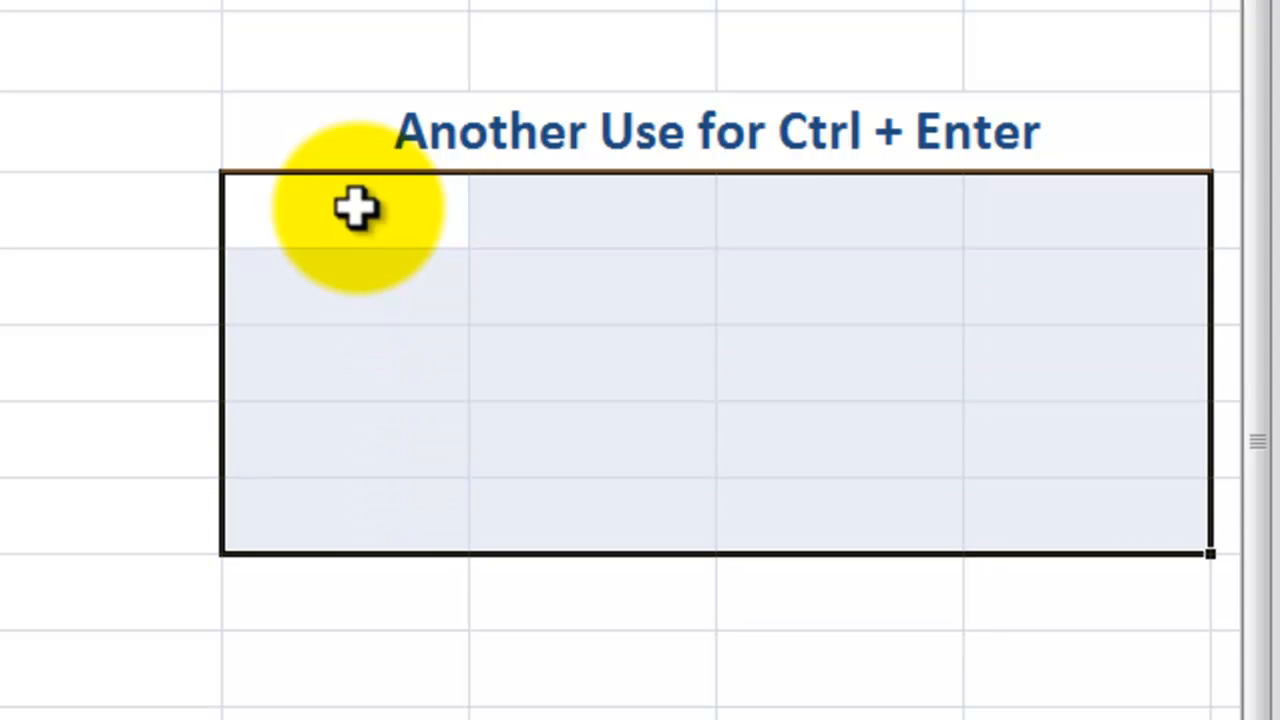
type("R")
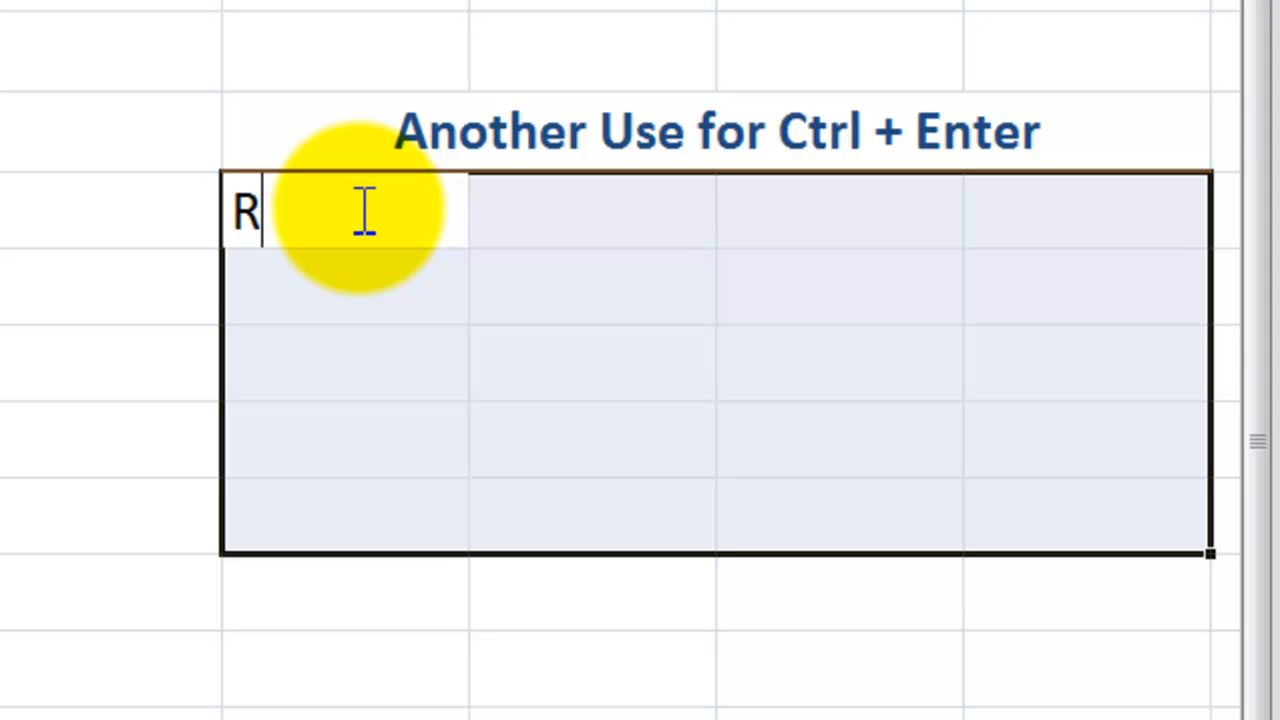
type("ange")
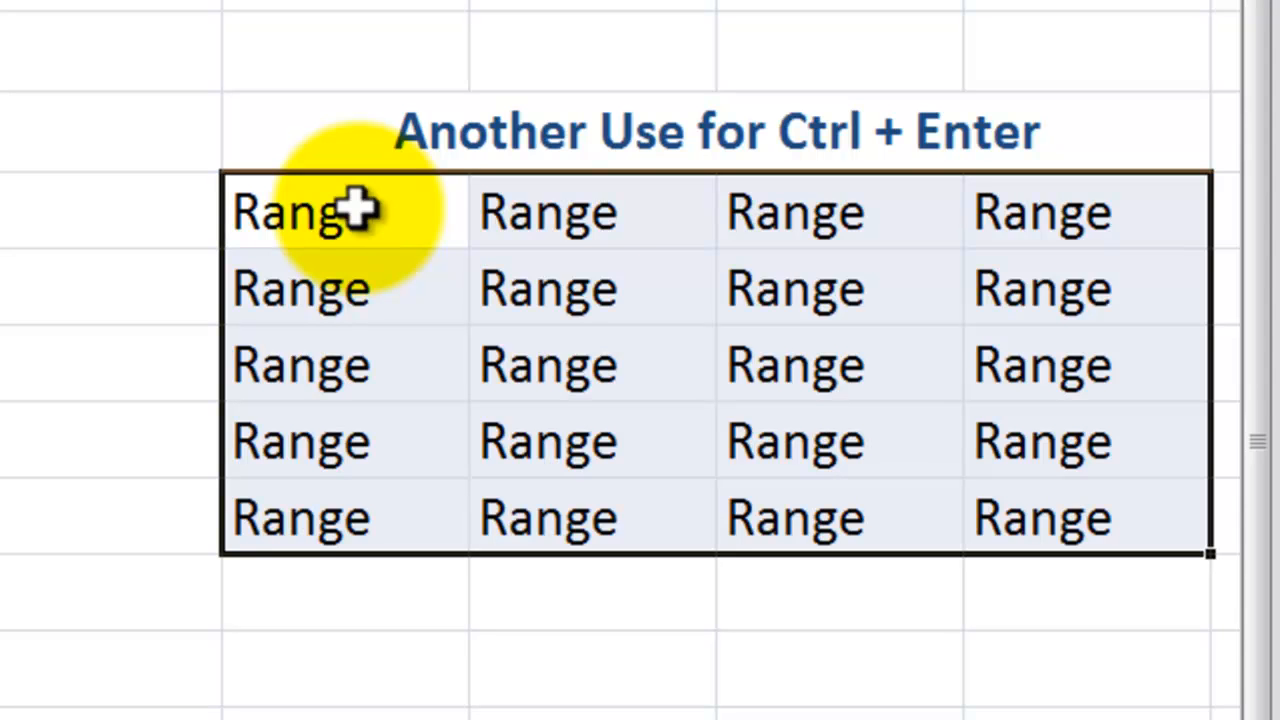
key("Delete")
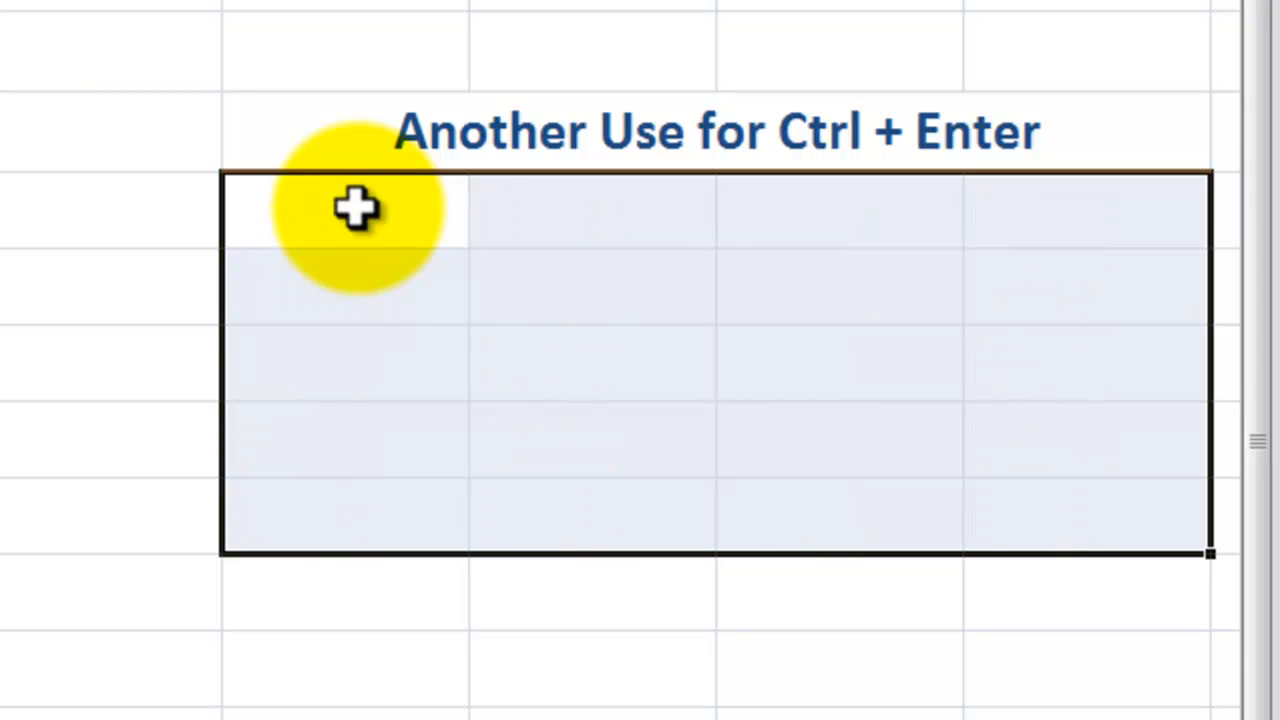
type("9/6/2011")
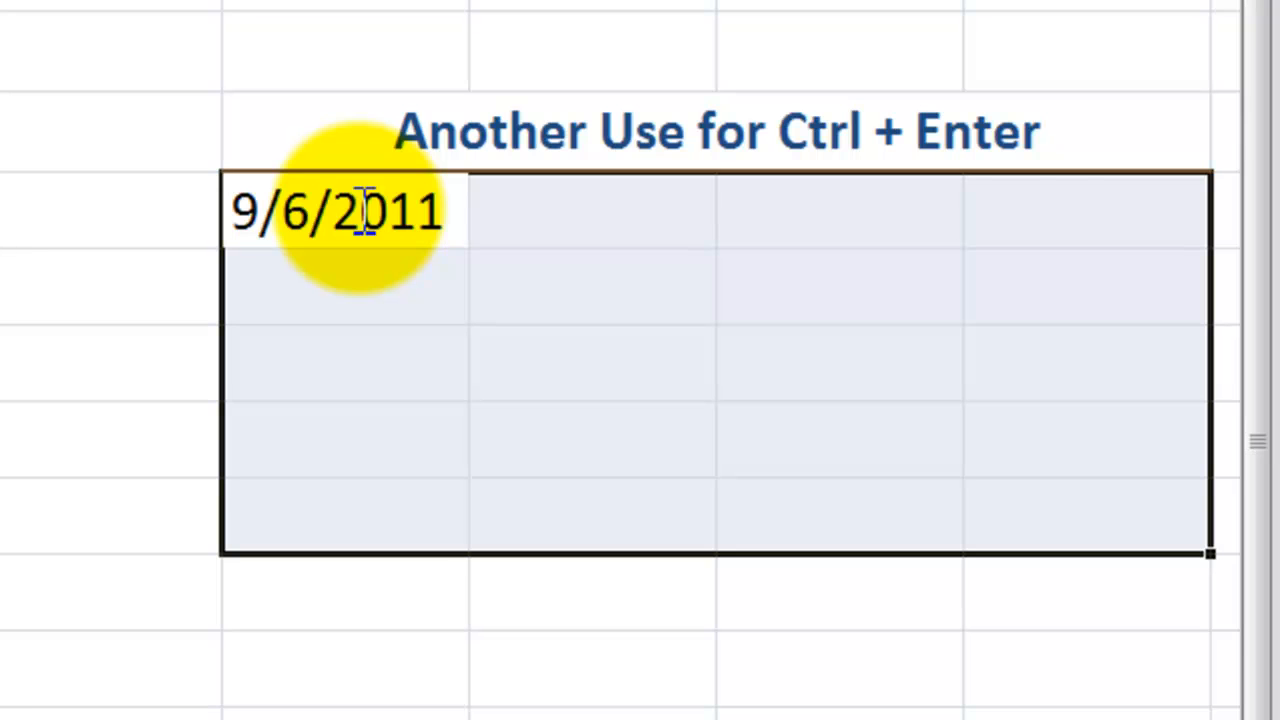
key("ctrl+enter")
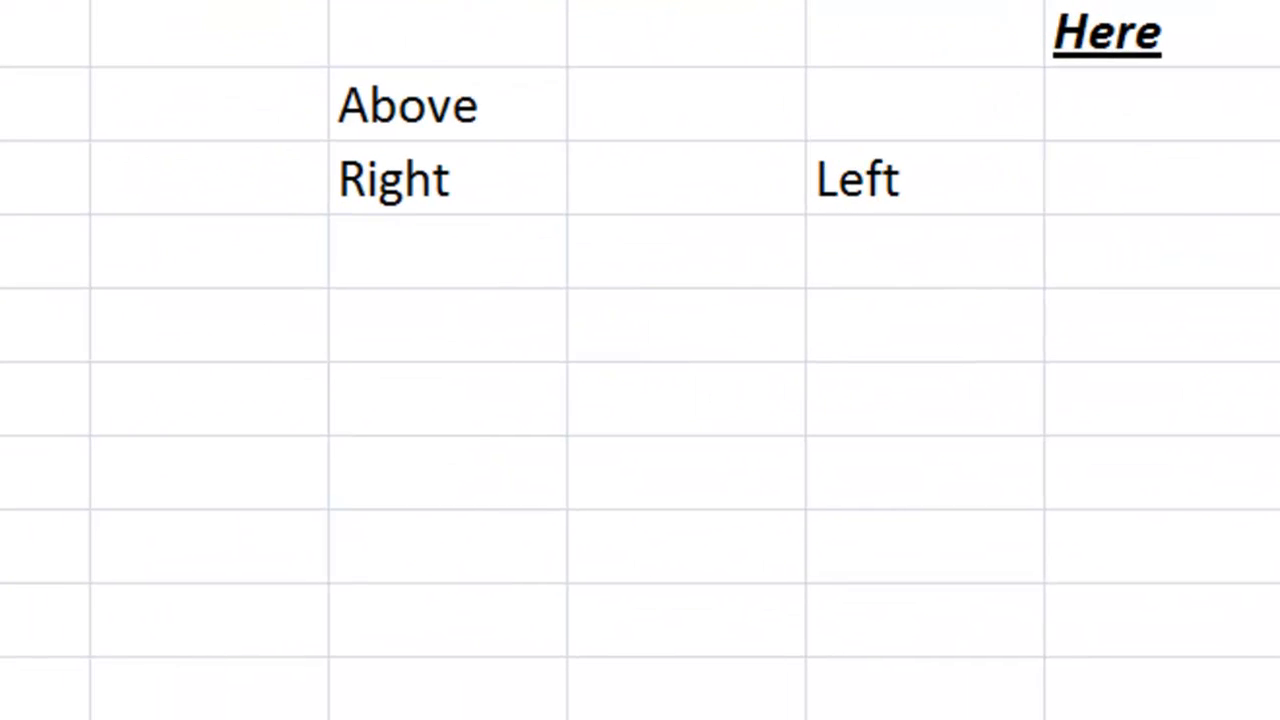
Select the row of cells beneath Right and Left and enter 1 across it.
left_click(444, 324)
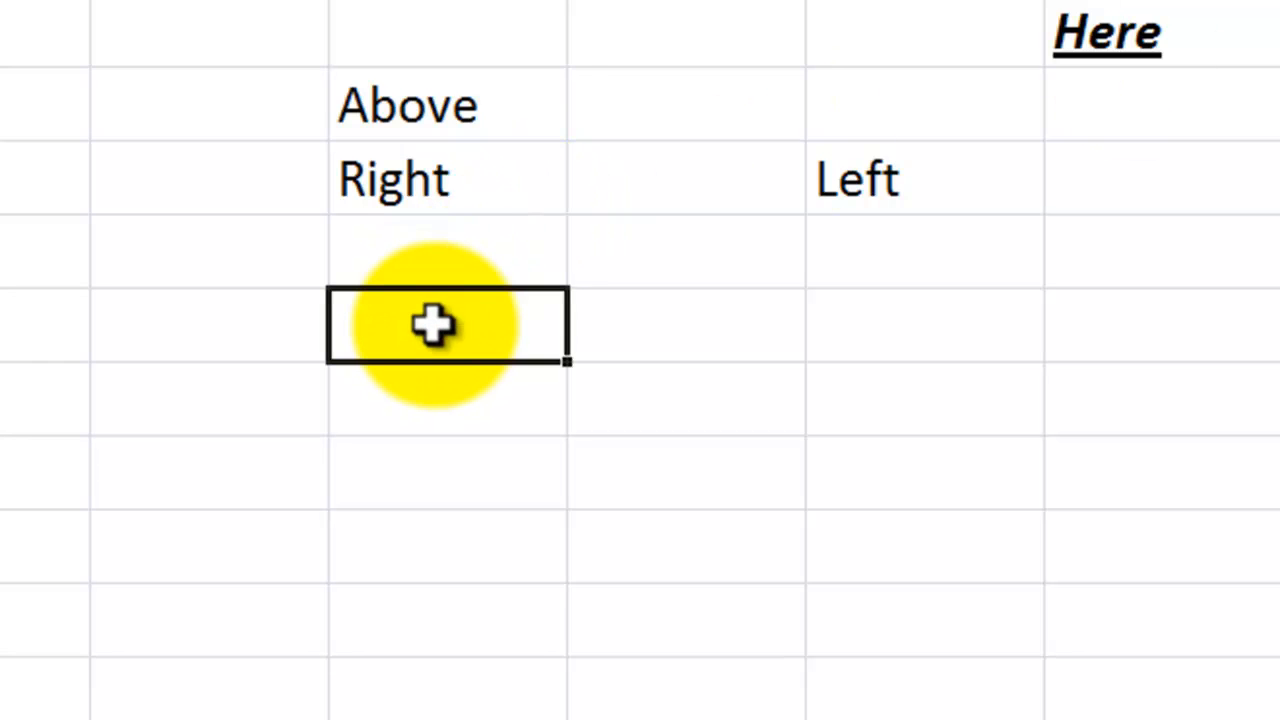
left_click_drag(436, 324, 800, 316)
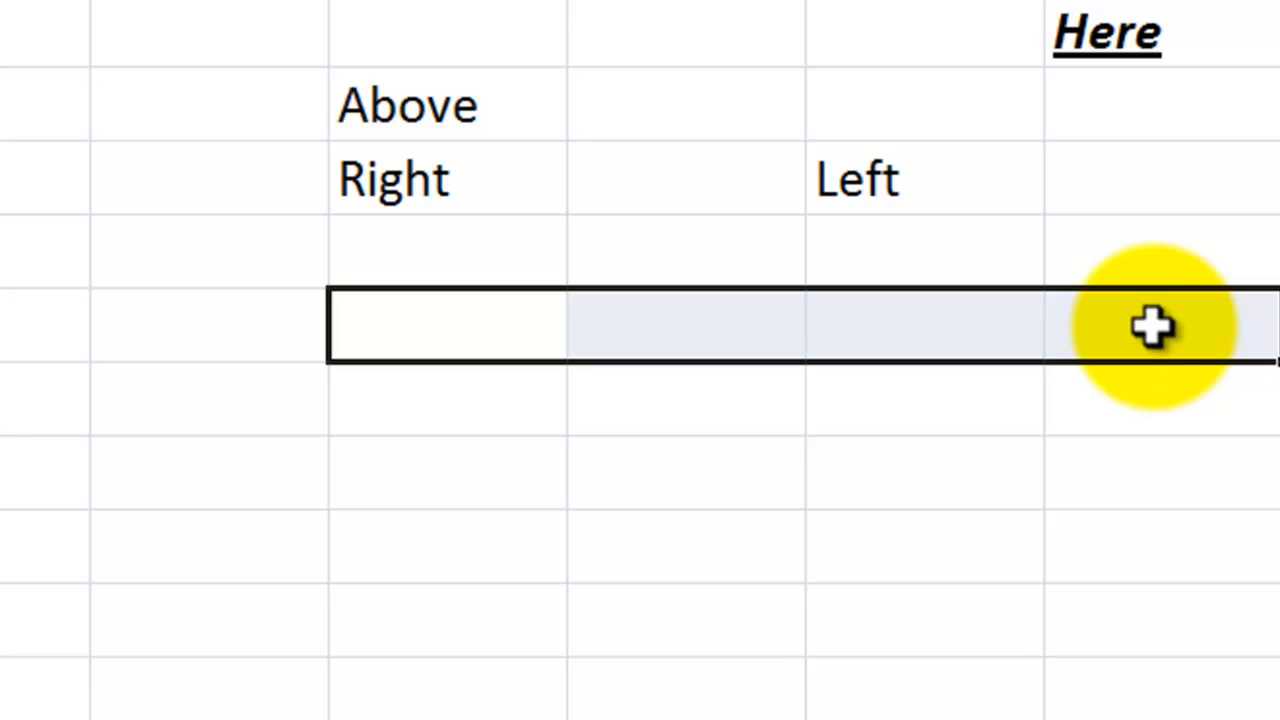
type("1")
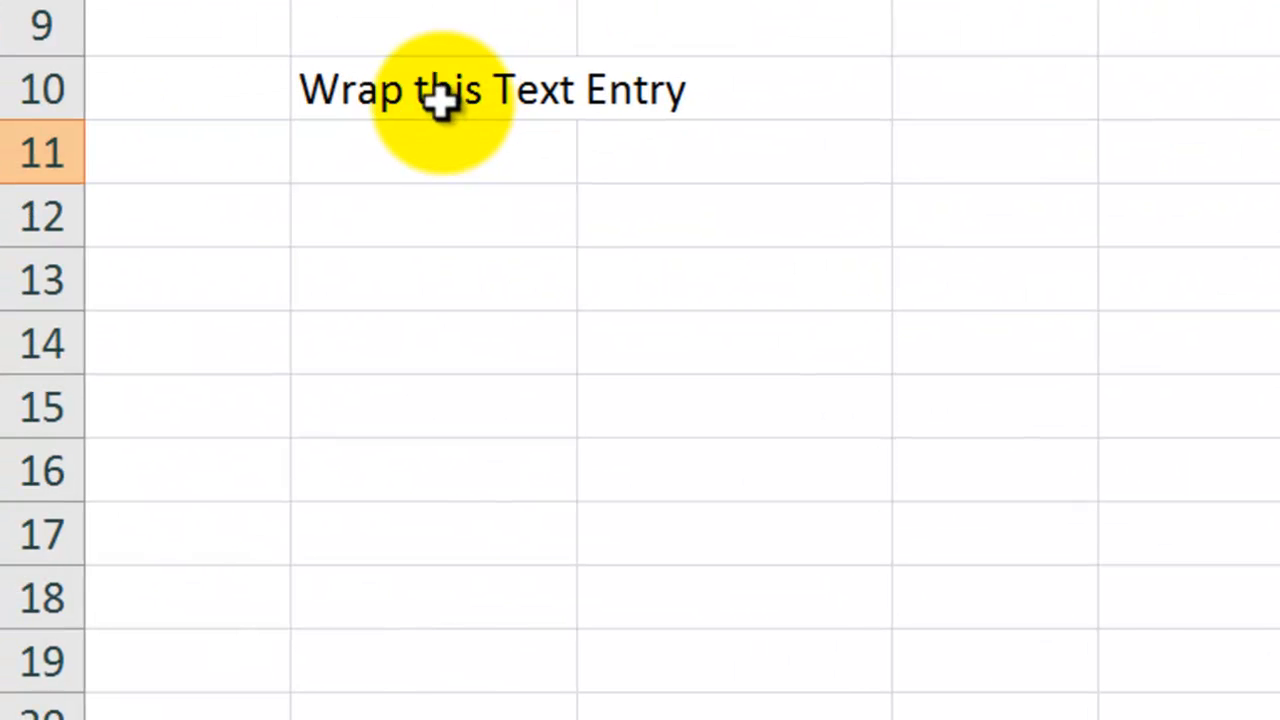
left_click(432, 88)
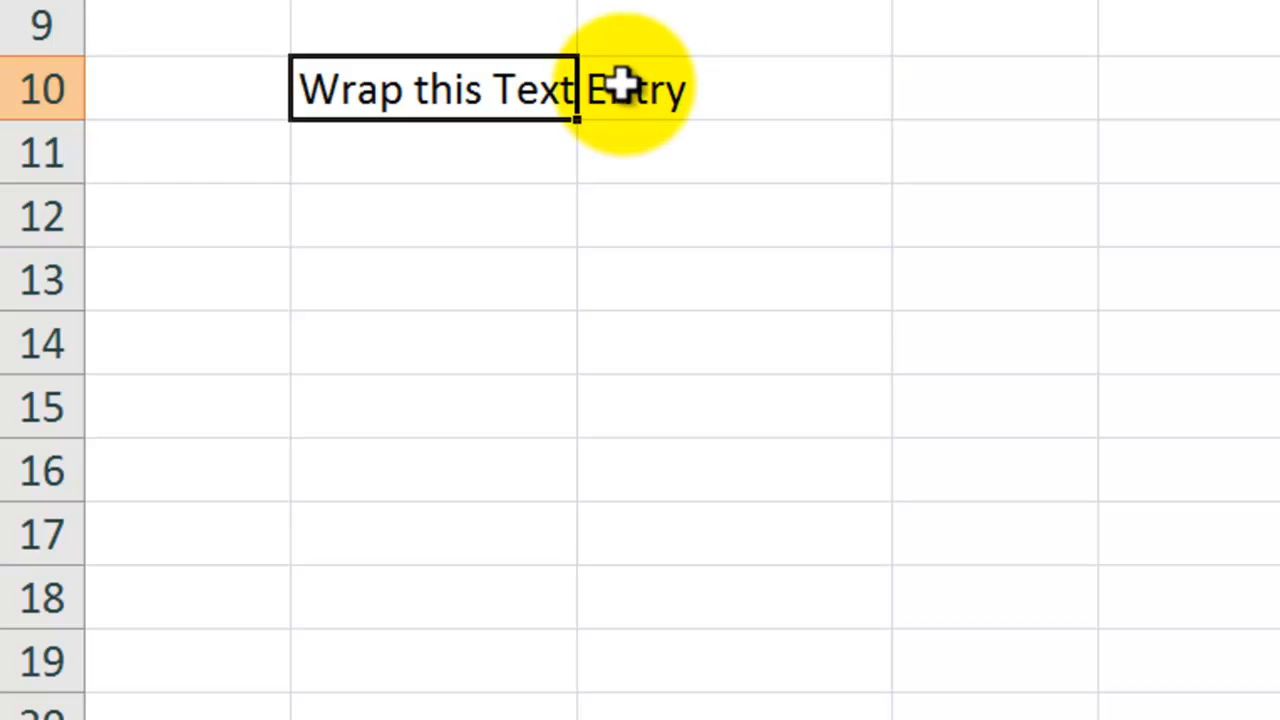
left_click(730, 88)
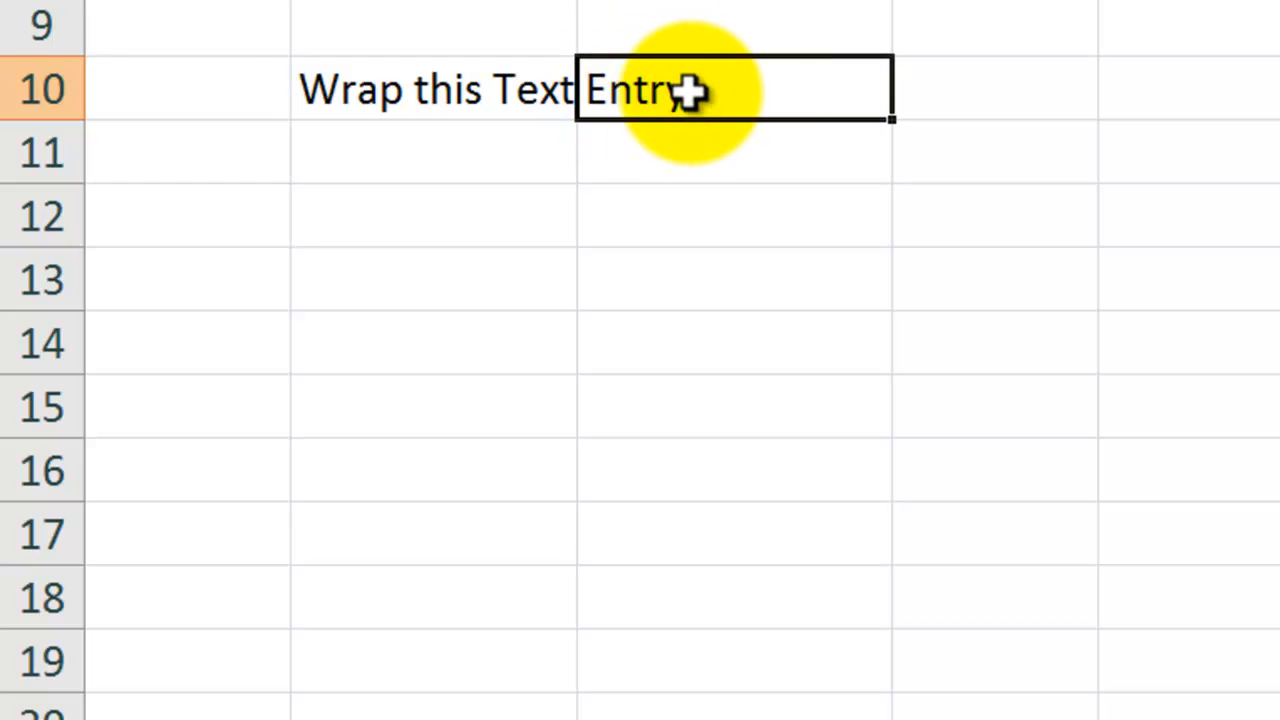
type("Data")
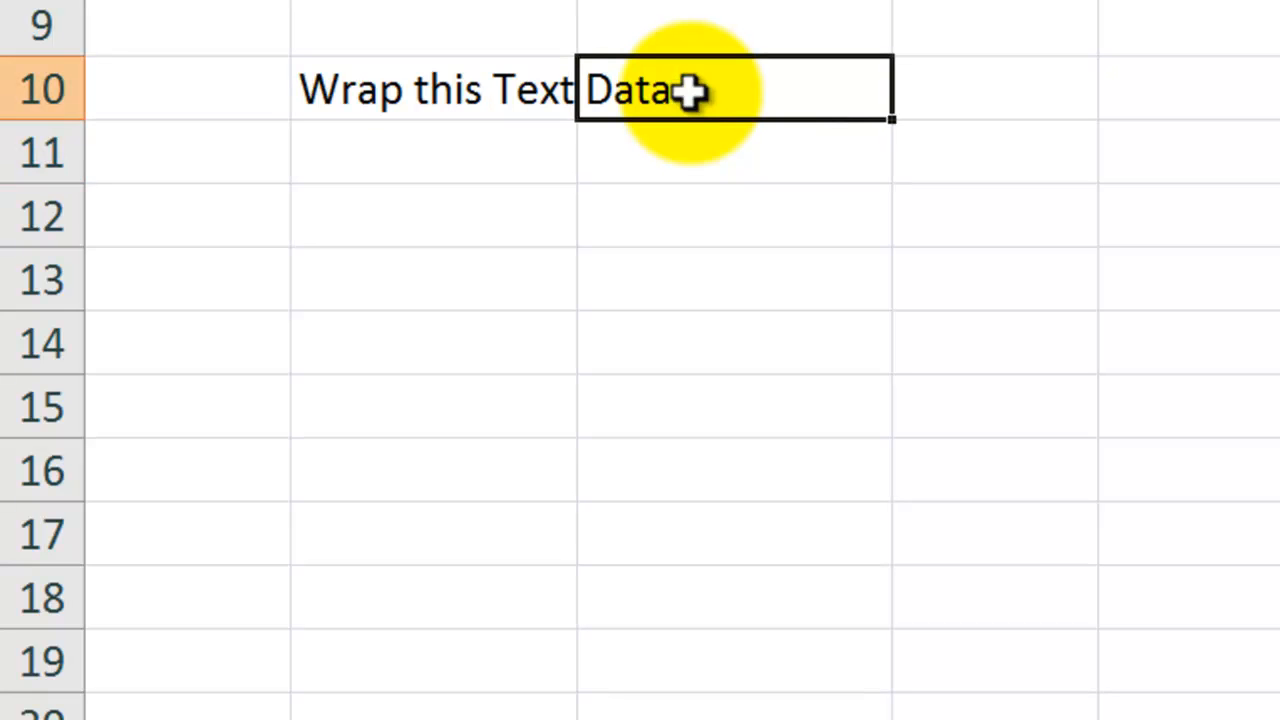
type("Entry")
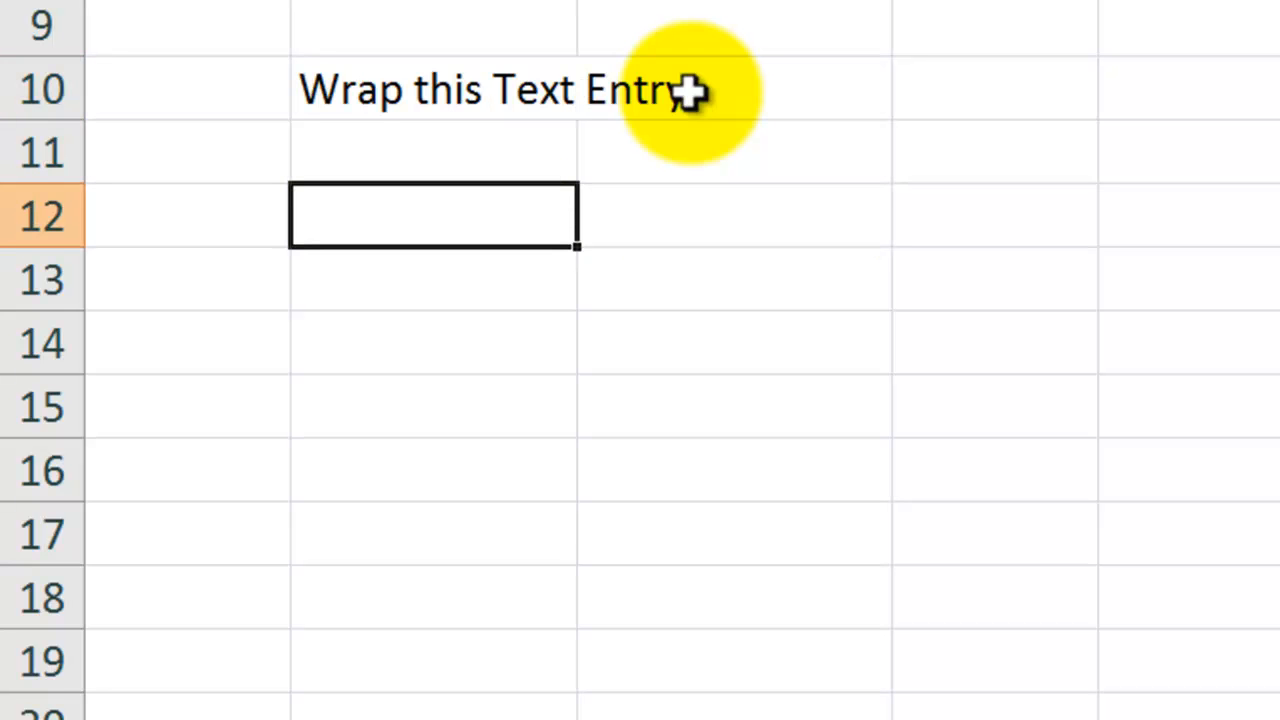
Enter the long text 'This is a Long Text' so it wraps in its cell.
type("This is")
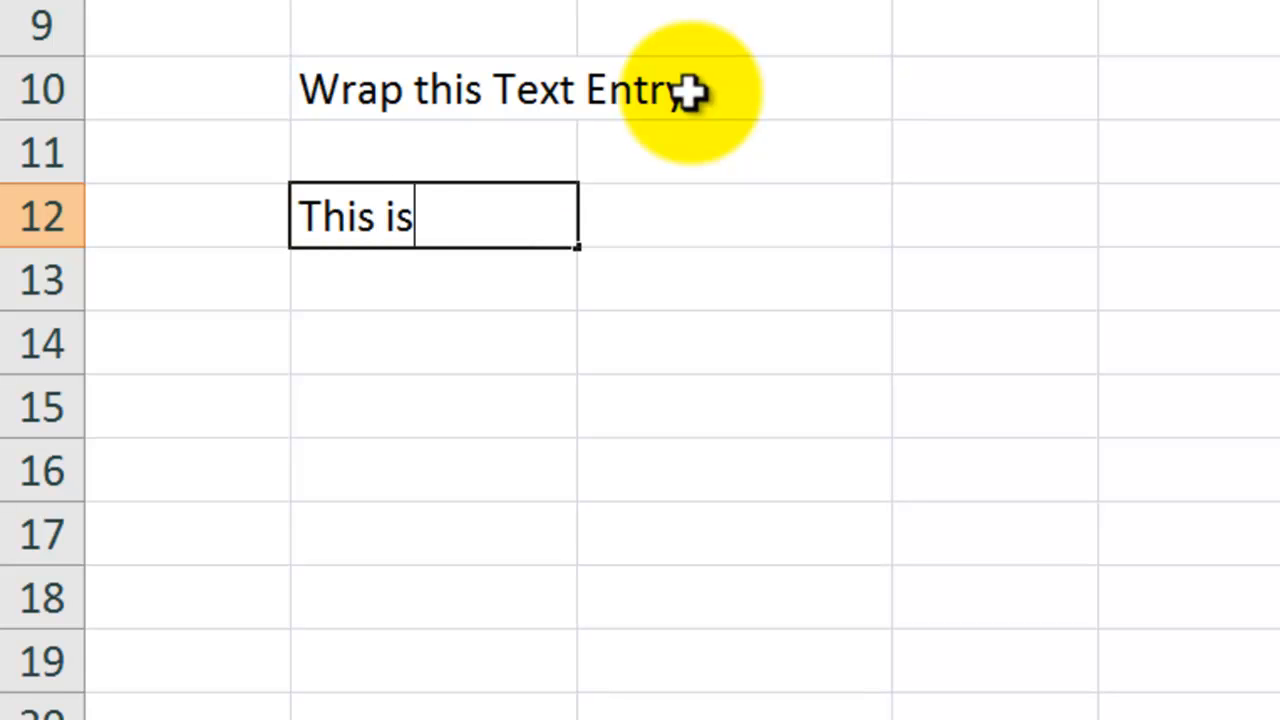
type("a Lon")
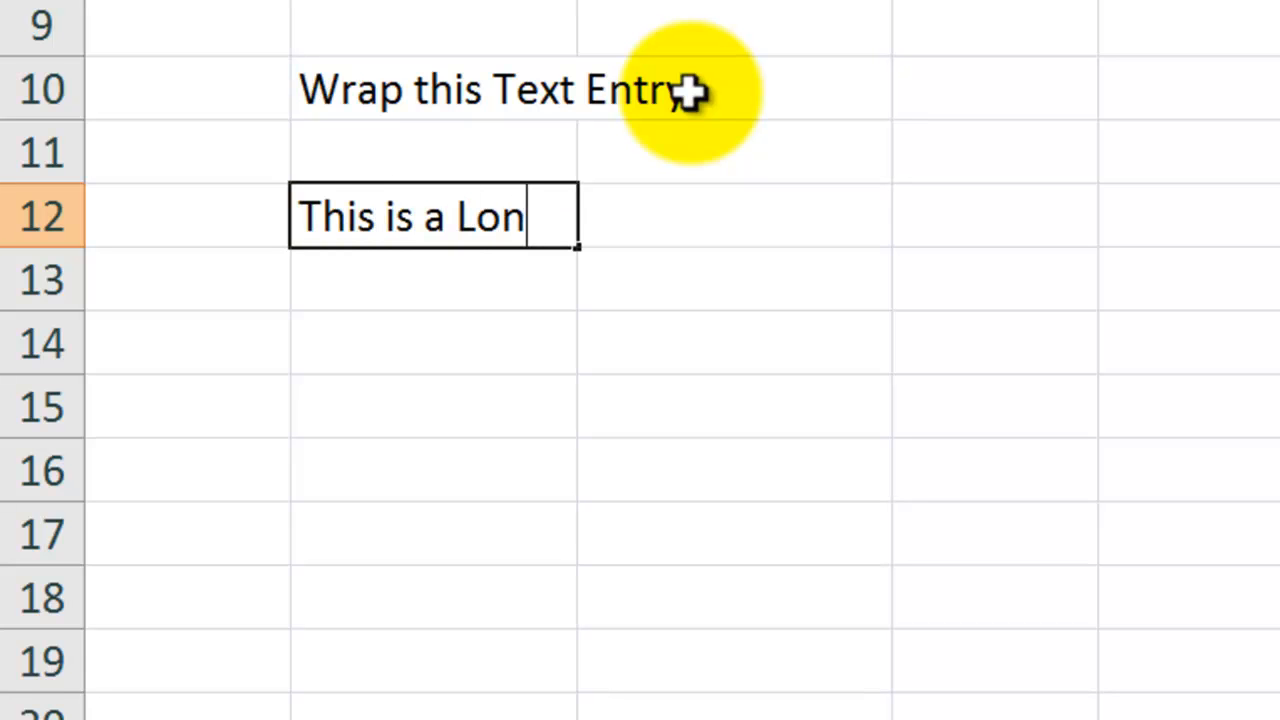
type("g")
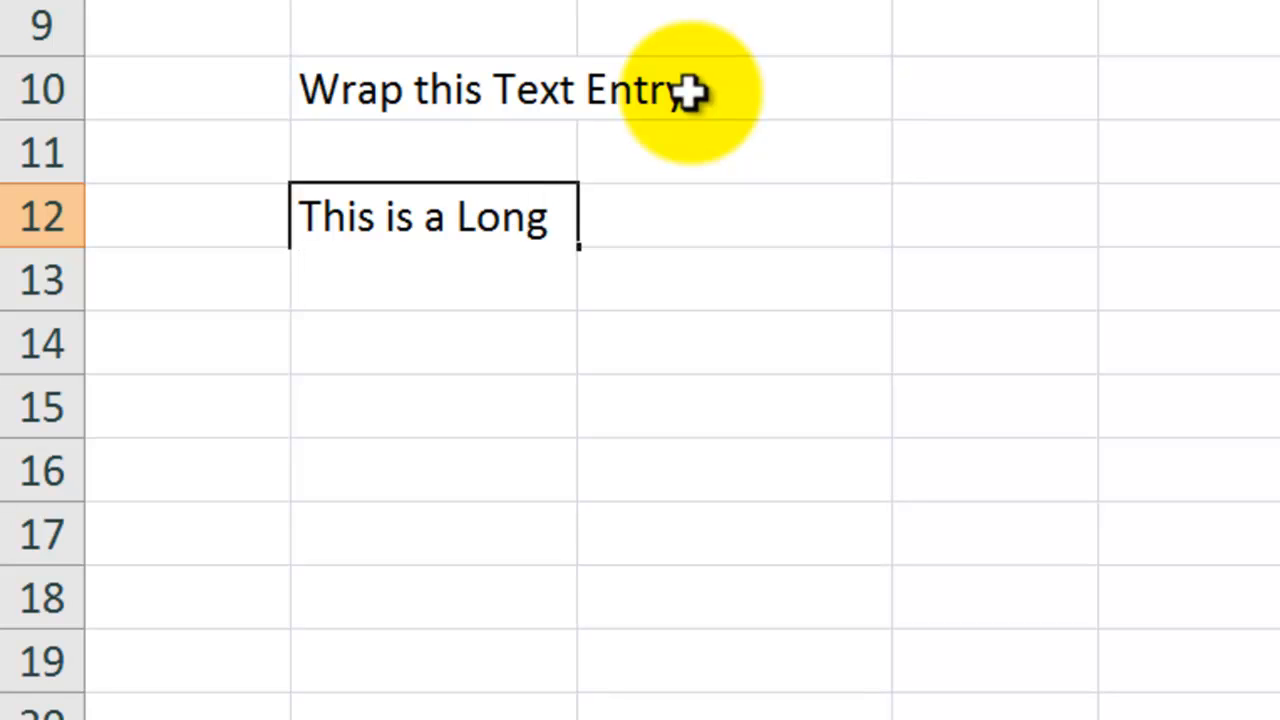
type("Text Entry")
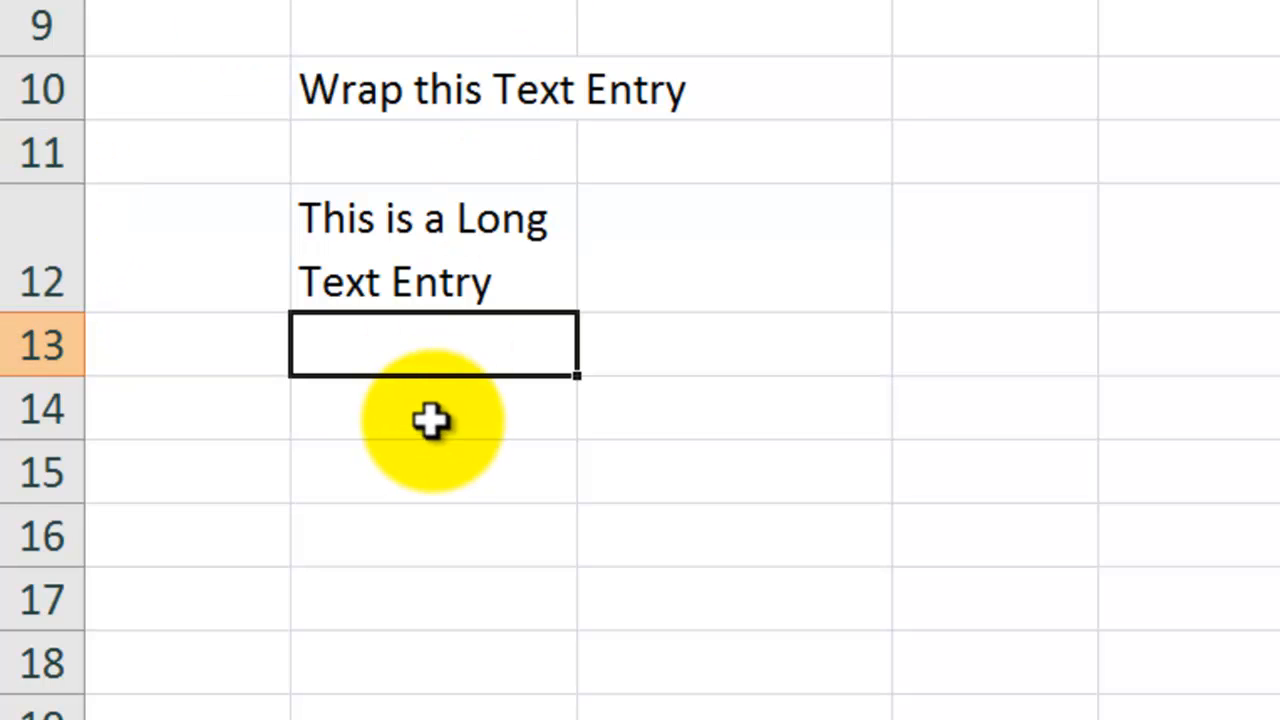
Enter The Company Rocks, LLC in B14 with an Alt+Enter line break after Company.
type("T")
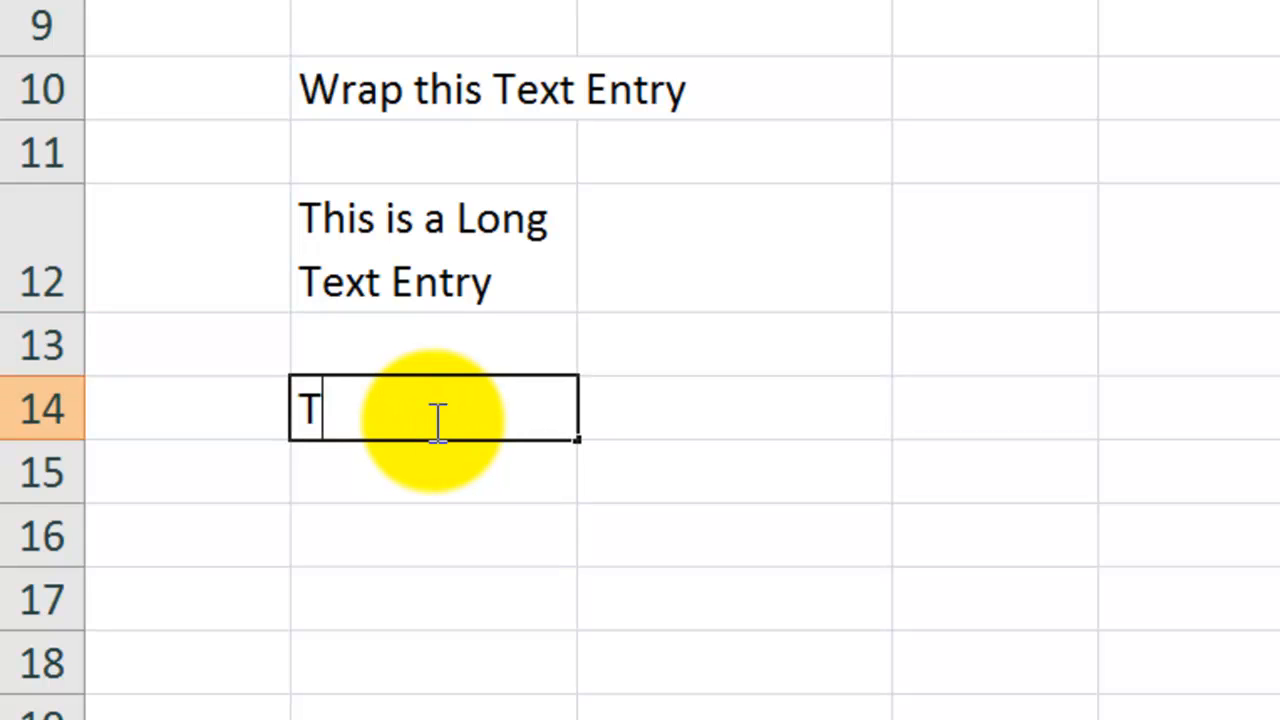
type("he Compan")
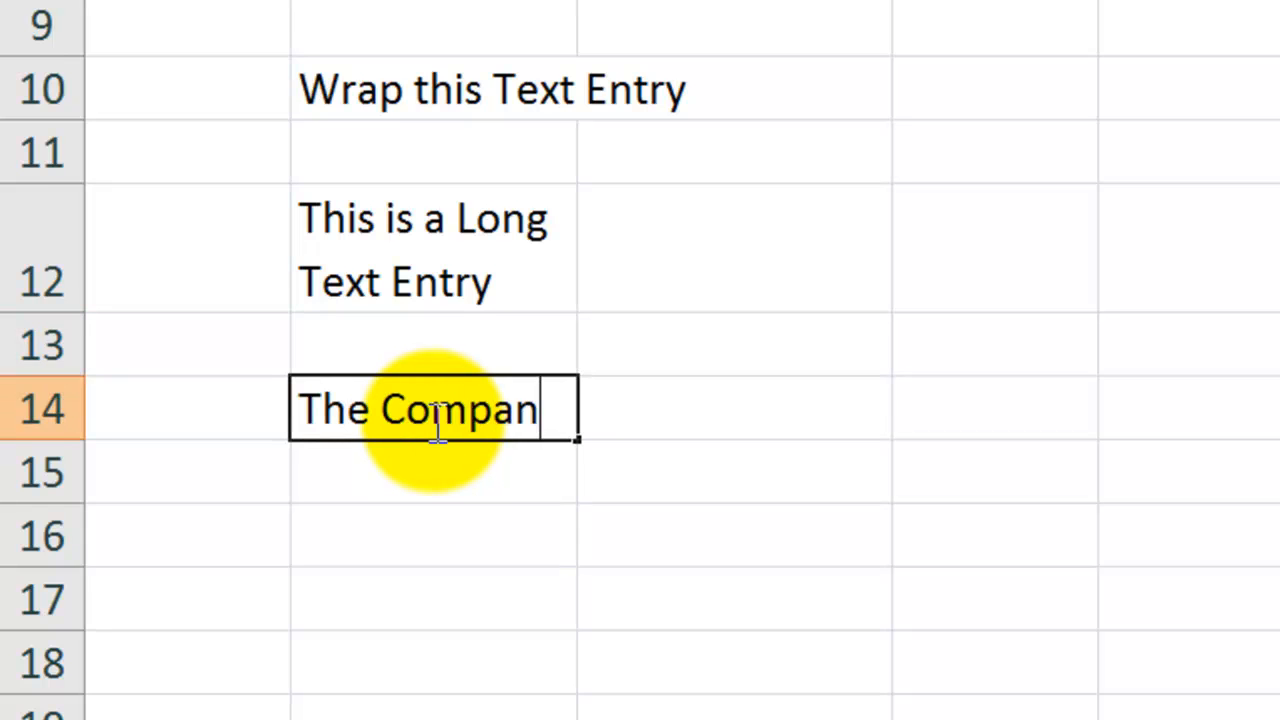
type("y")
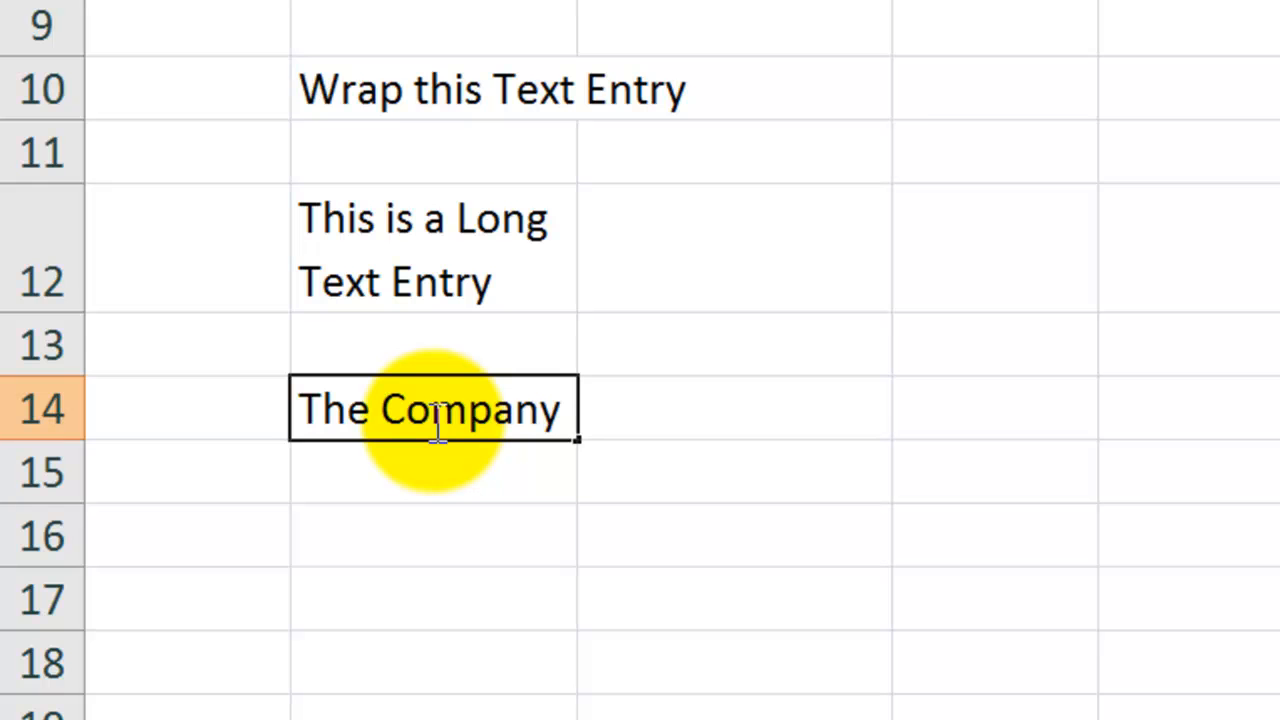
key("alt+enter")
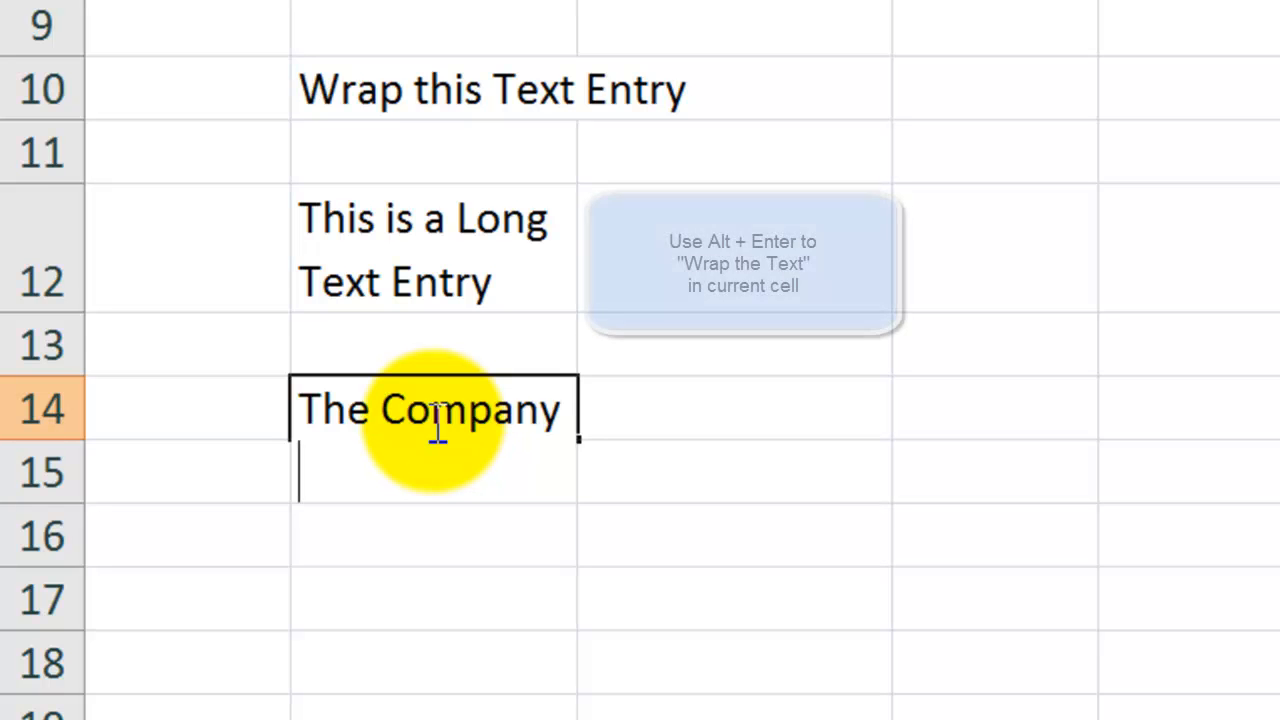
type("Rock")
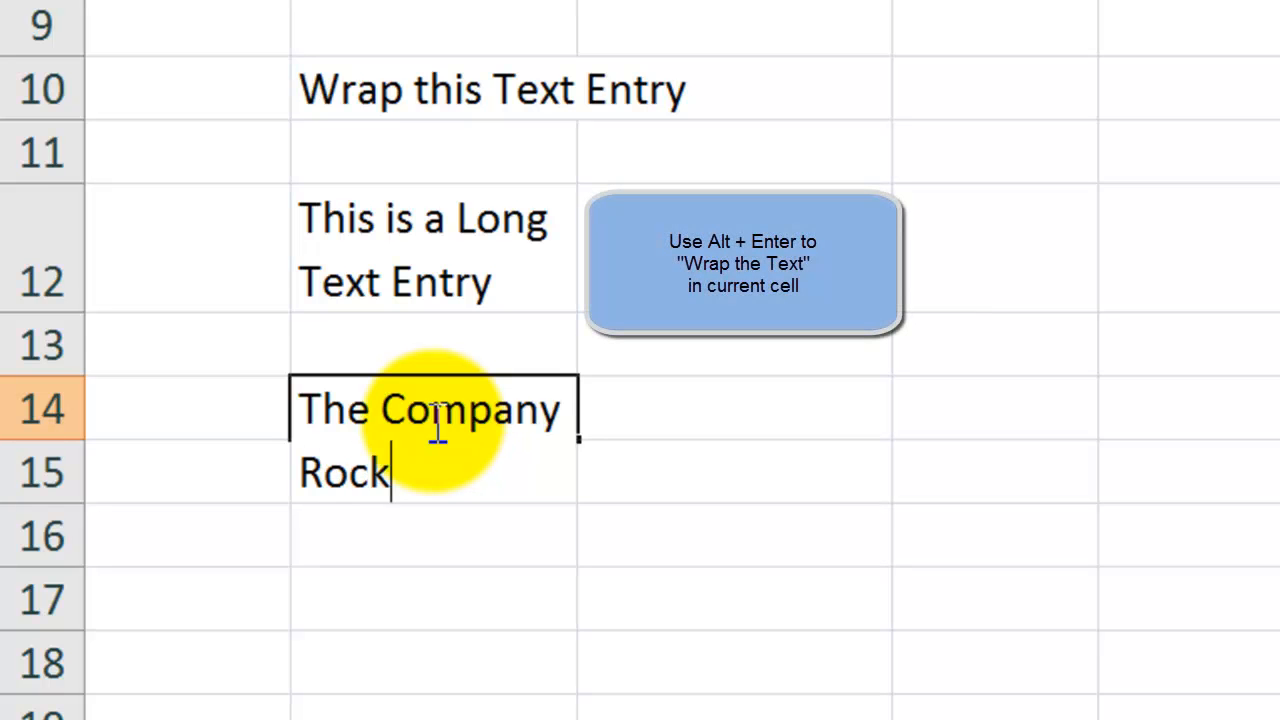
type("s, LLC")
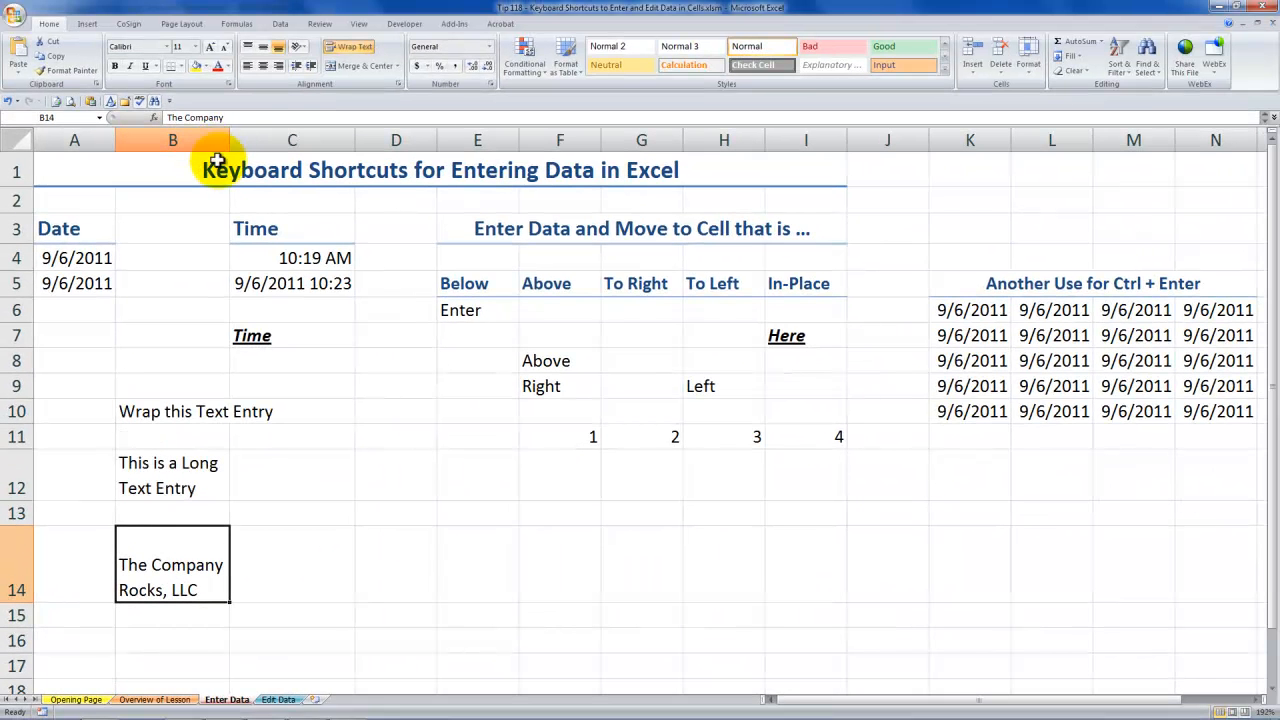
On the Overview of Lesson sheet, try the entry Danny in E13 and cancel it with Escape.
left_click(154, 700)
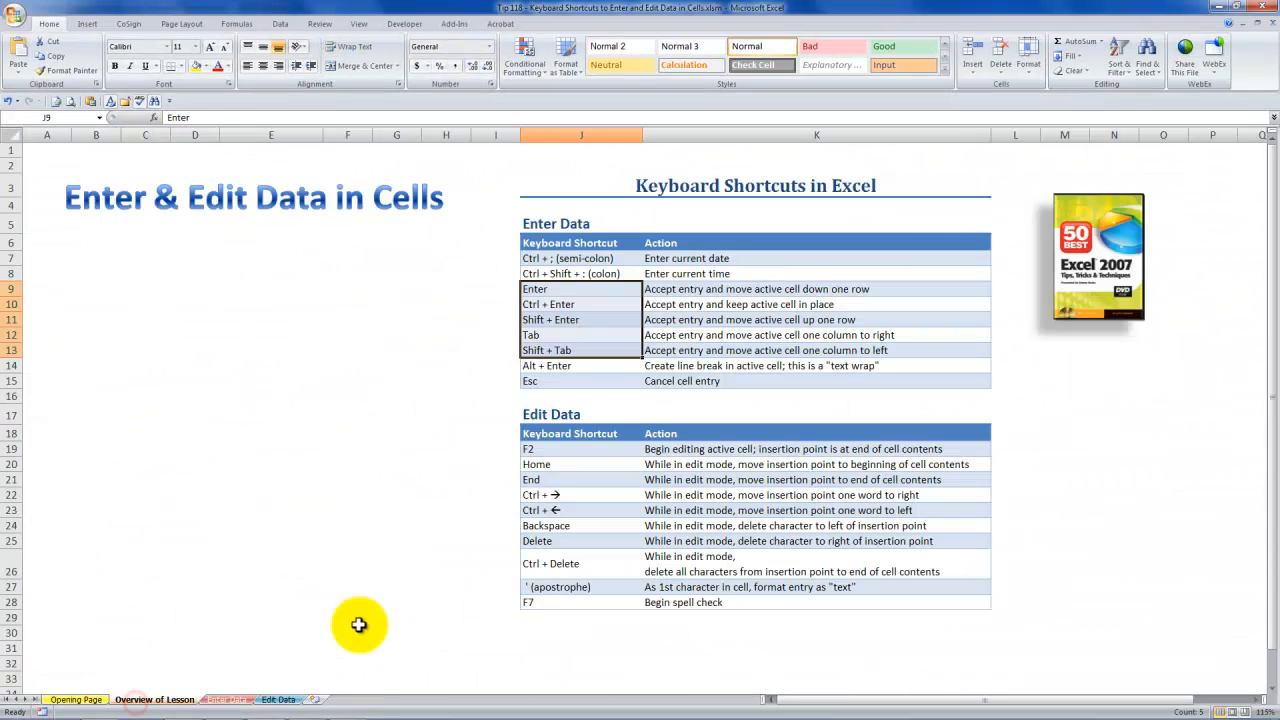
left_click(580, 380)
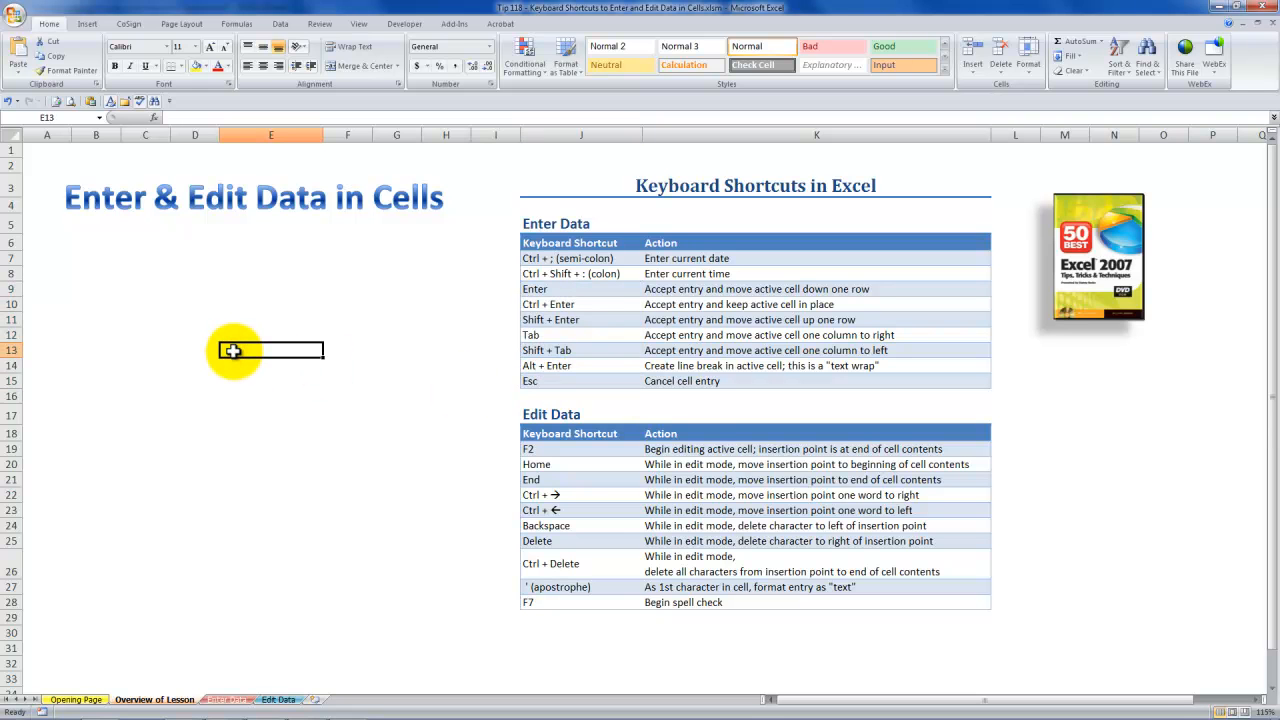
type("D")
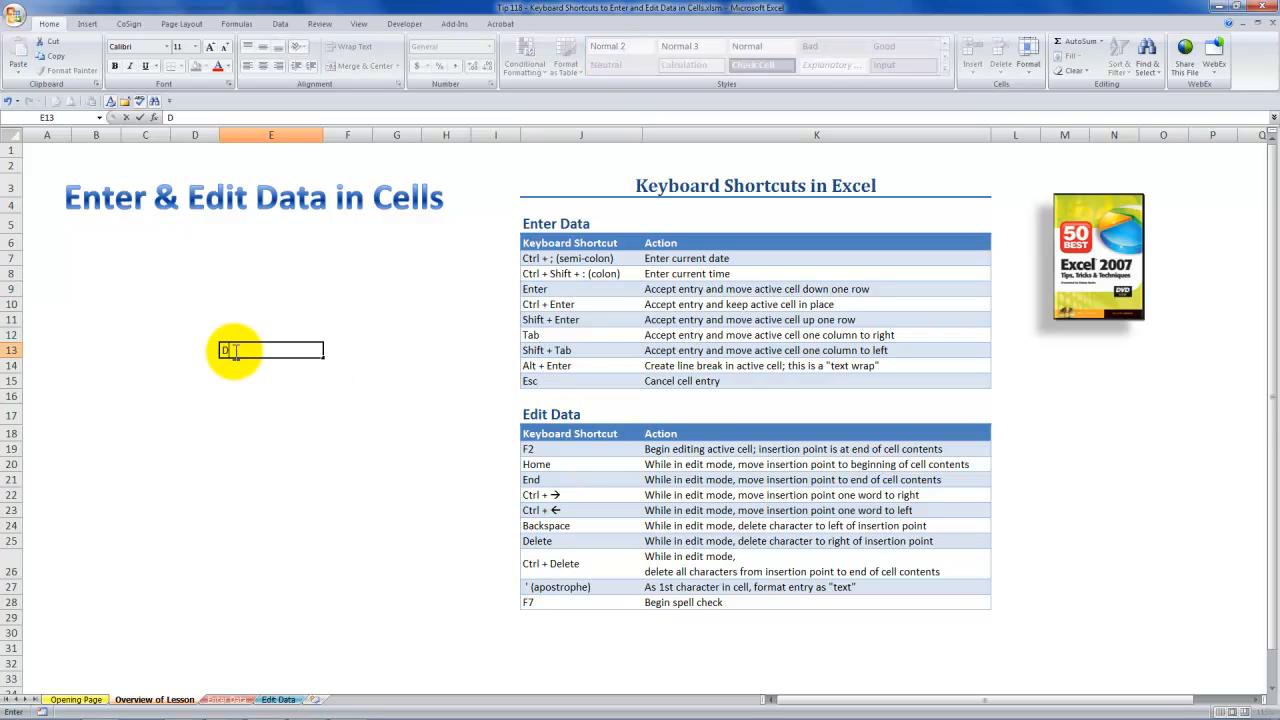
type("anny")
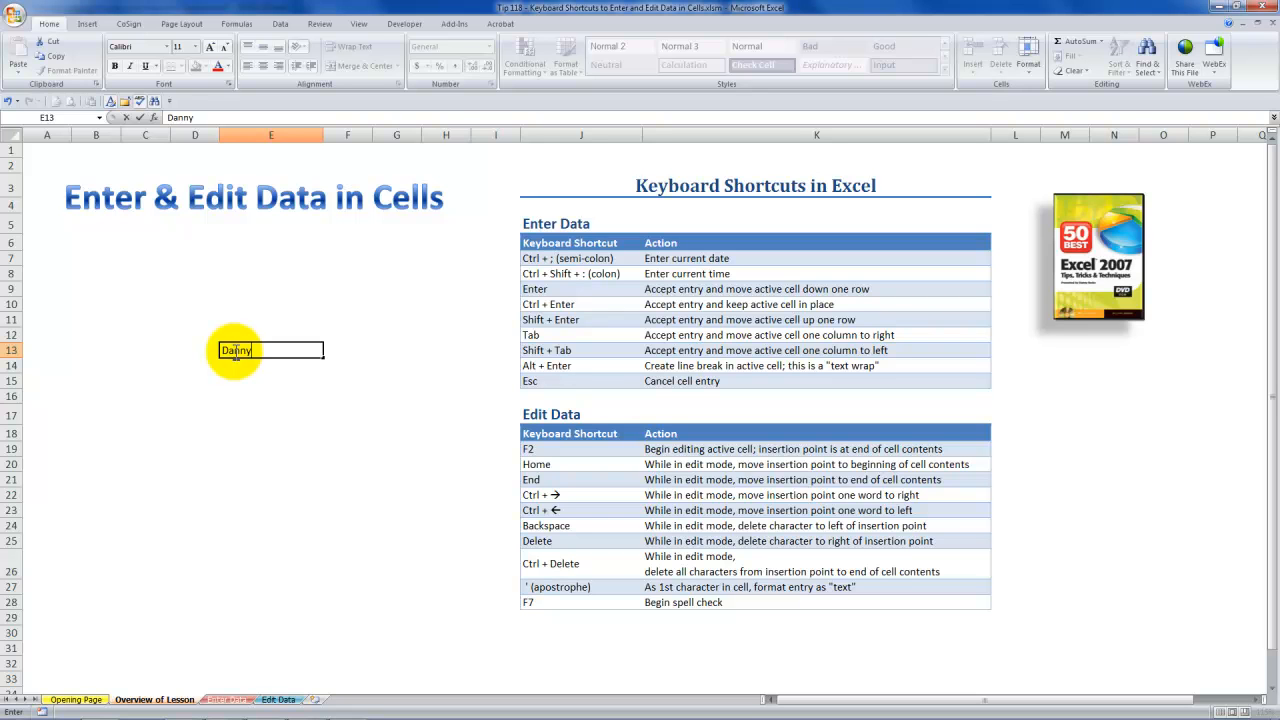
key("Escape")
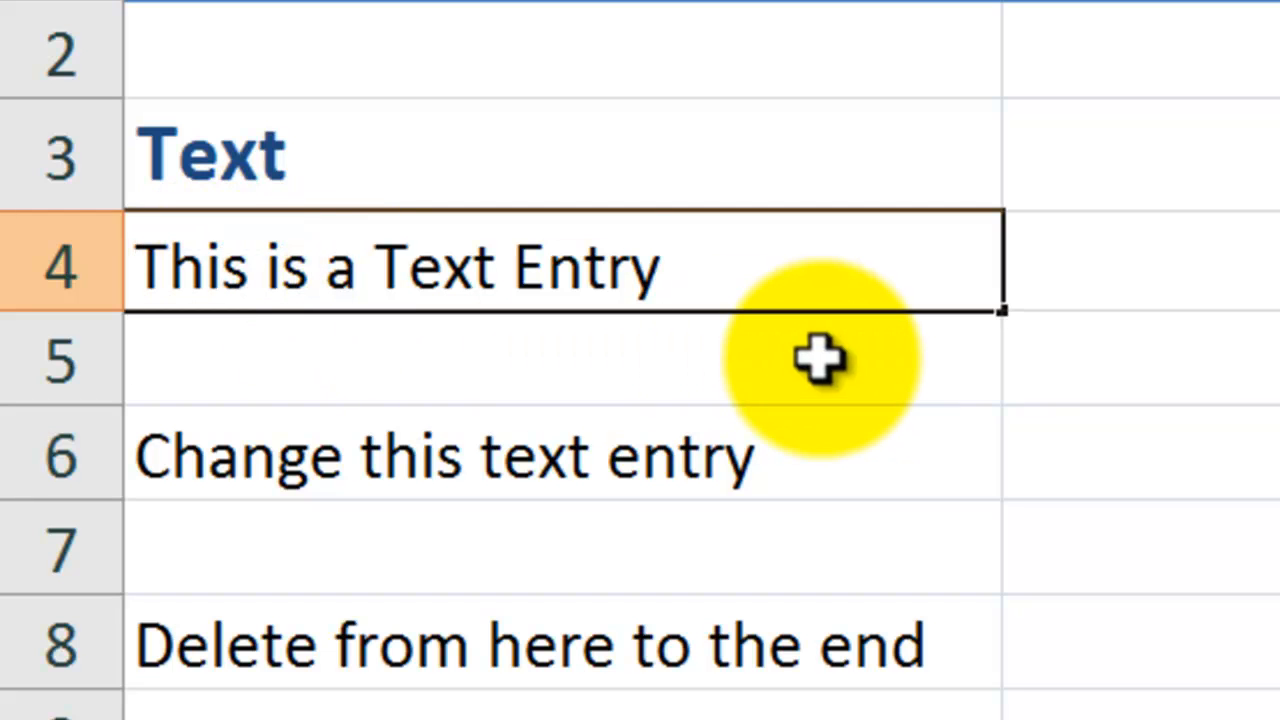
Enter edit mode in the 'This is a Text Entry' cell and position the insertion point.
double_click(400, 264)
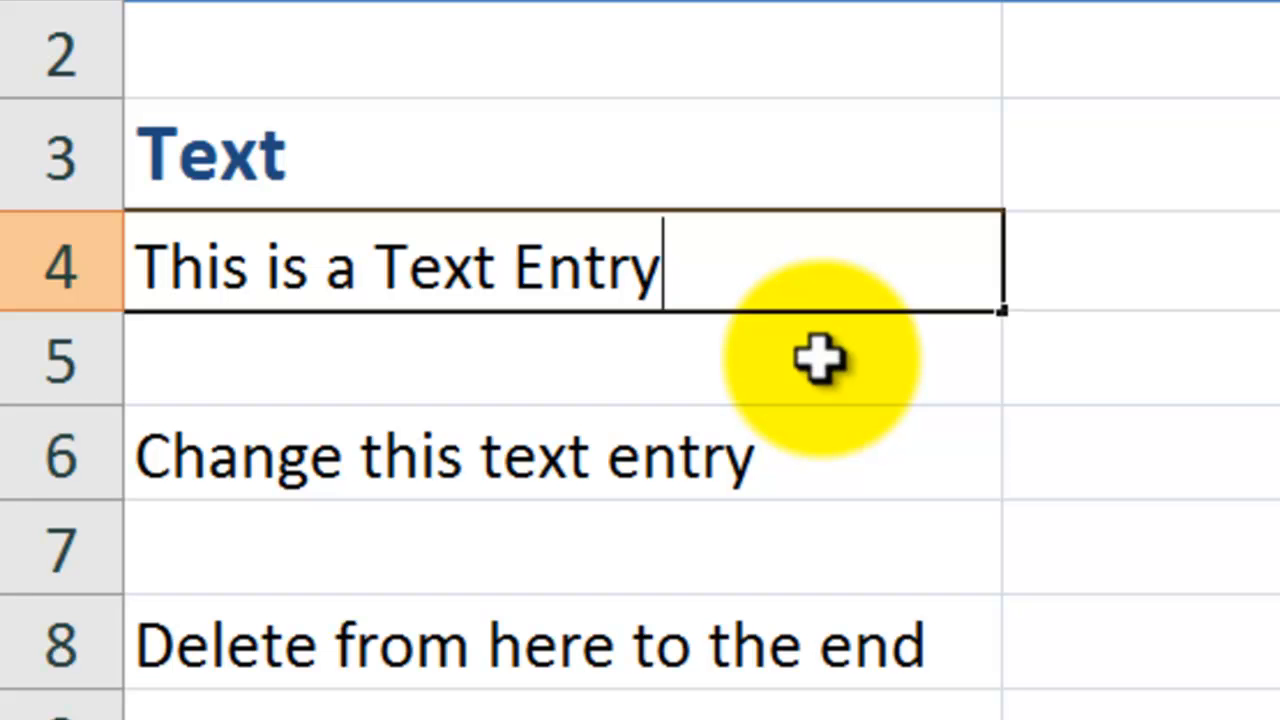
left_click(584, 264)
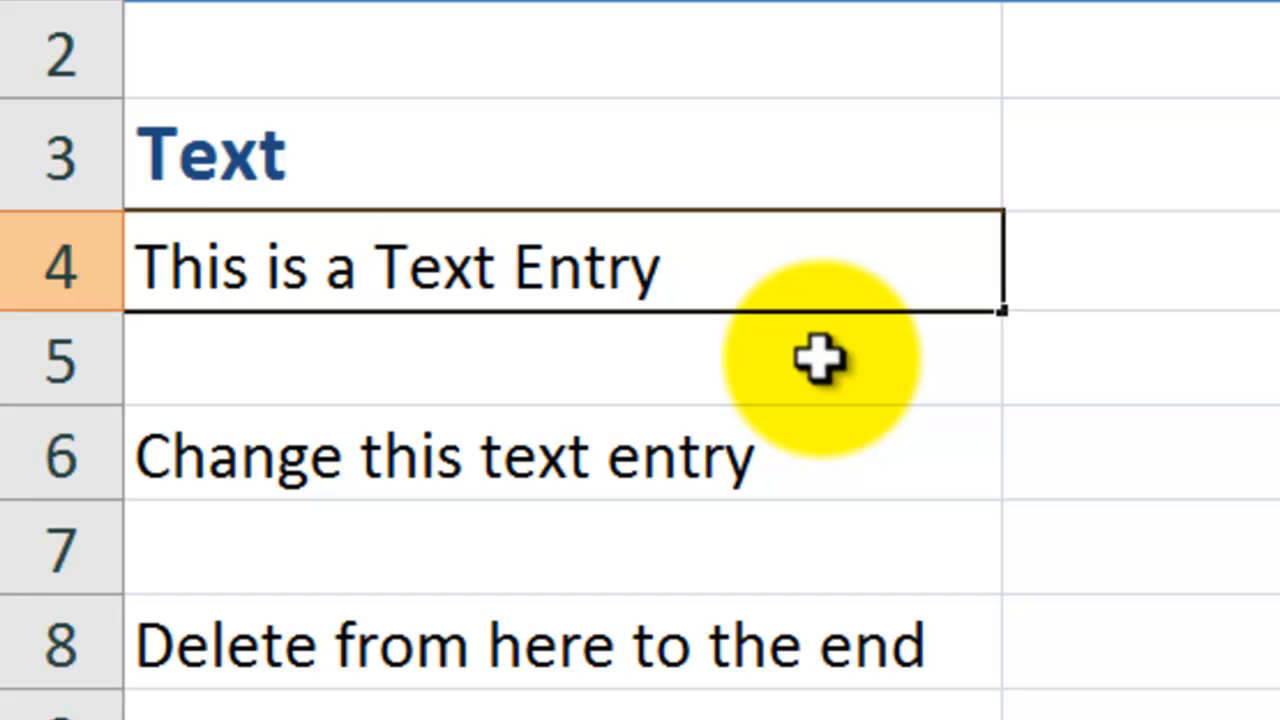
Replace the word Text in A4 so it reads 'This is a Date Entry'.
left_click(376, 264)
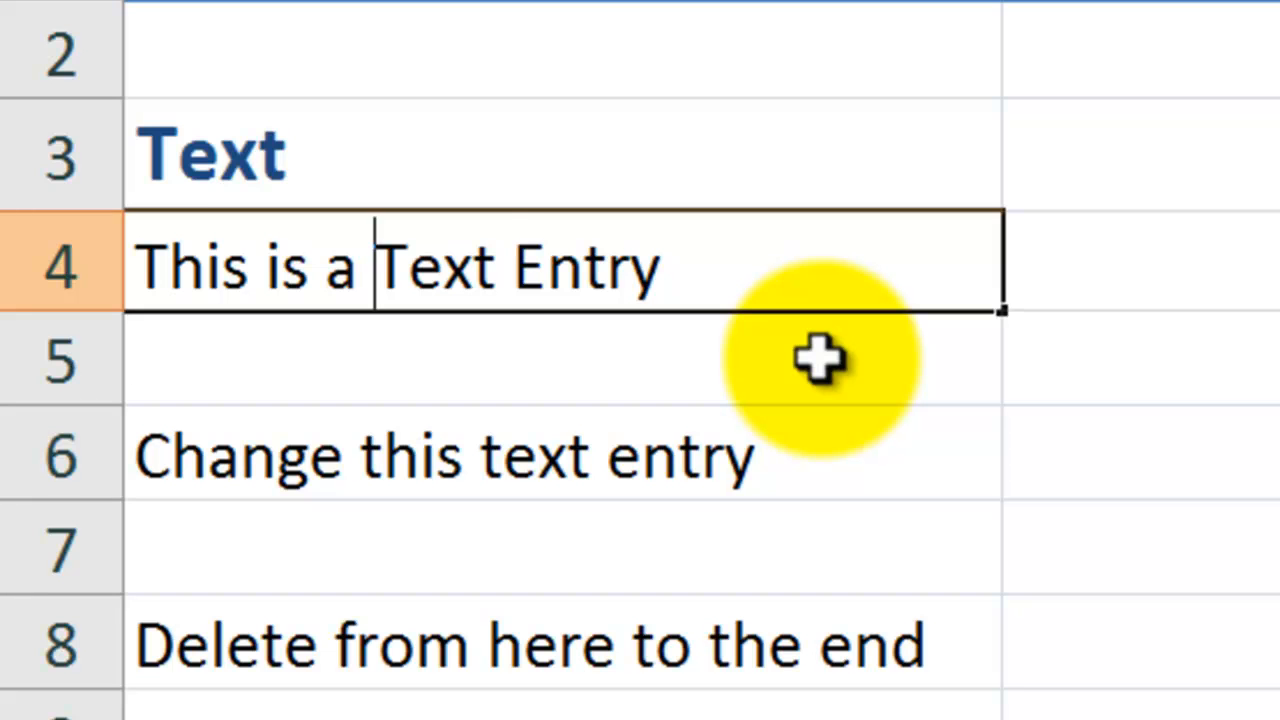
double_click(440, 268)
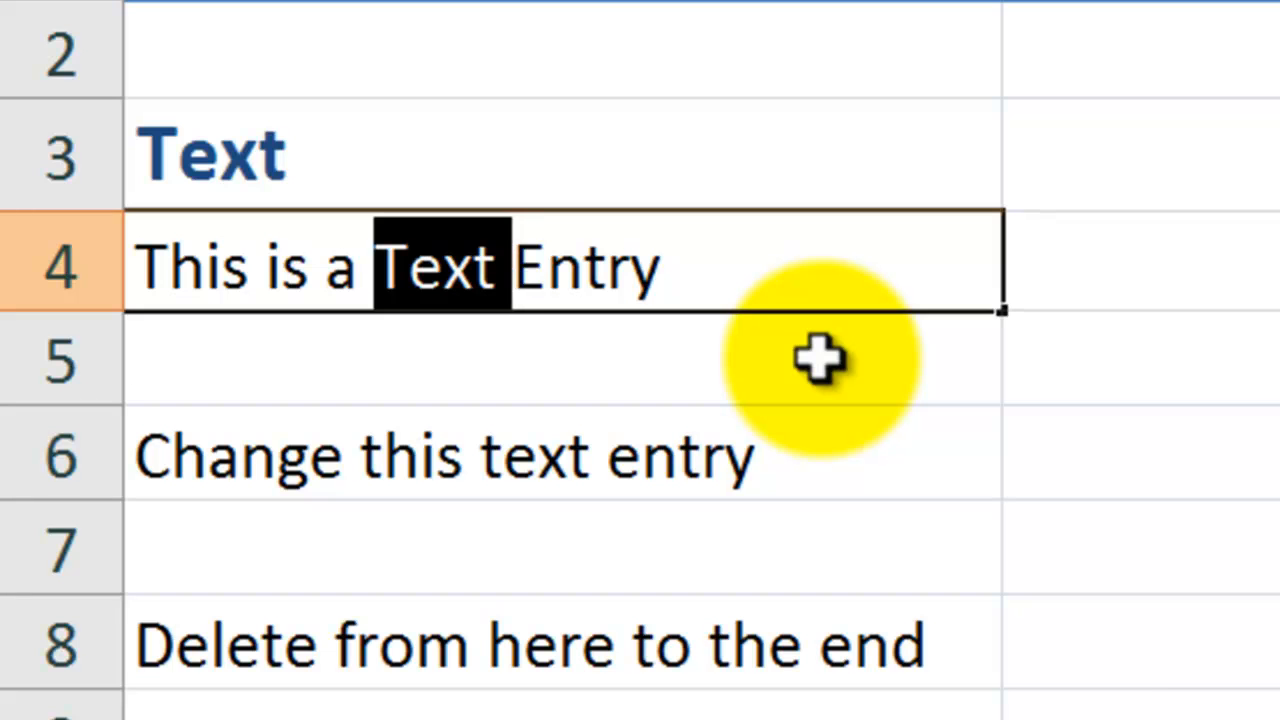
type("Date")
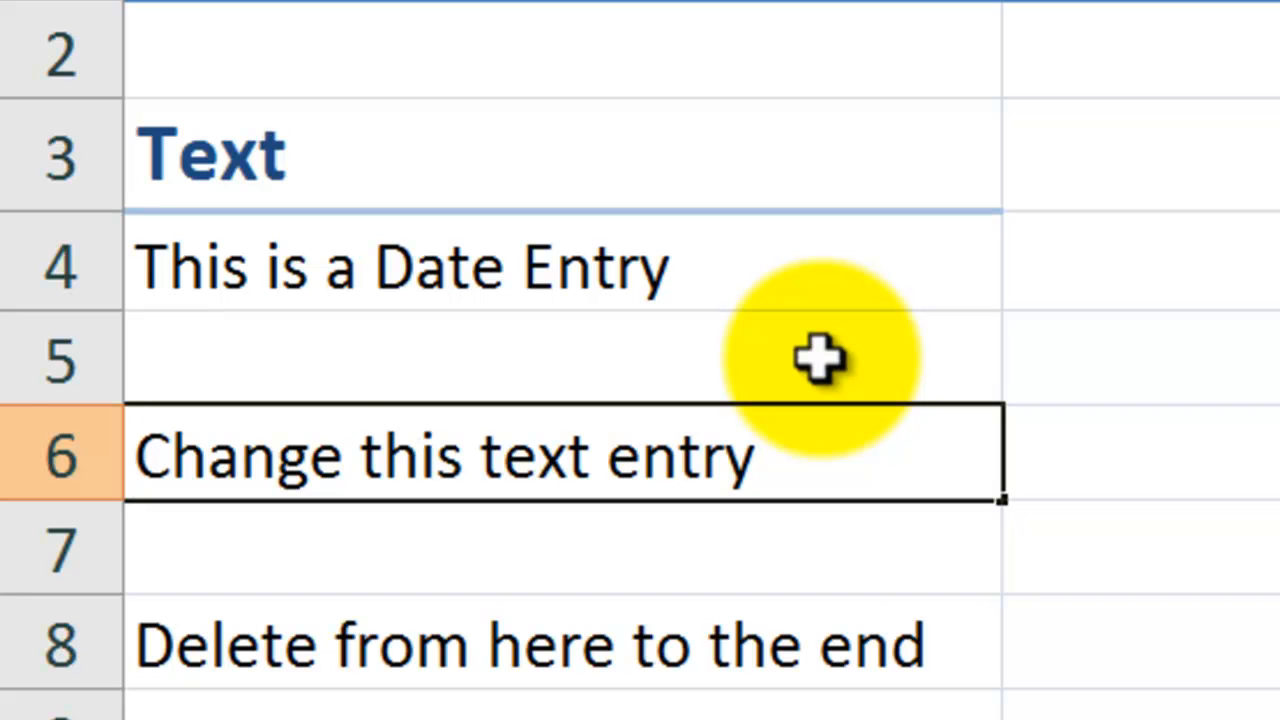
Replace Change in A6 so it reads 'Edit this text entry' and confirm.
double_click(240, 456)
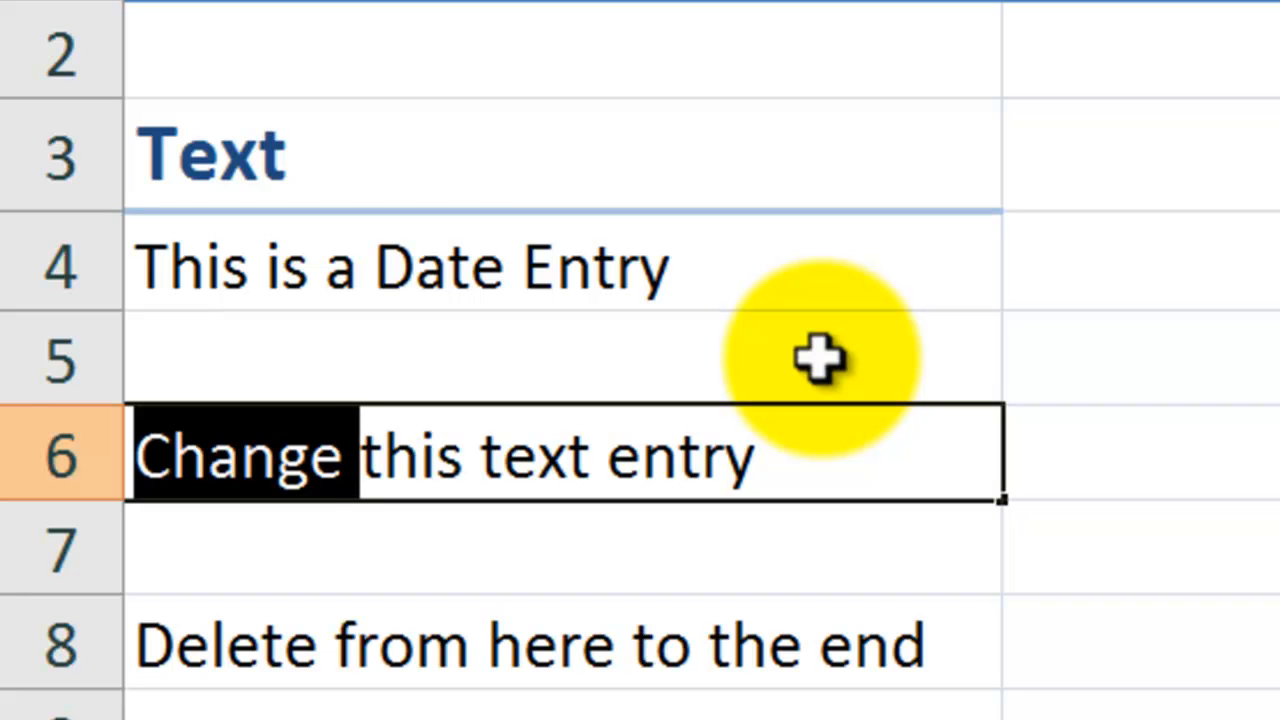
type("E")
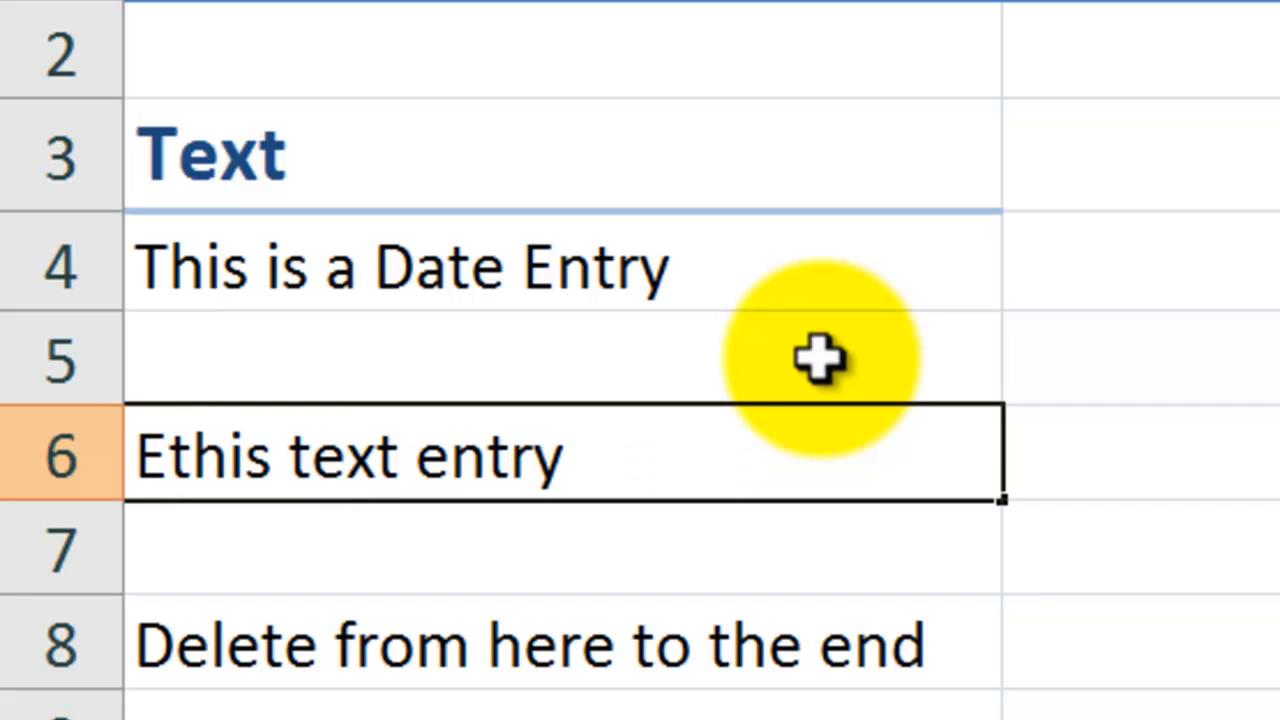
type("Edit this text entry")
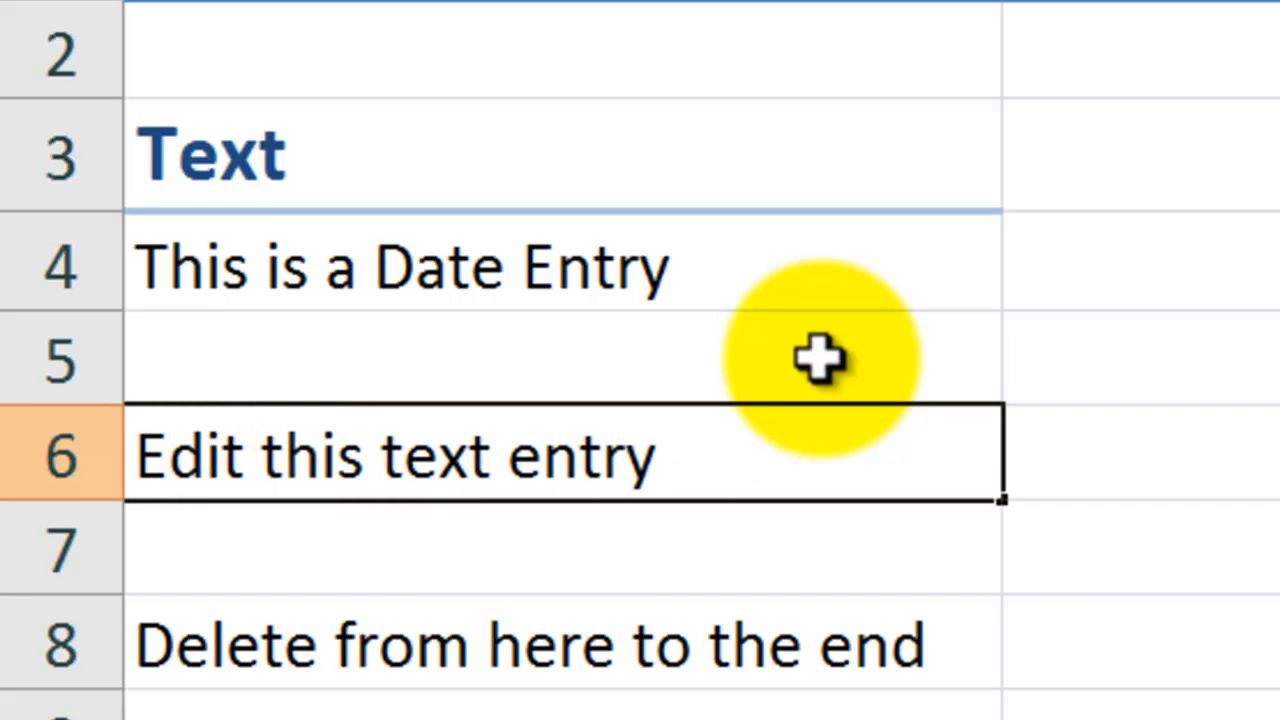
key("down")
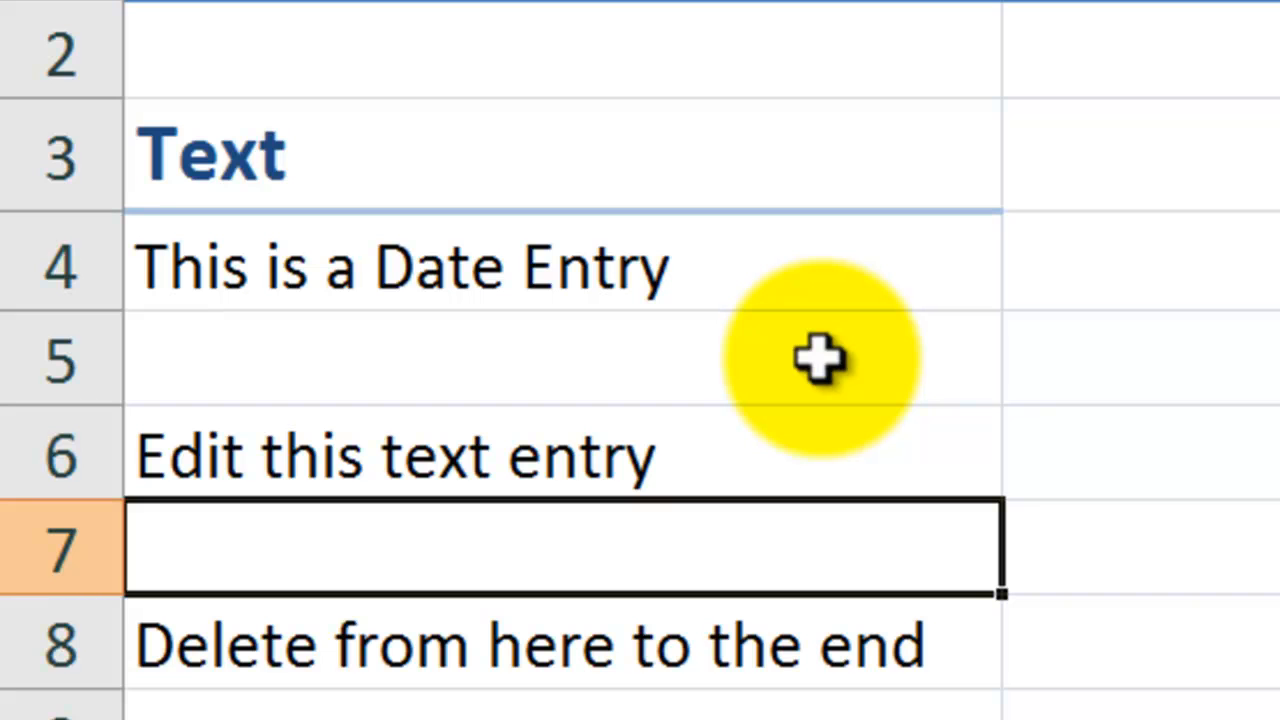
Delete everything after 'Delete from' in A8 and begin typing 'finish'.
left_click(560, 644)
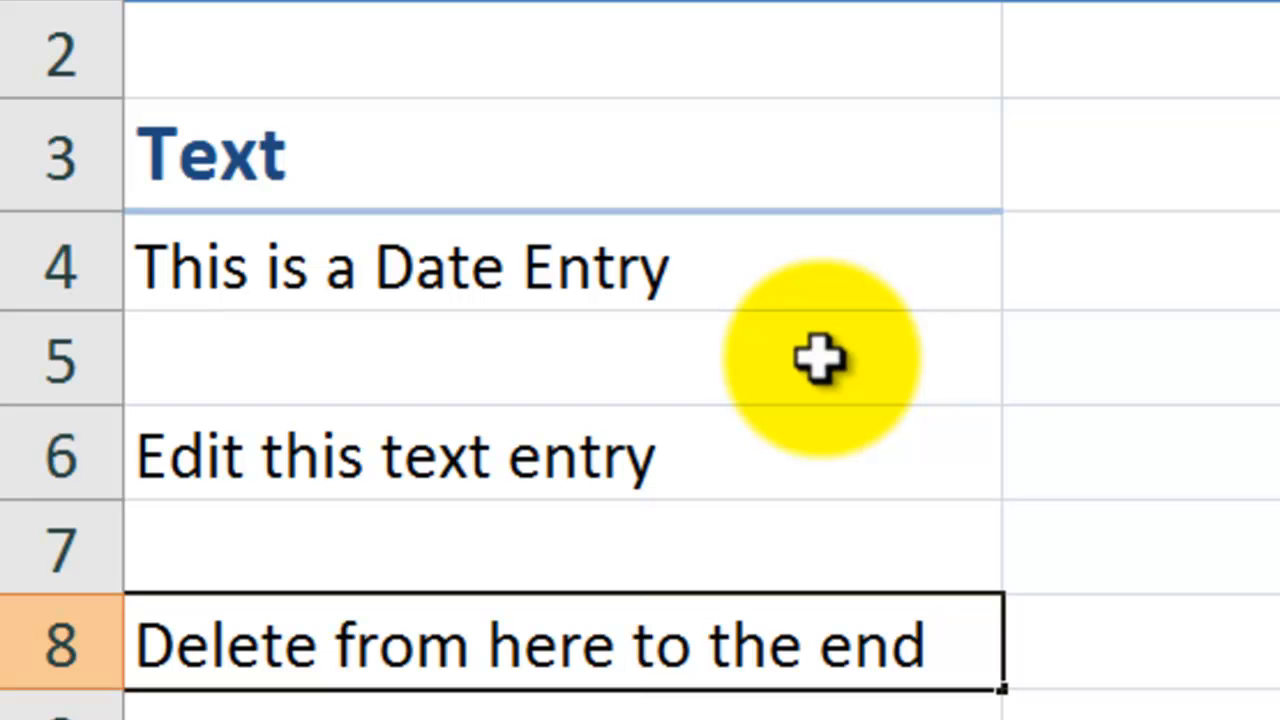
left_click(490, 644)
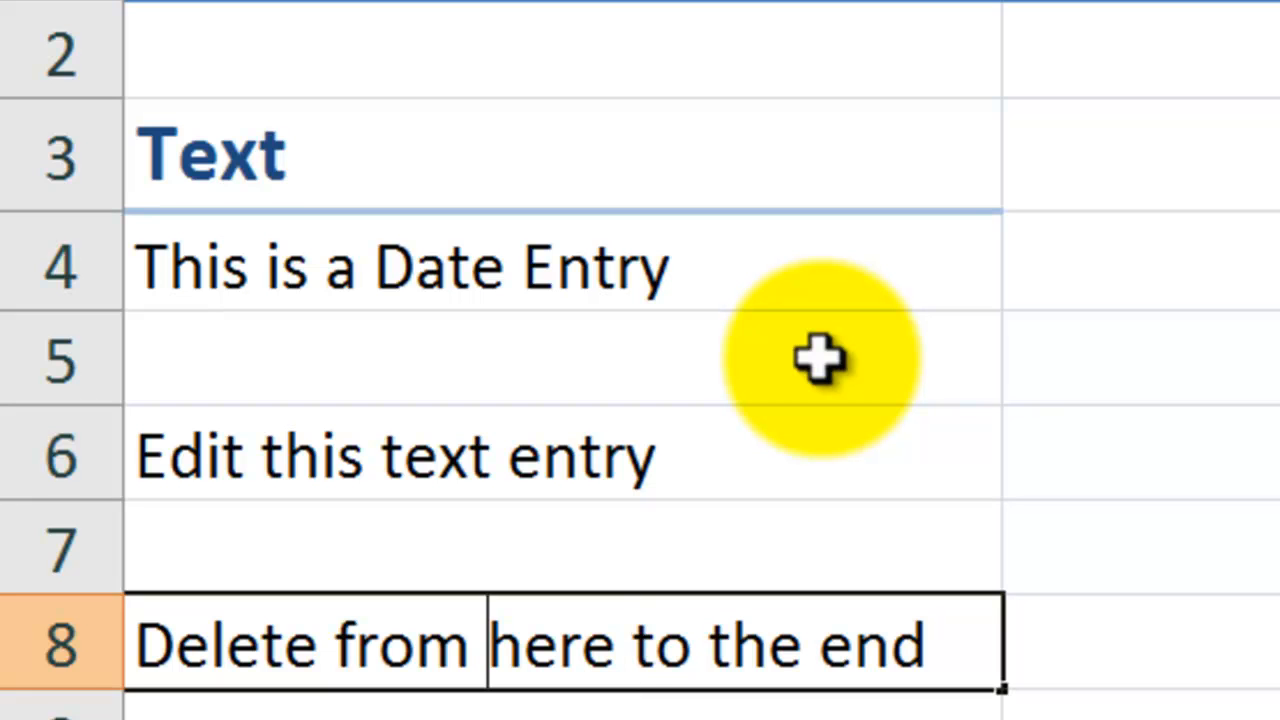
key("Delete")
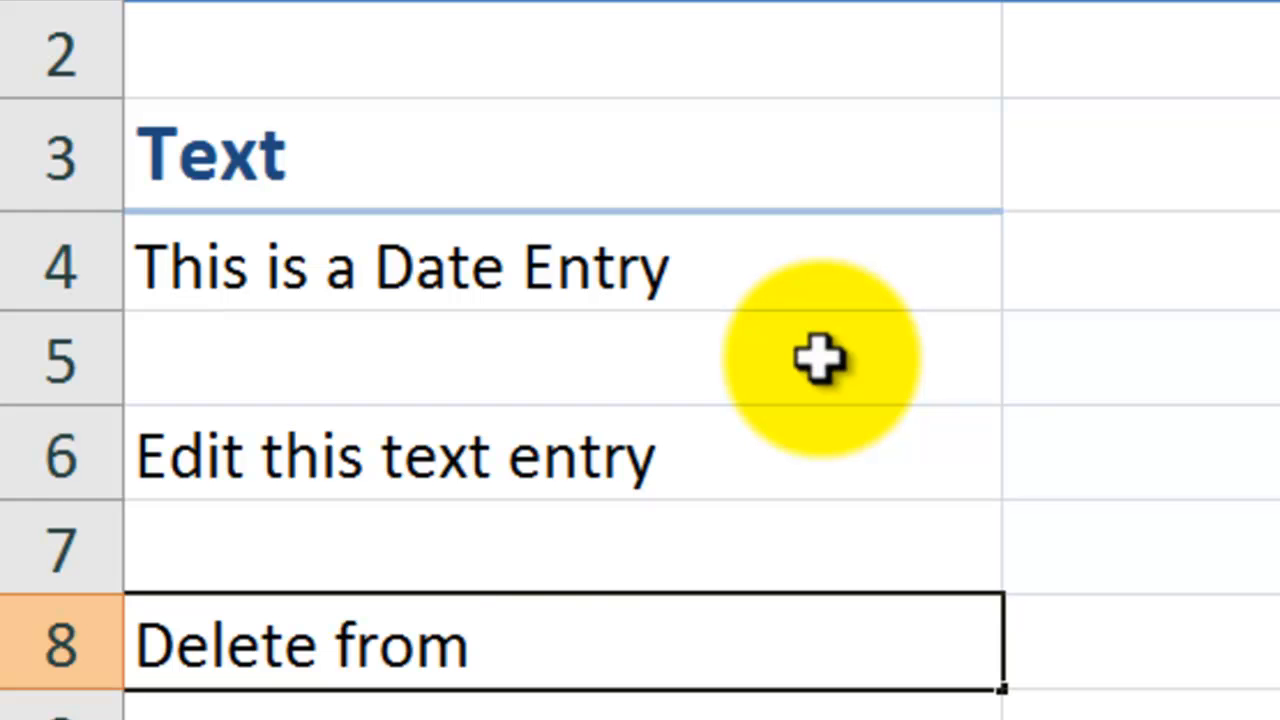
type("finish")
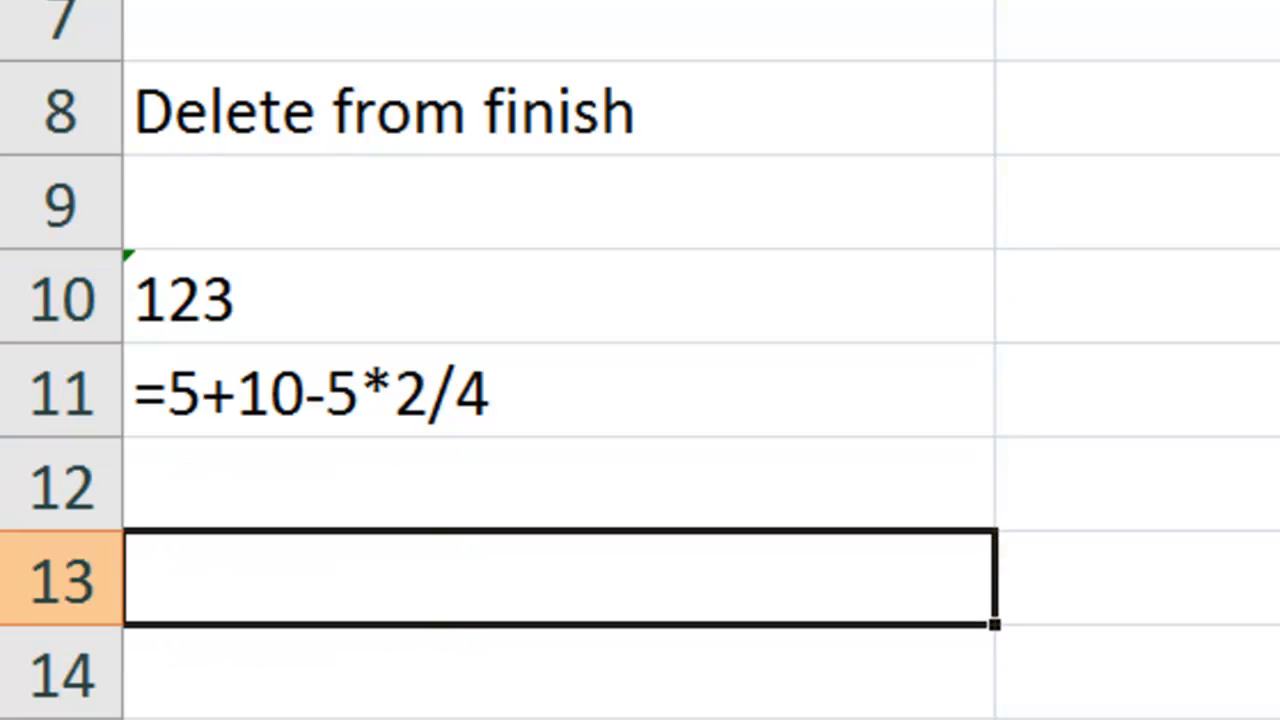
Enter 123 in A10 stored as text.
type("123")
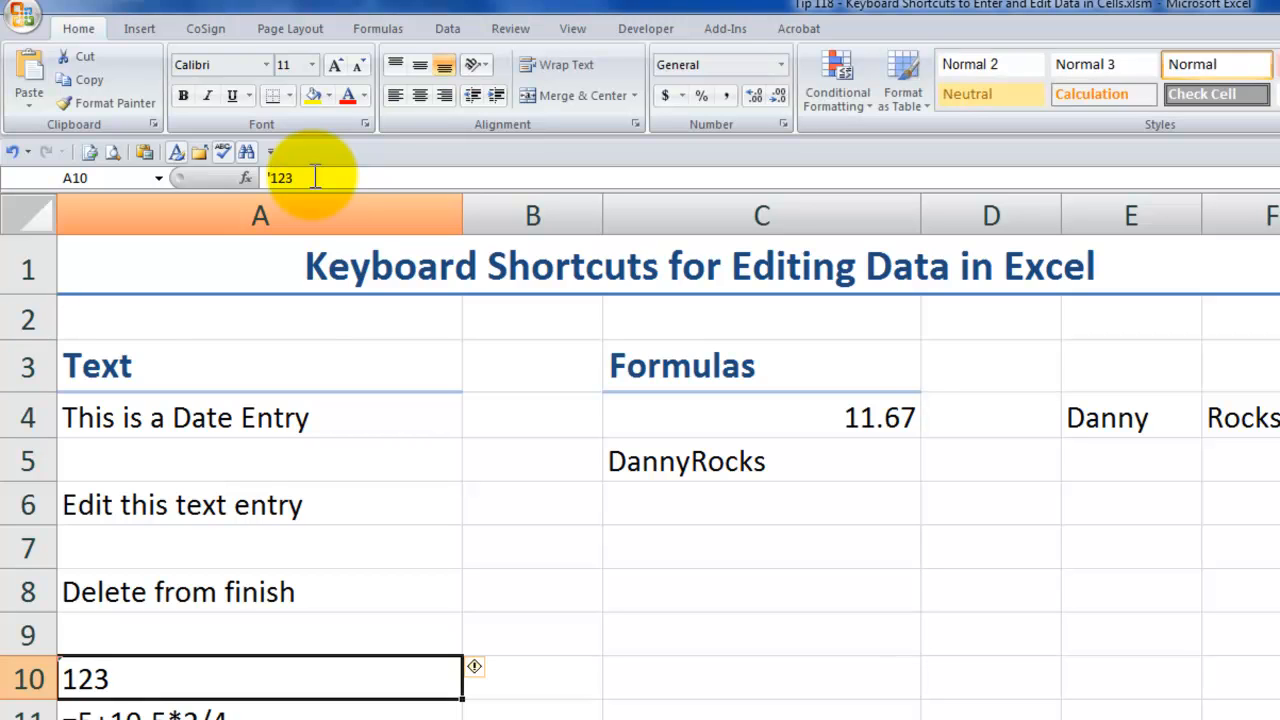
mouse_move(316, 176)
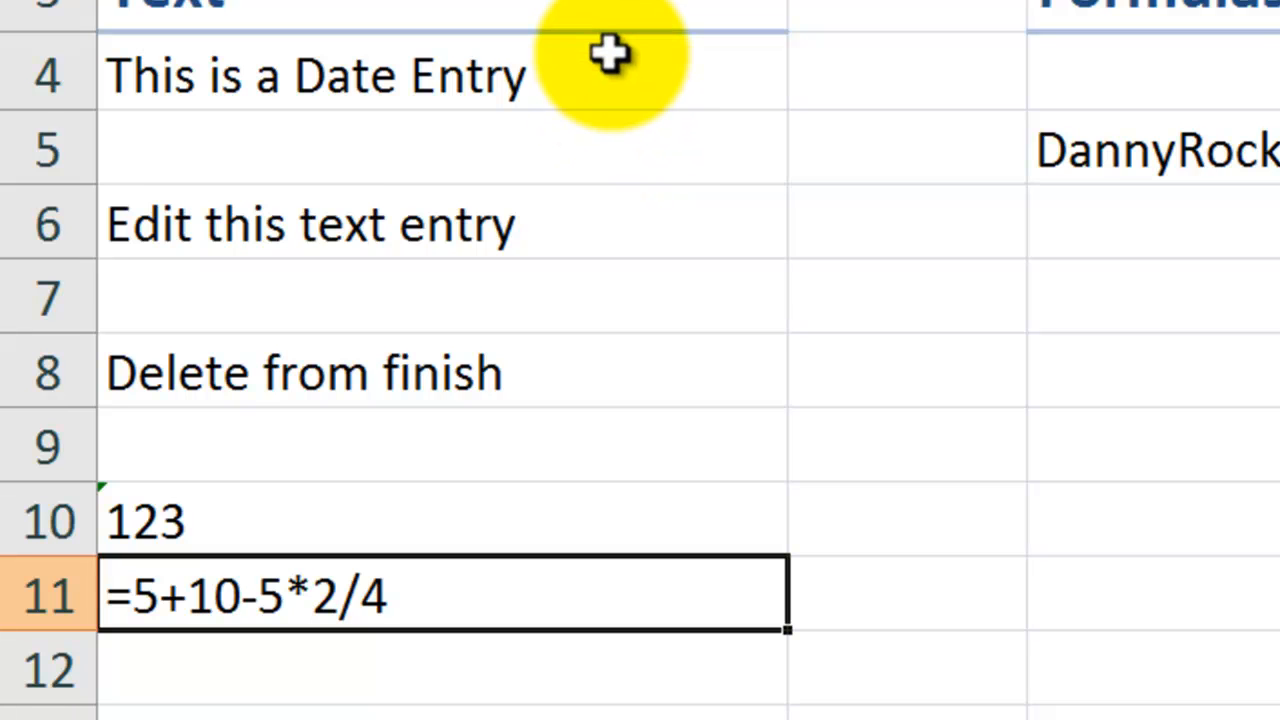
Enter the formula =5+10-5*2/4 in A11 and toggle its leading apostrophe so it calculates.
type("'")
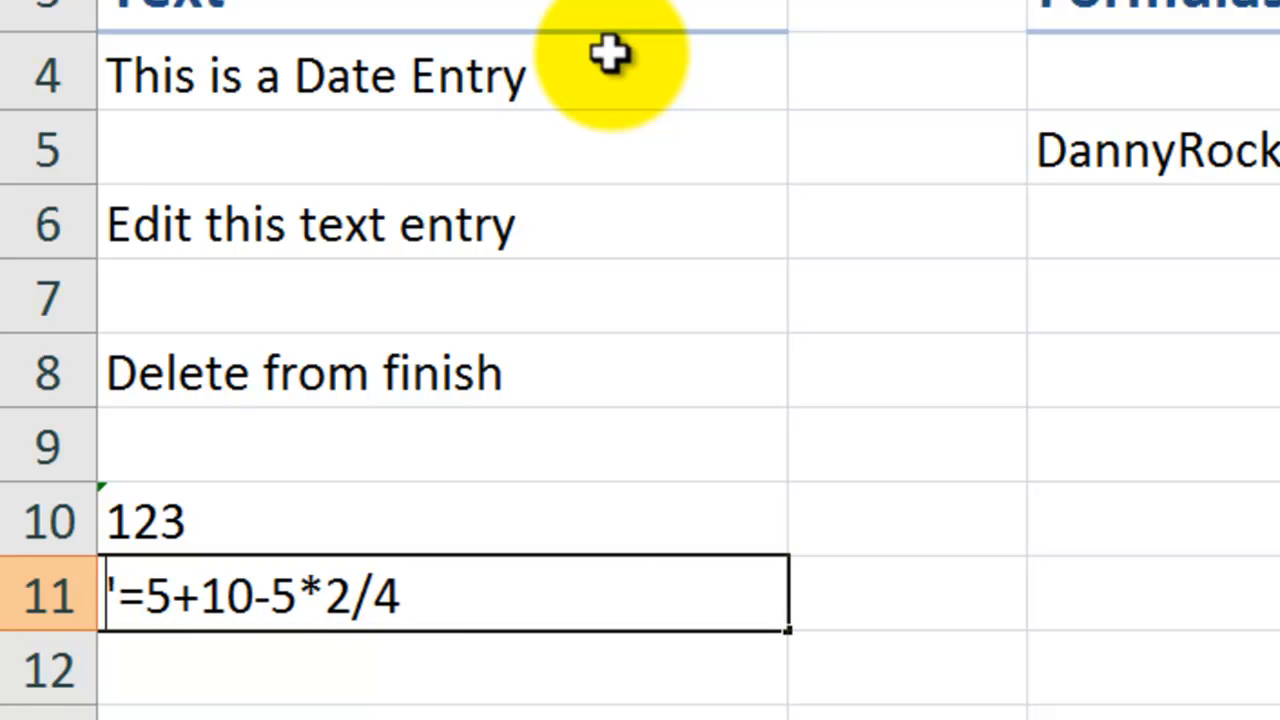
key("Enter")
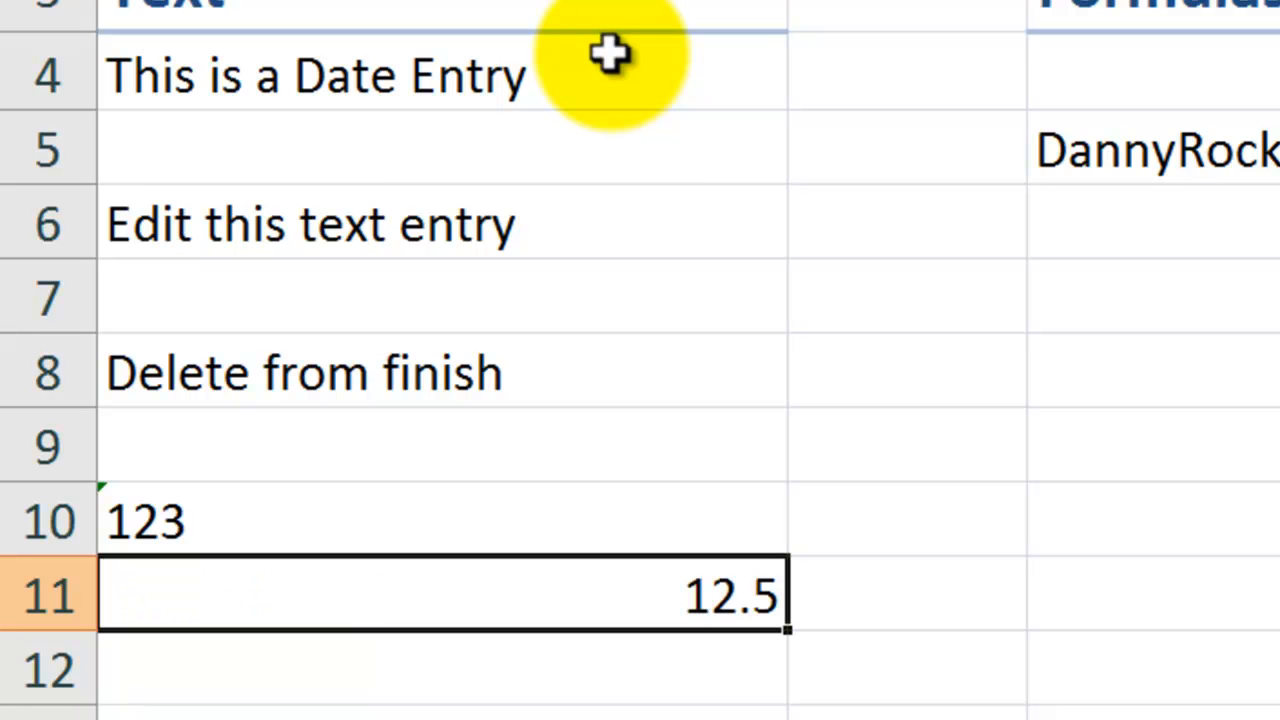
mouse_move(610, 56)
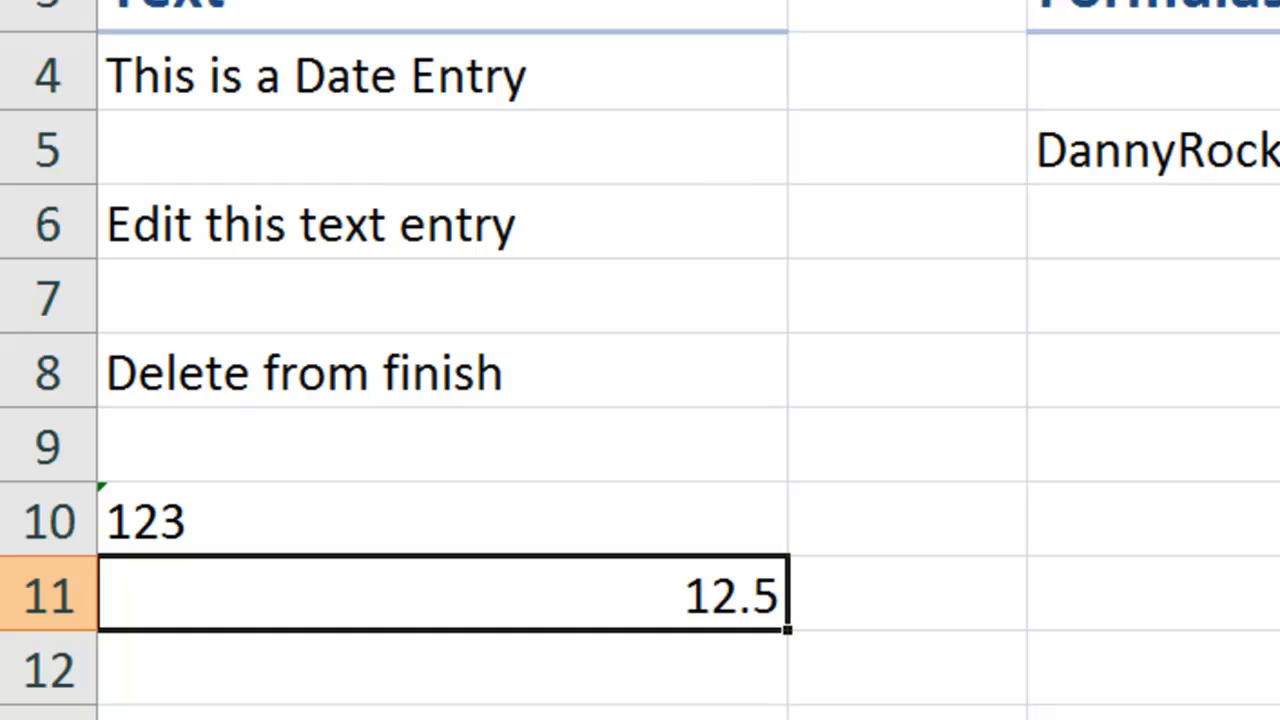
type("=5+10-5*2/4")
left_click(1154, 72)
type("=5+10*2/3")
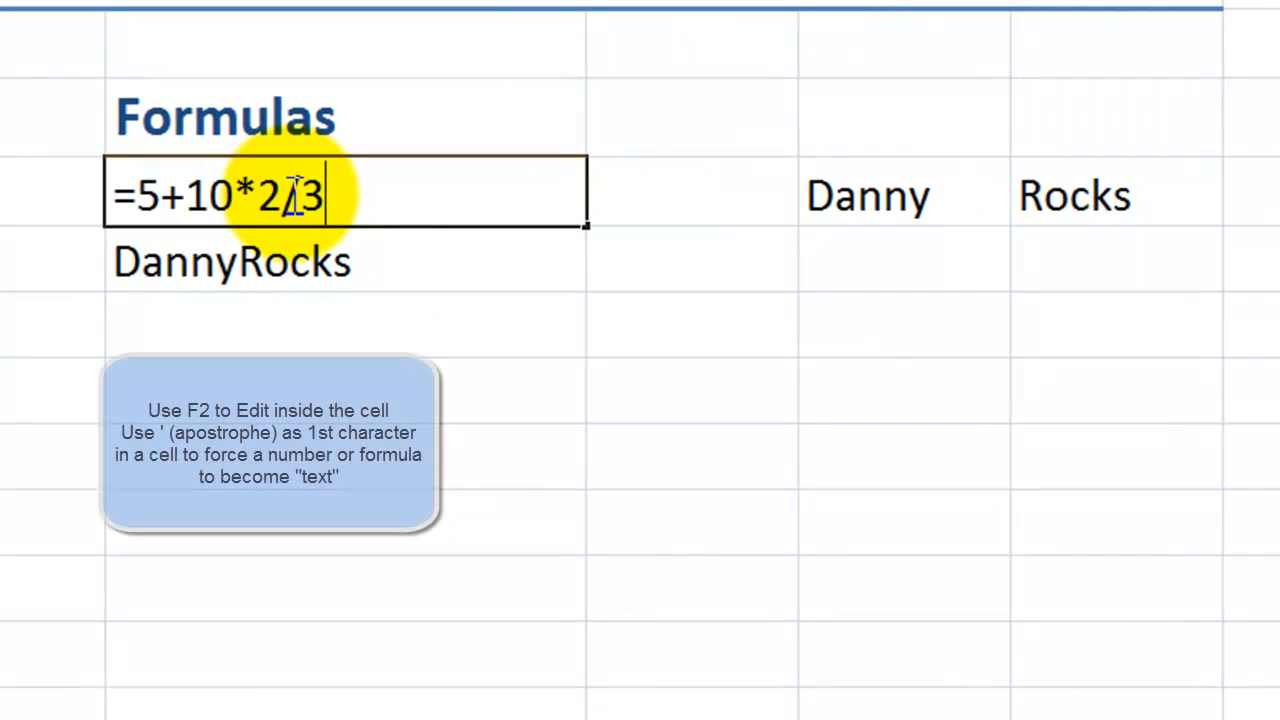
type("'")
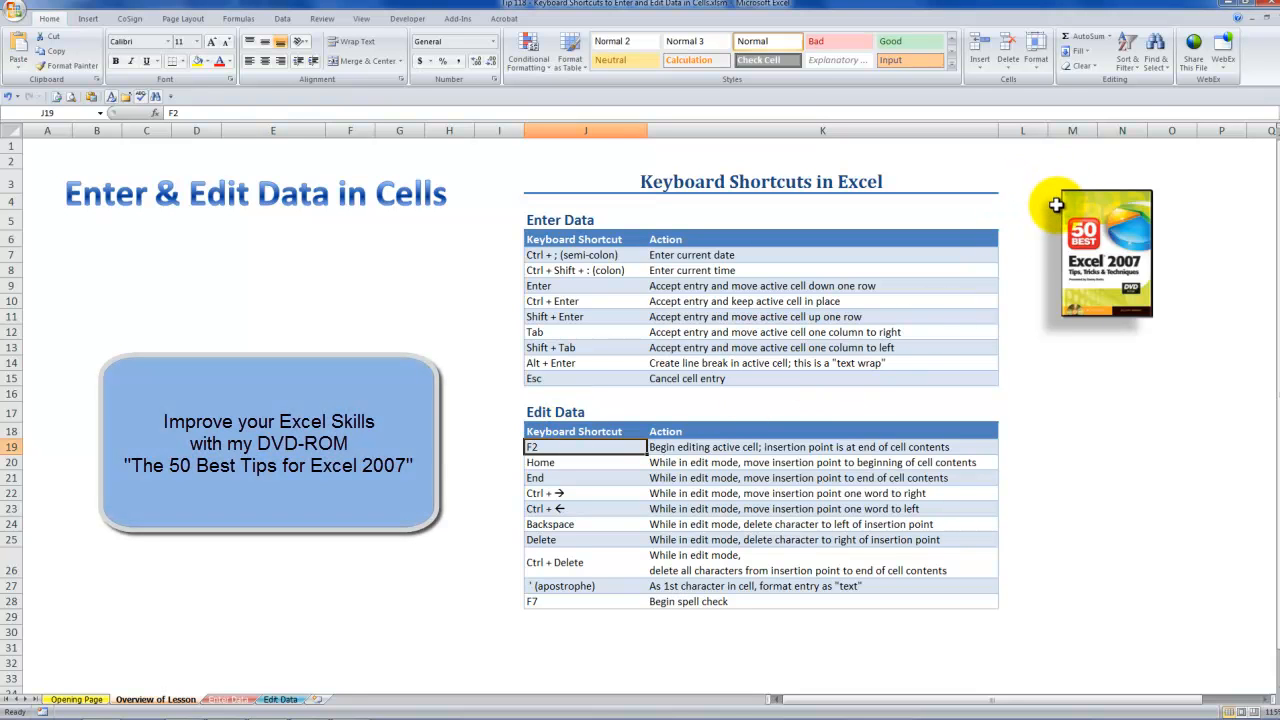
mouse_move(1064, 210)
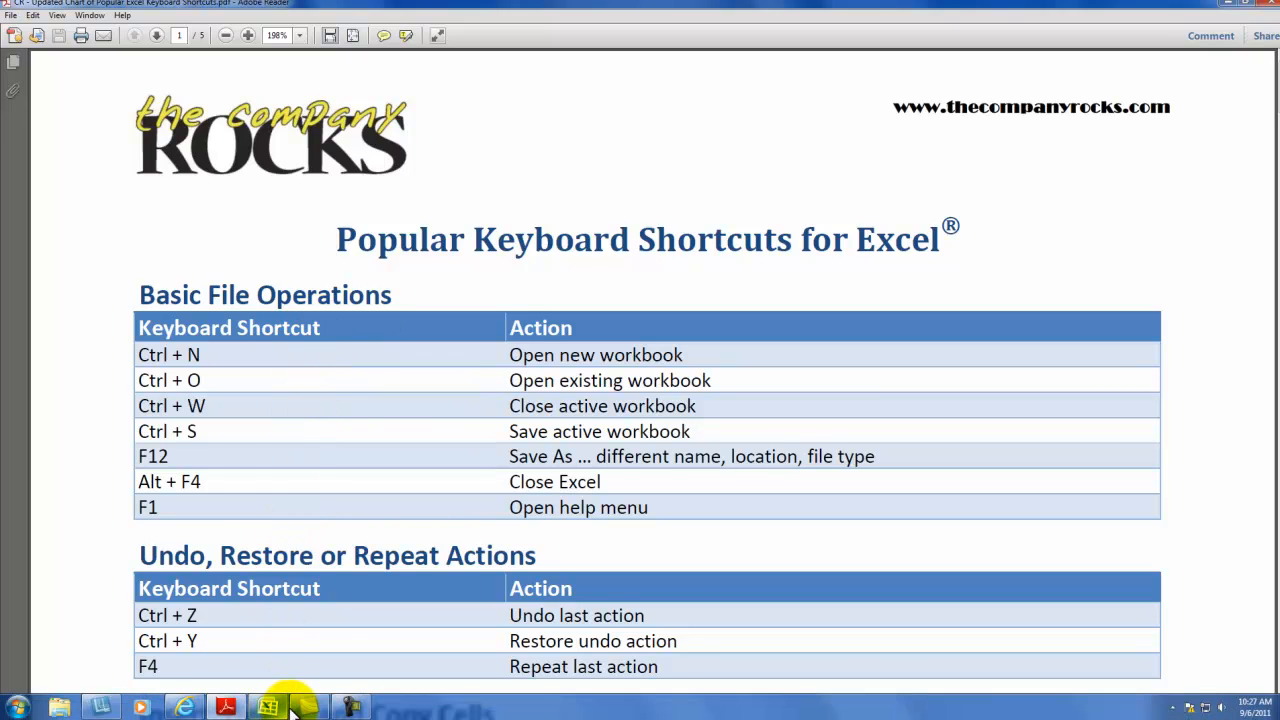
Switch from the shortcuts PDF to The Company Rocks website in Internet Explorer.
left_click(224, 708)
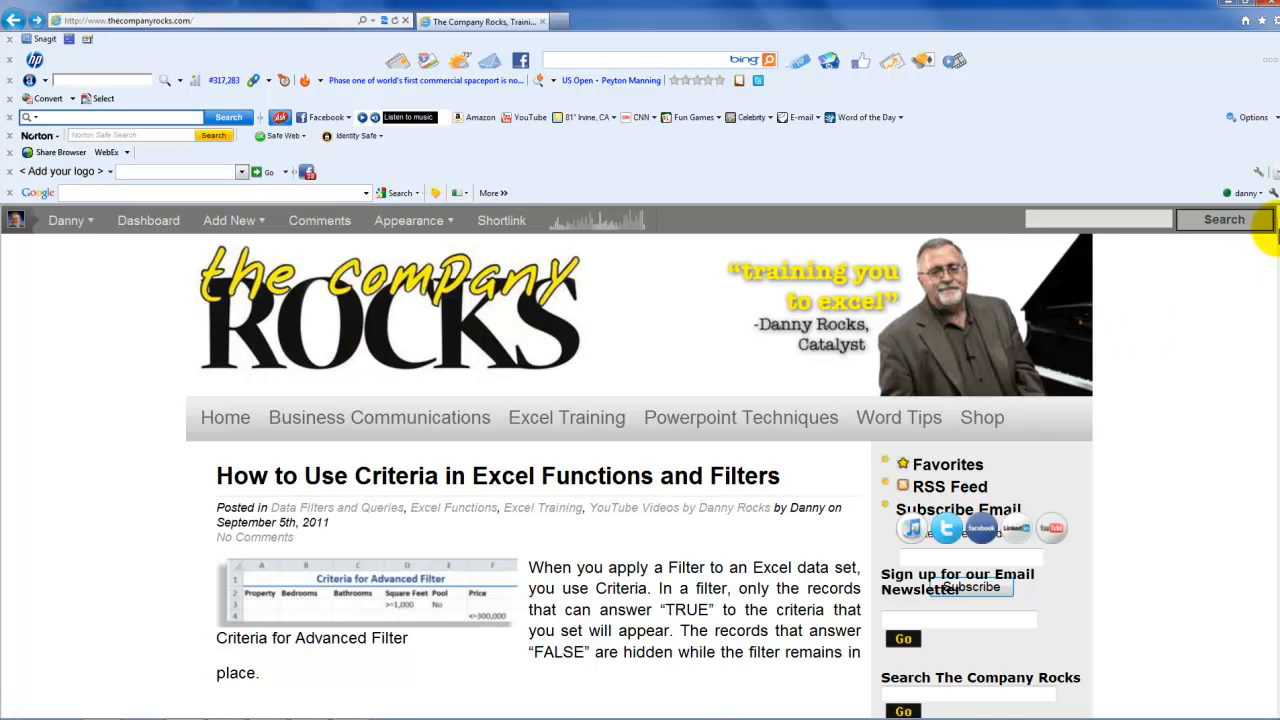
Open the Exclusive Membership Content Area page with the free shortcut chart downloads.
scroll("down", 3)
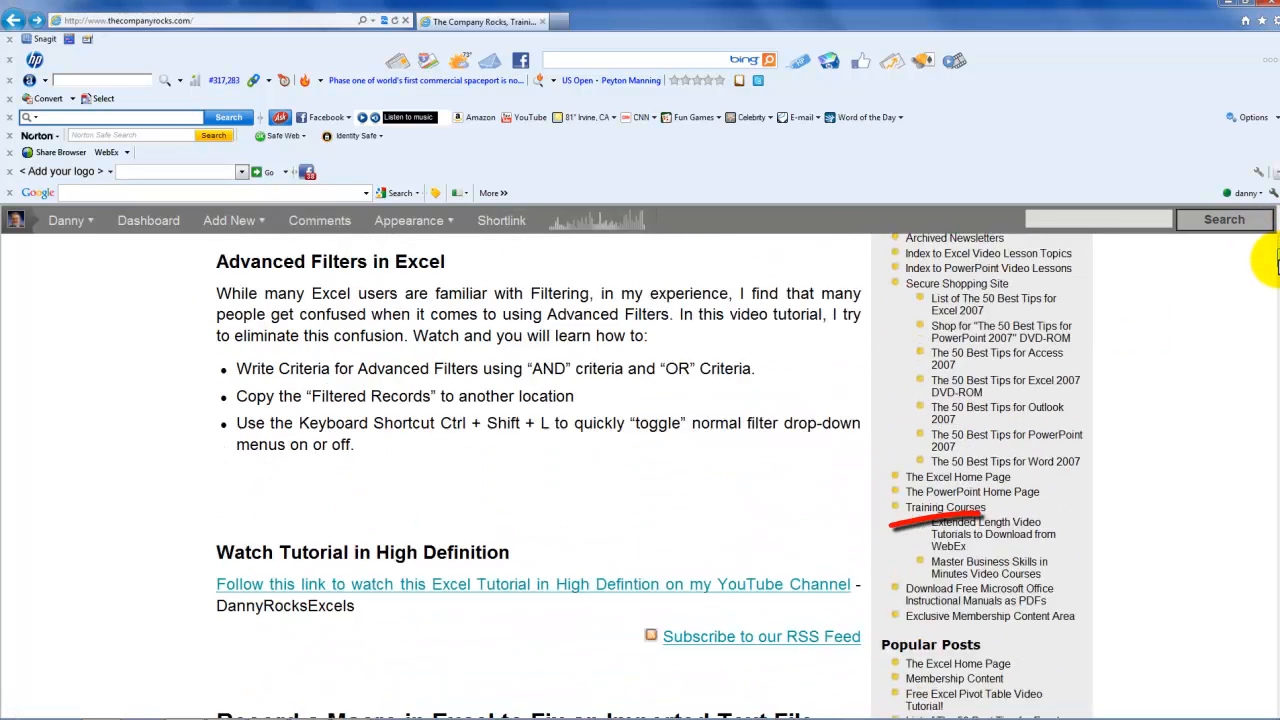
scroll("down", 3)
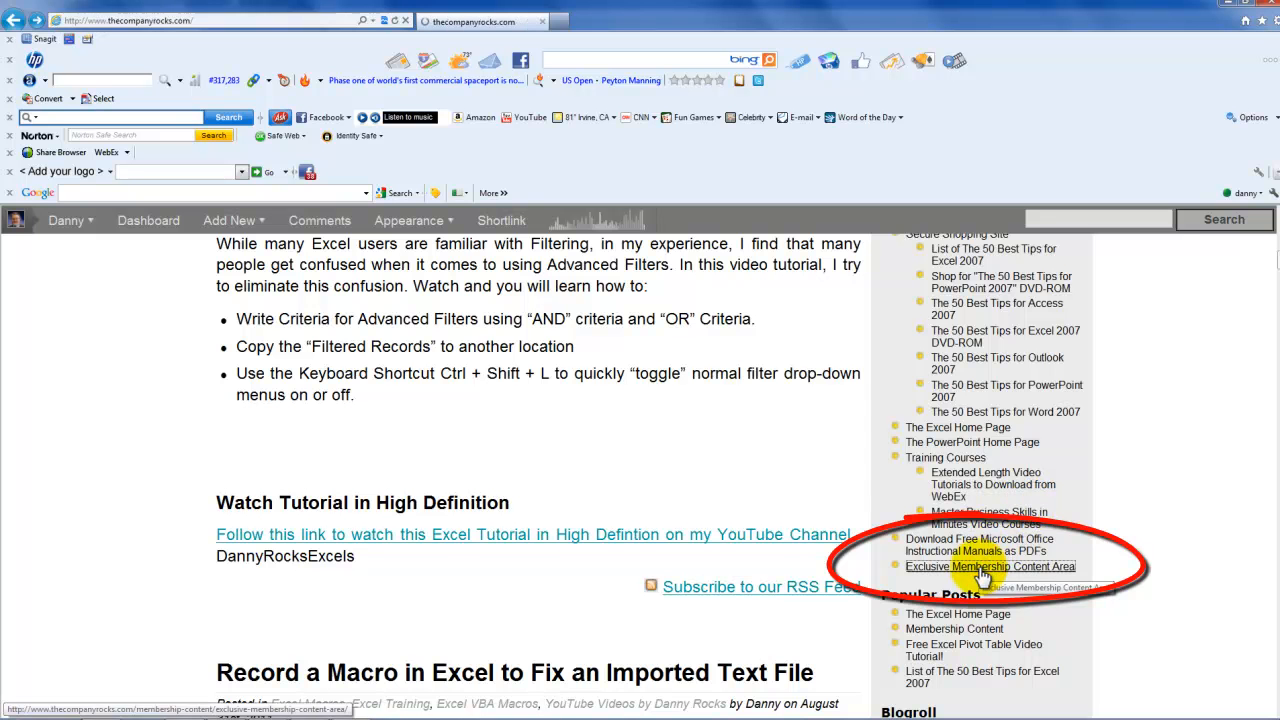
left_click(990, 566)
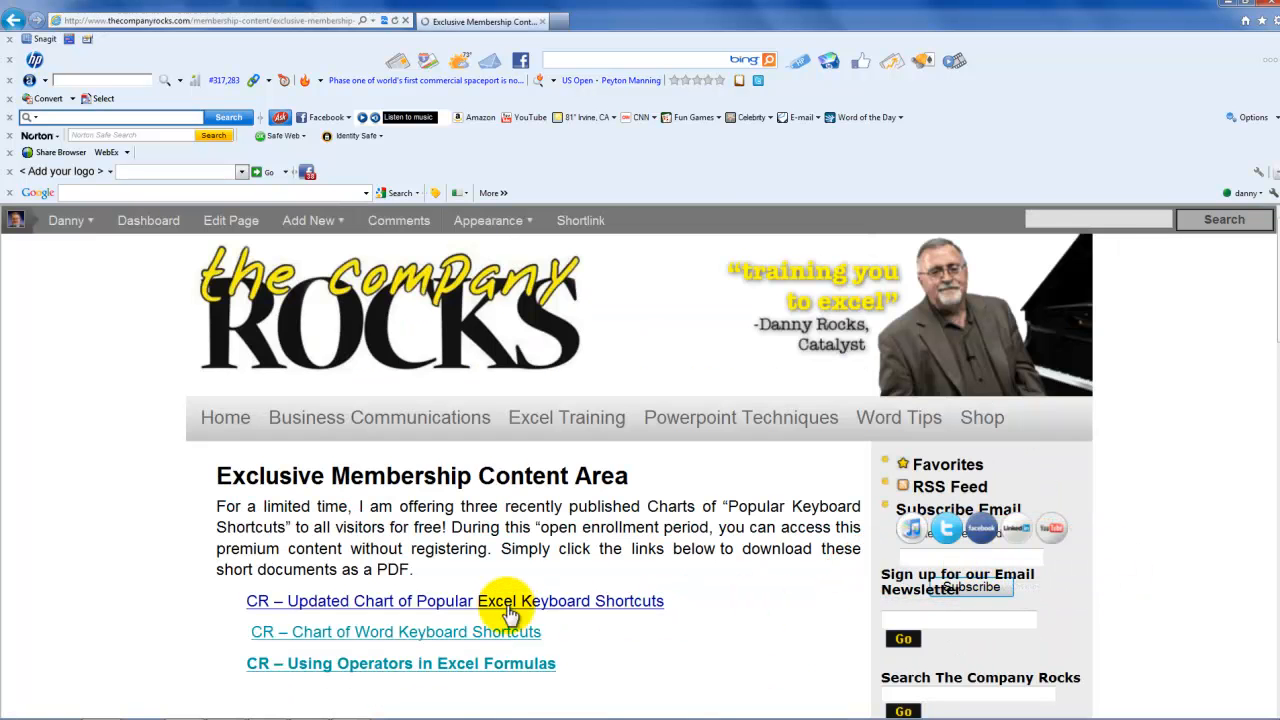